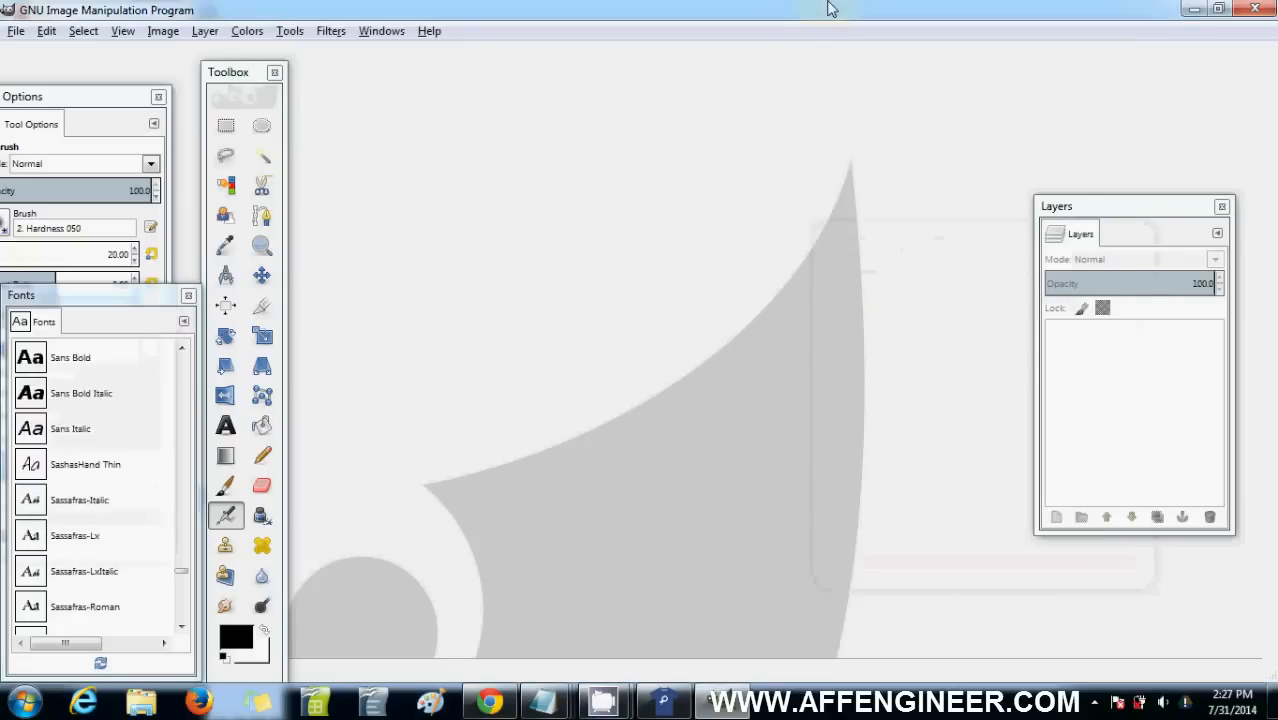
mouse_move(678, 94)
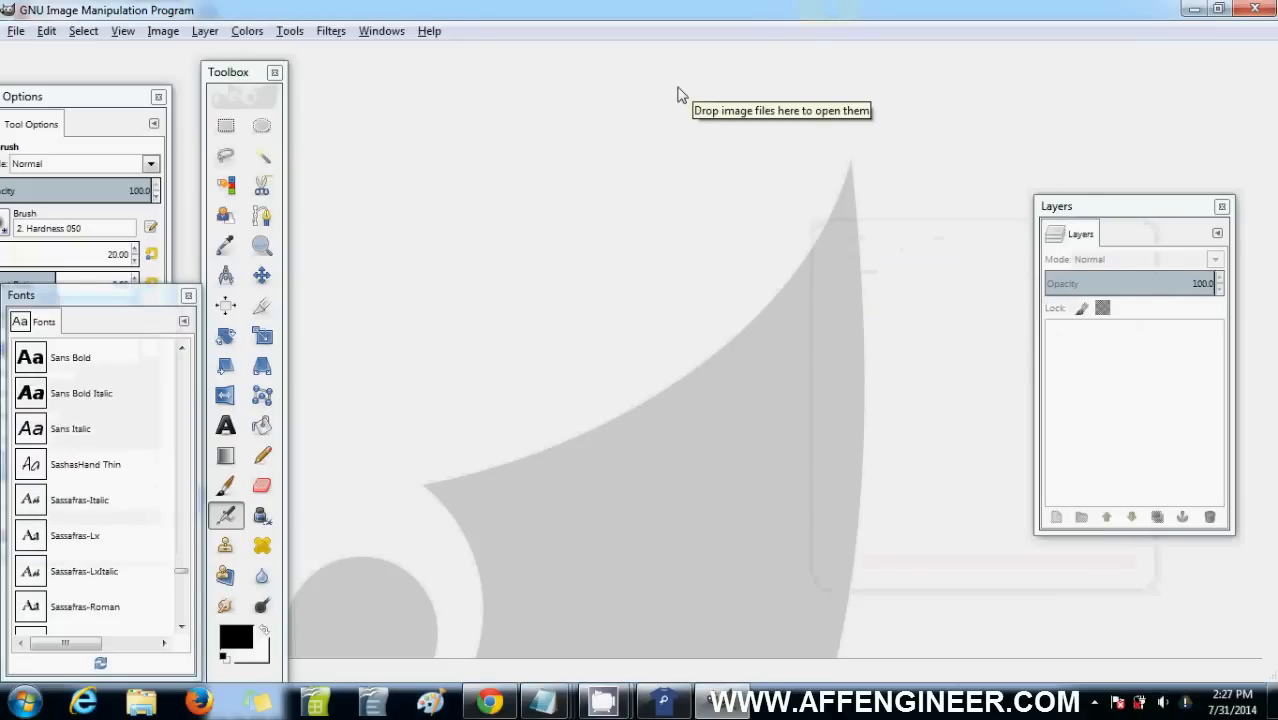
mouse_move(200, 62)
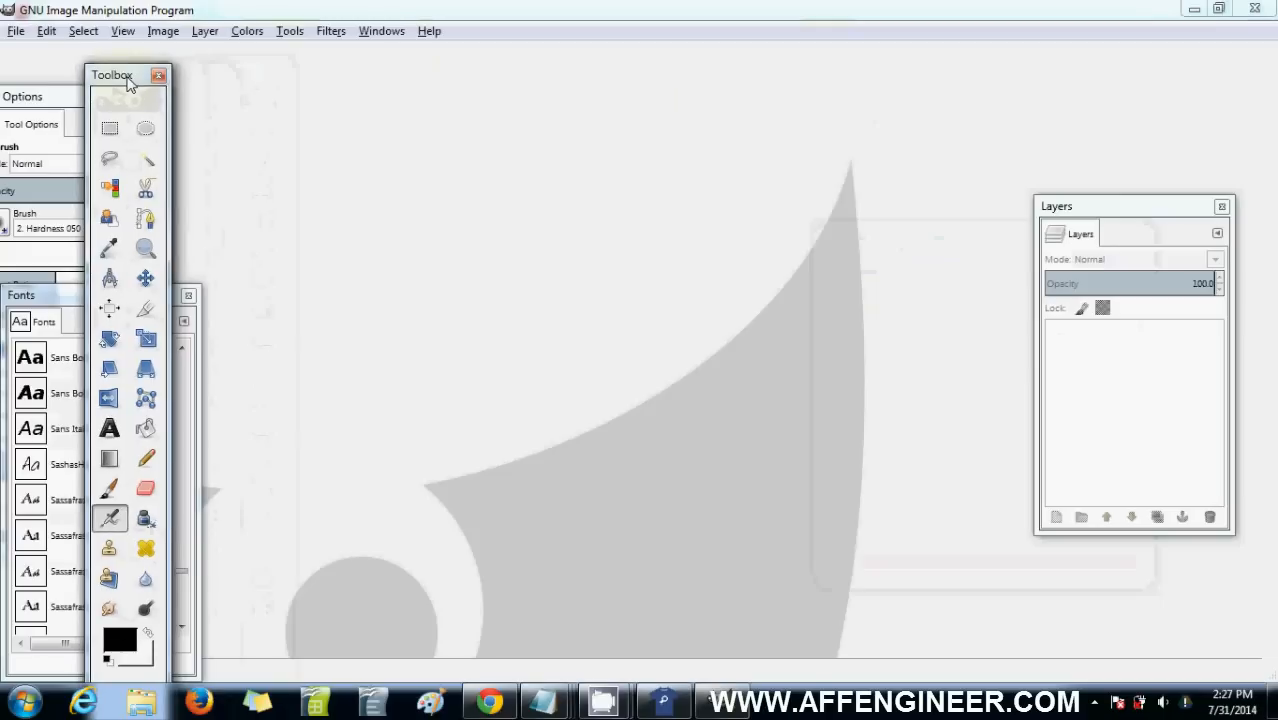
Move the Toolbox aside and float the Tool Options as its own fully visible panel
left_click_drag(112, 76, 216, 70)
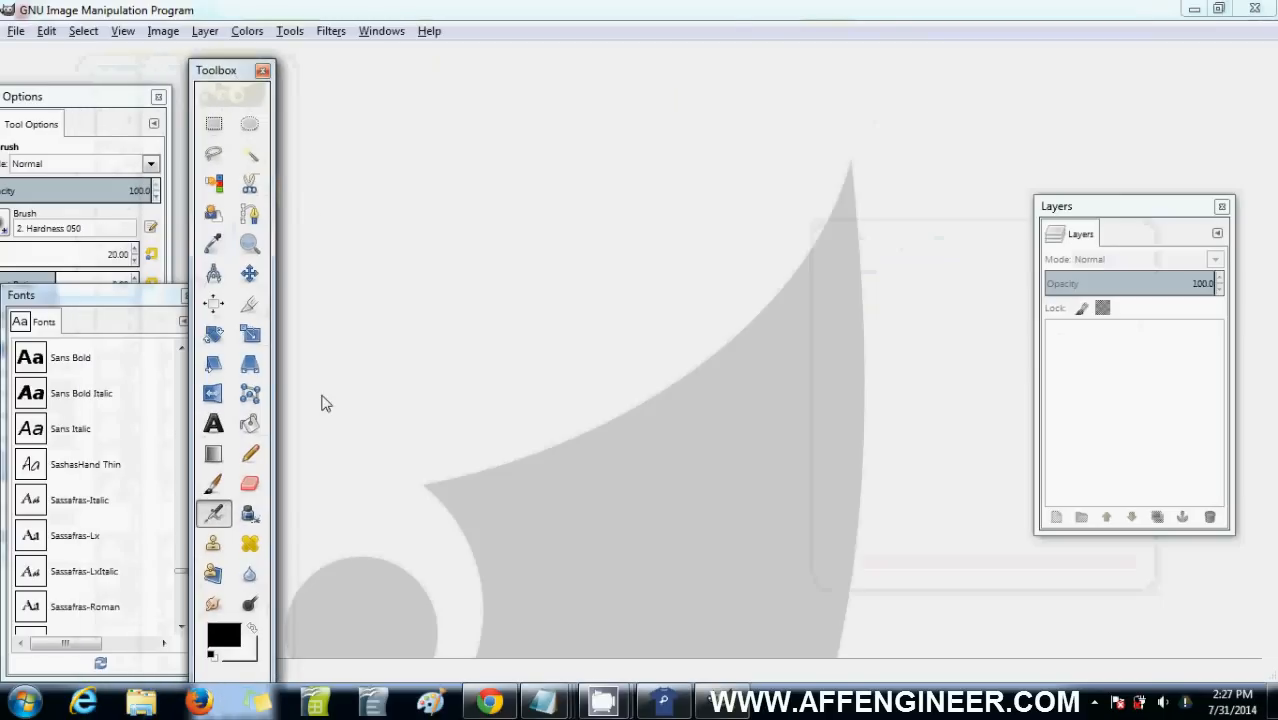
mouse_move(340, 438)
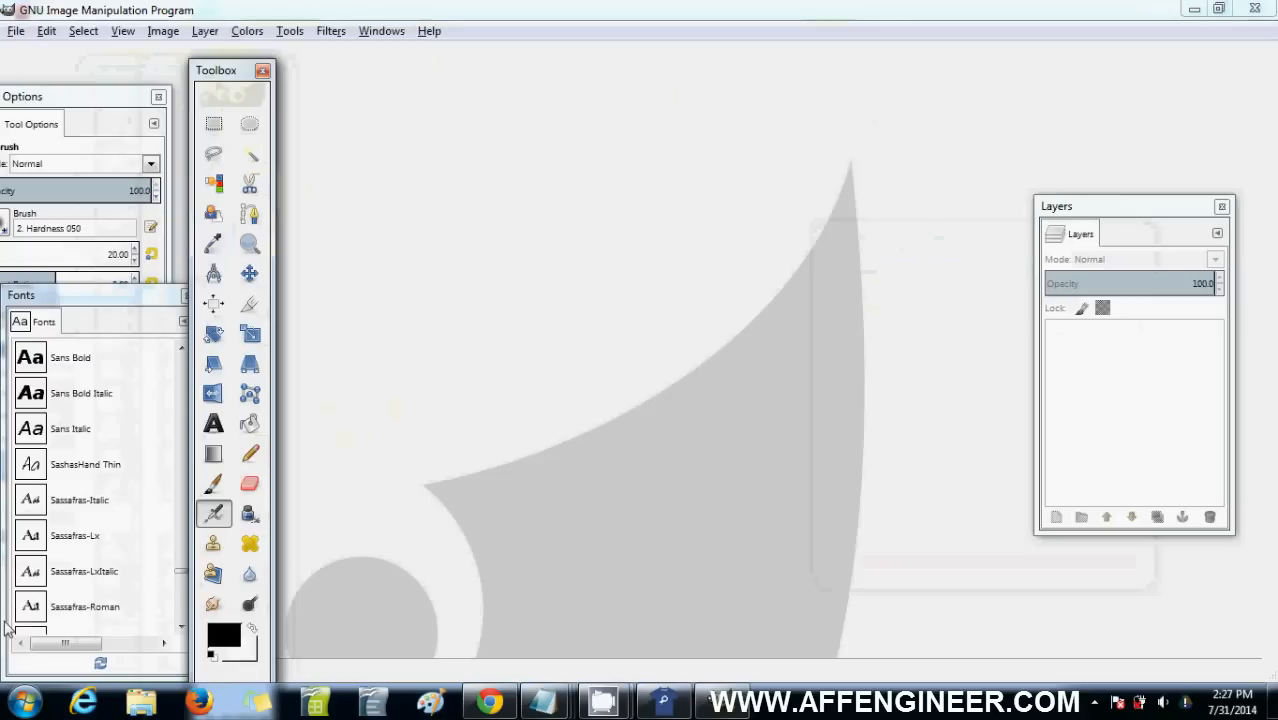
left_click(18, 700)
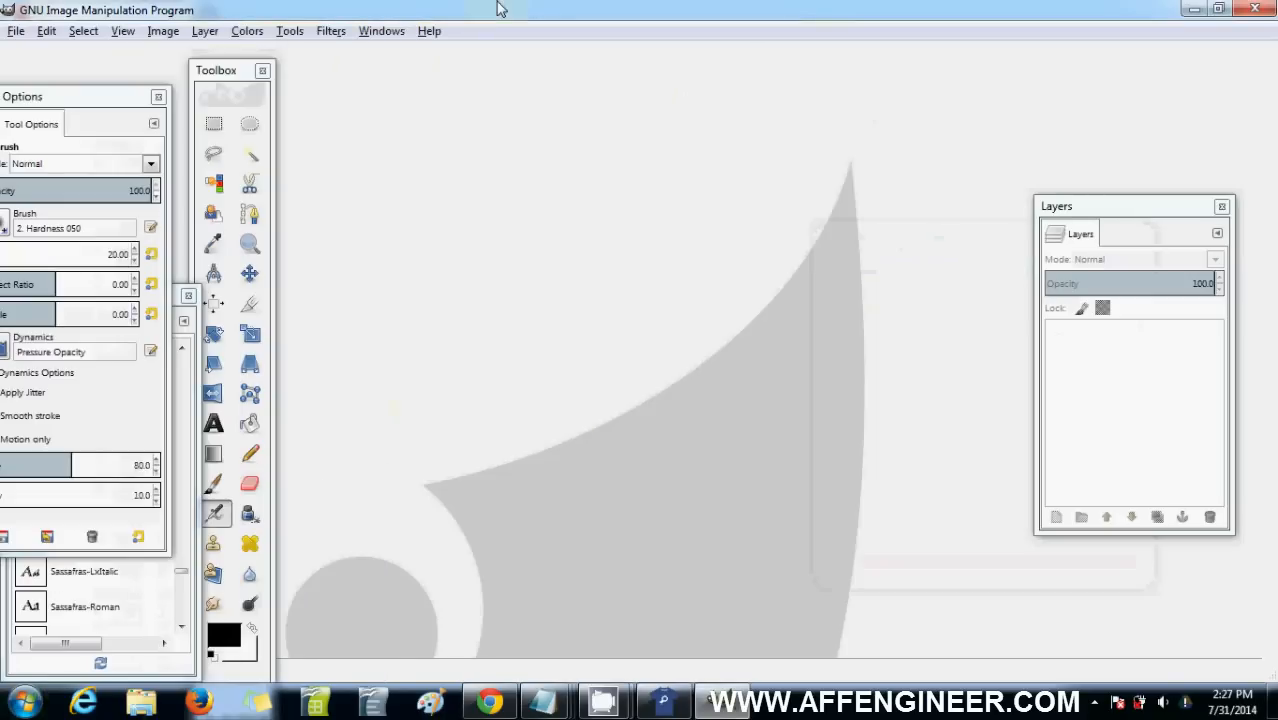
mouse_move(118, 84)
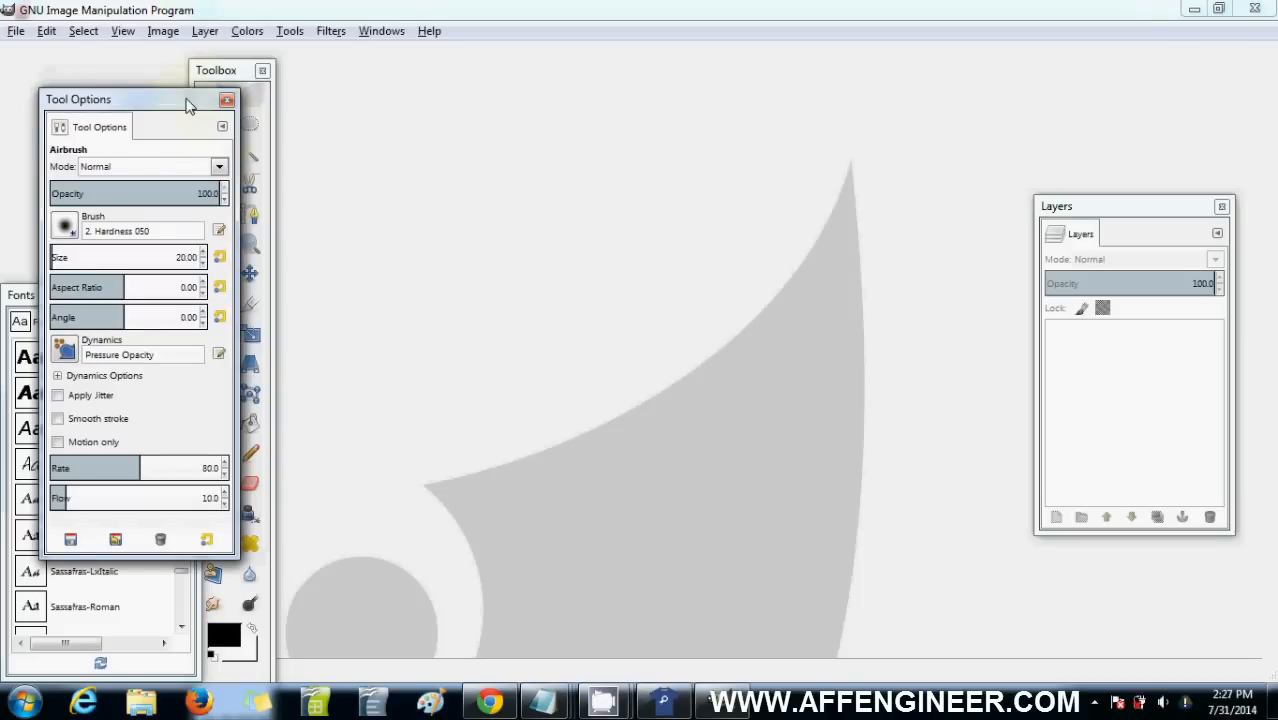
mouse_move(180, 108)
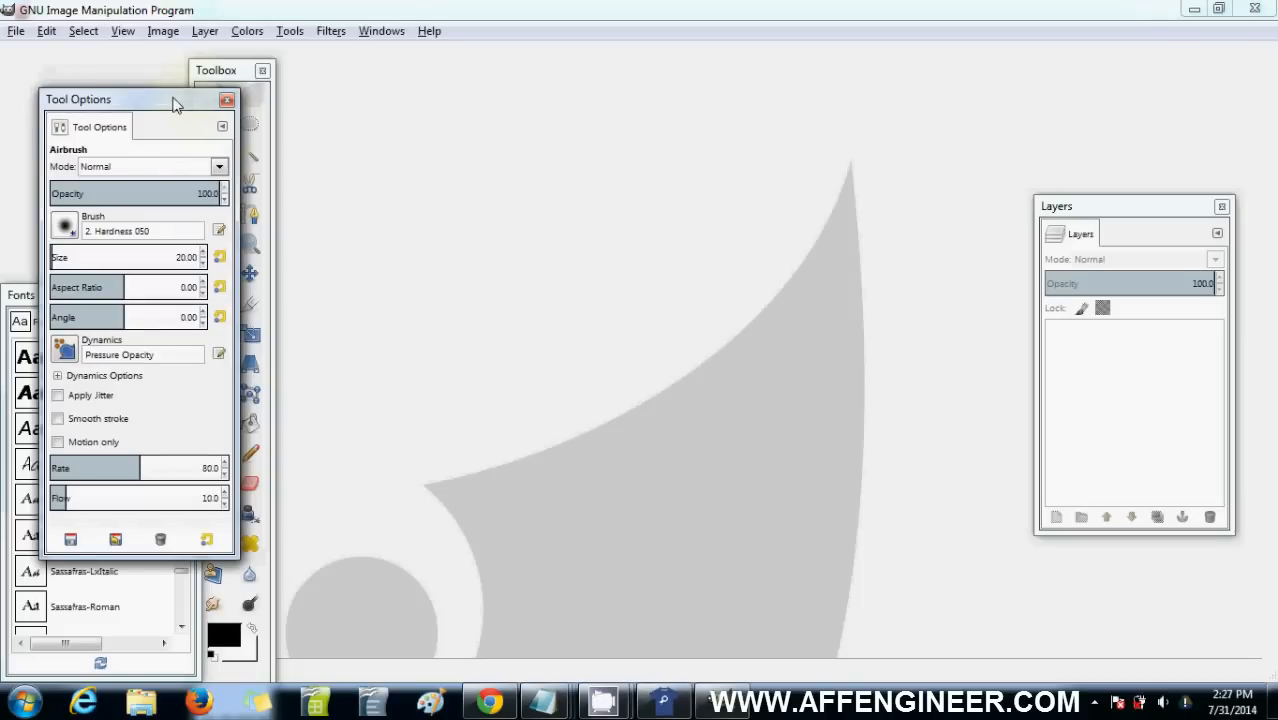
left_click_drag(176, 100, 120, 88)
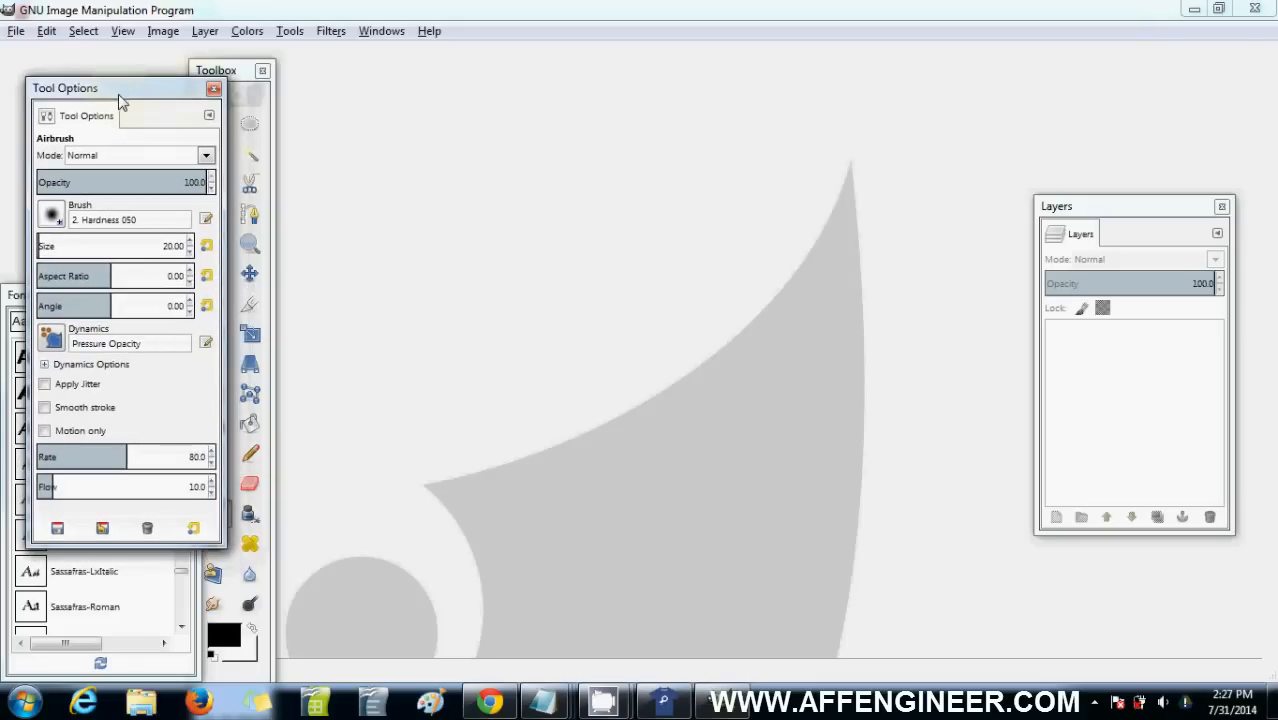
mouse_move(16, 32)
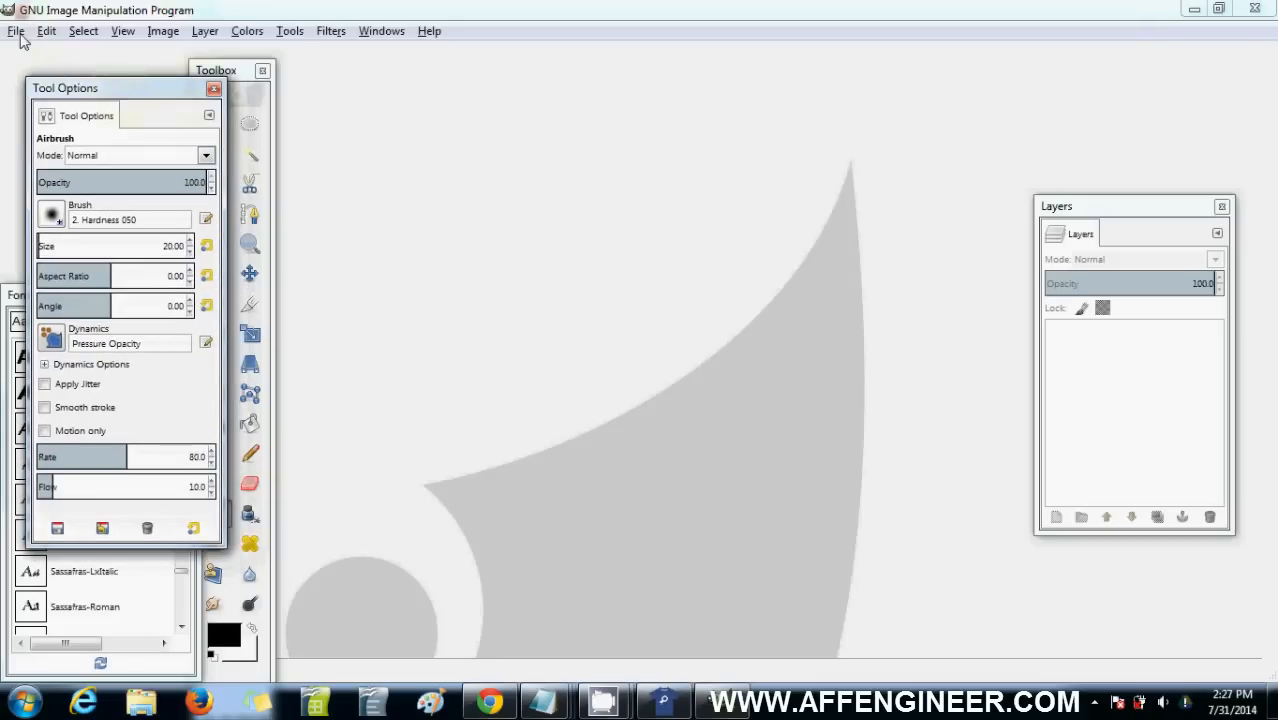
Create a new blank image of 960 by 600 pixels with a white background
left_click(16, 32)
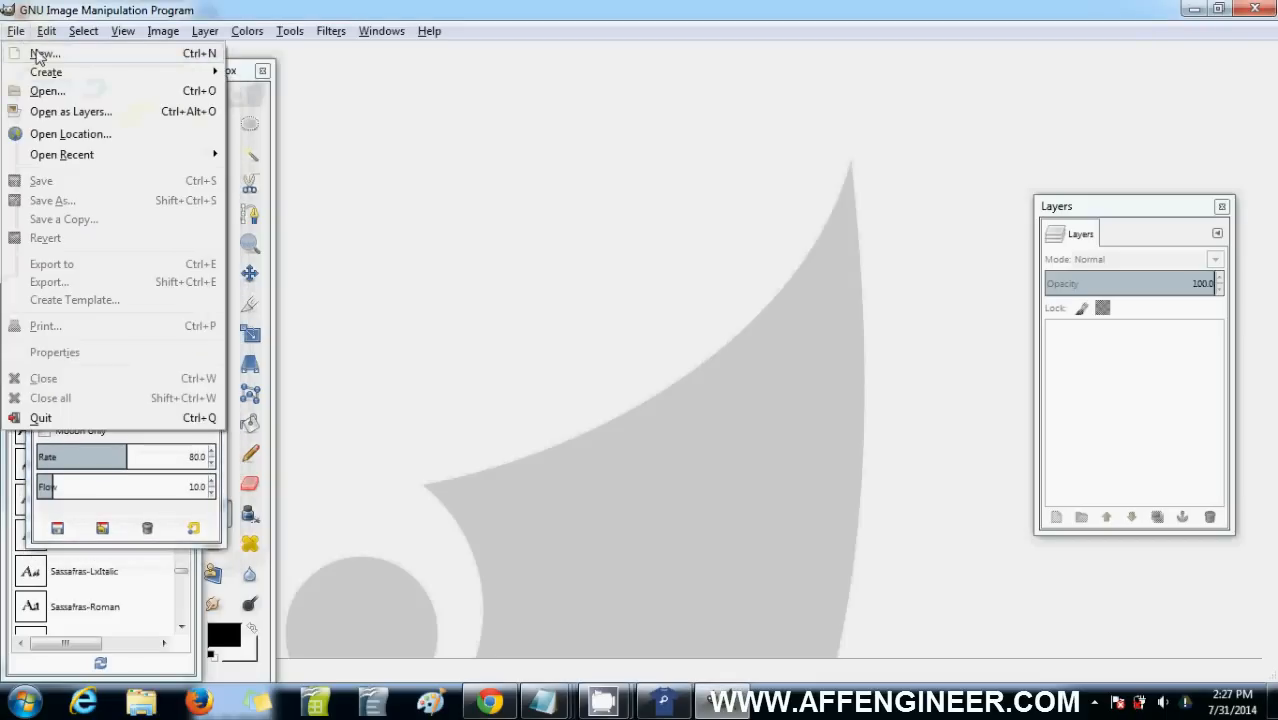
left_click(44, 52)
type("600")
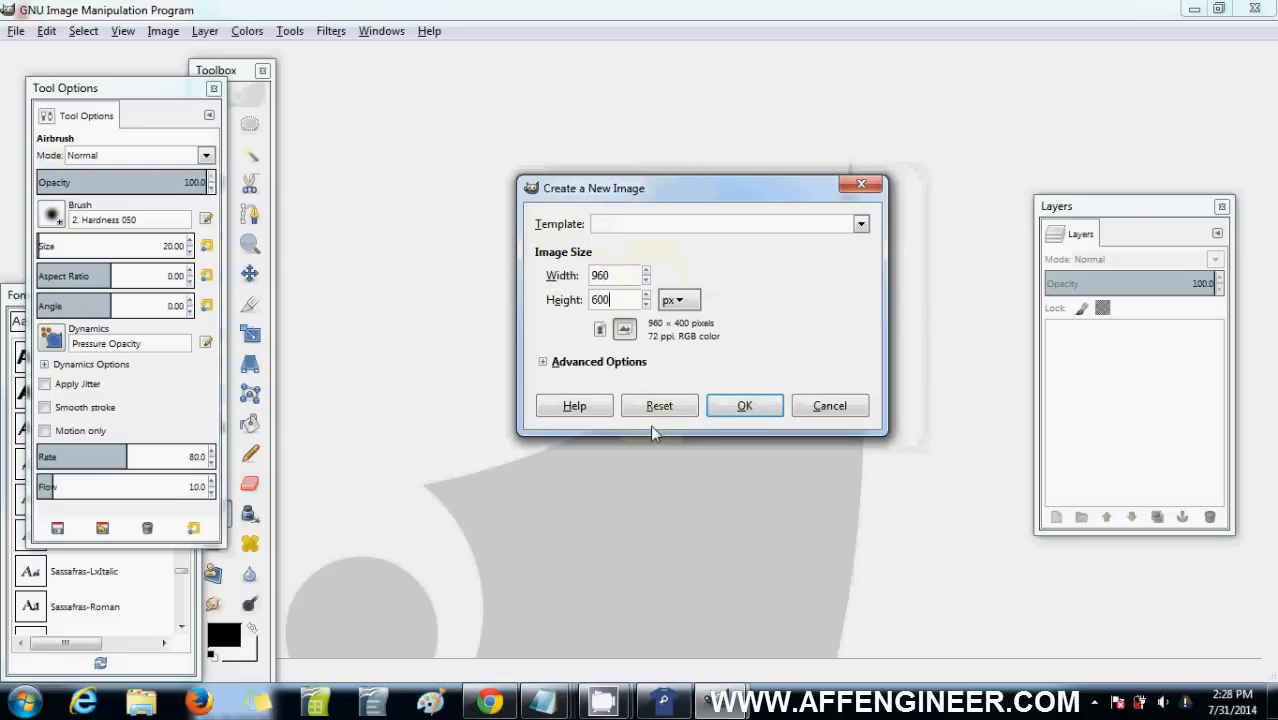
left_click(744, 404)
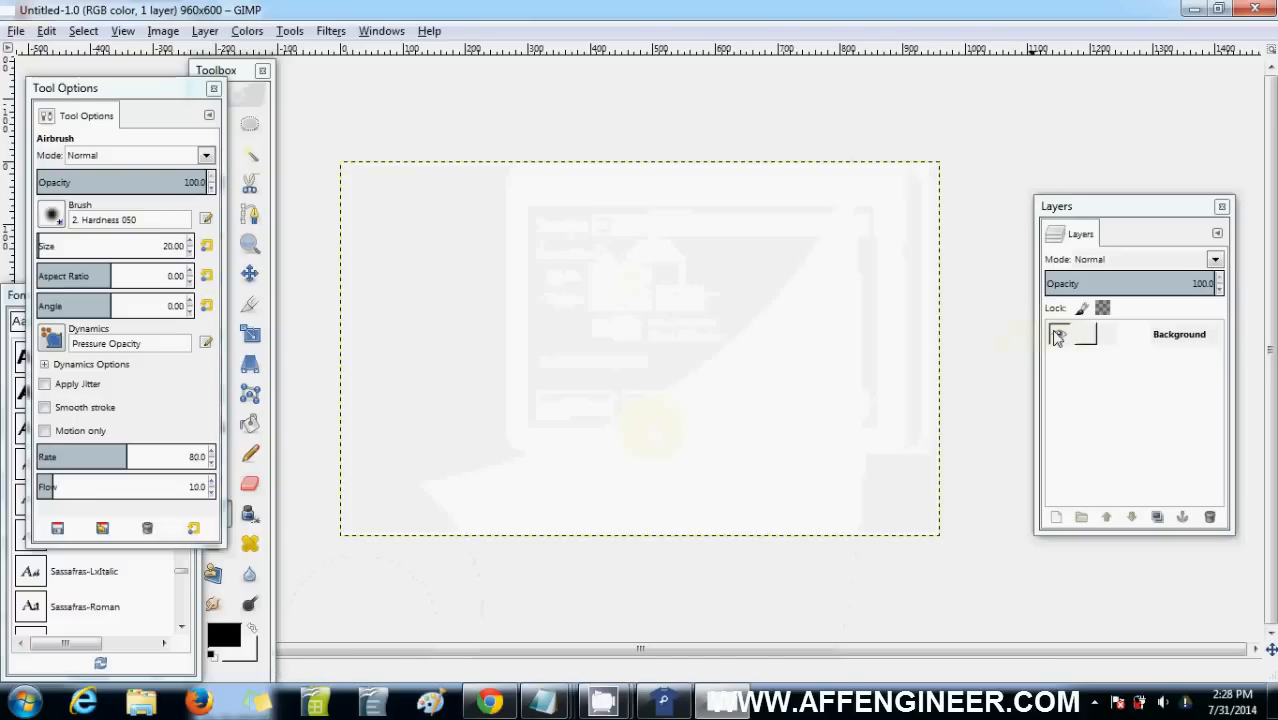
Add three transparent layers above the Background and hide the white Background layer
left_click(1058, 334)
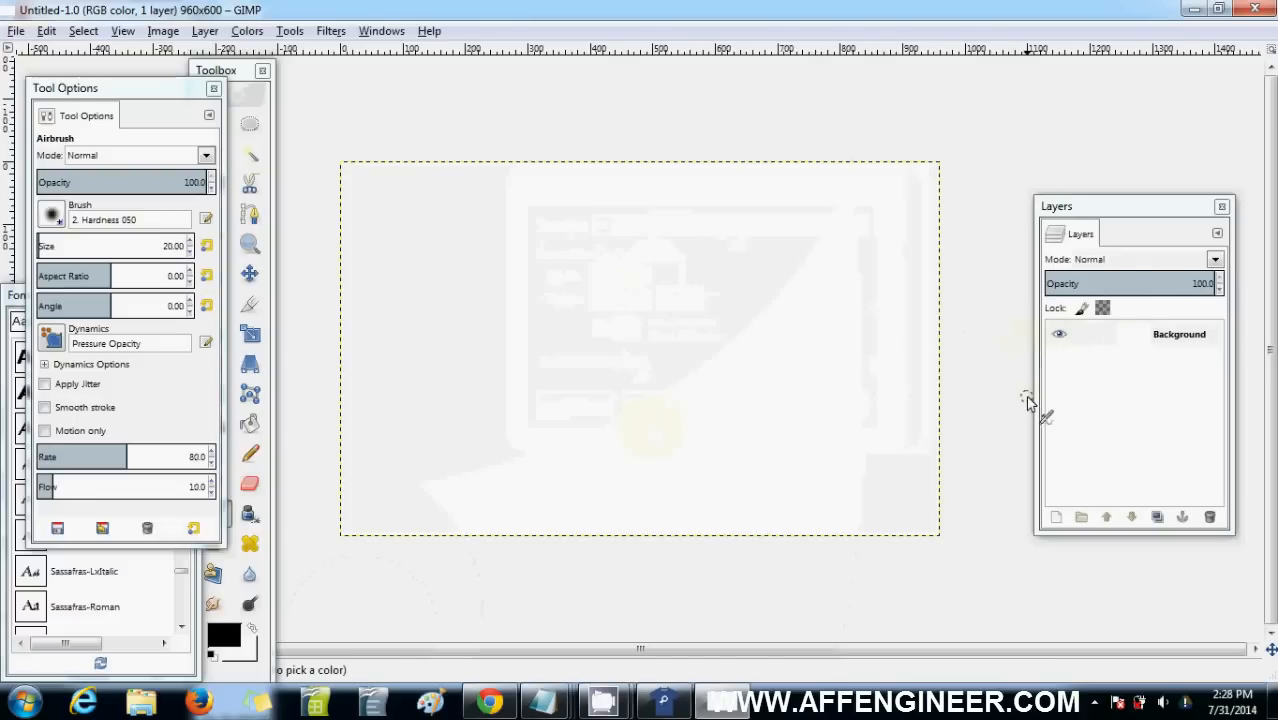
mouse_move(1140, 350)
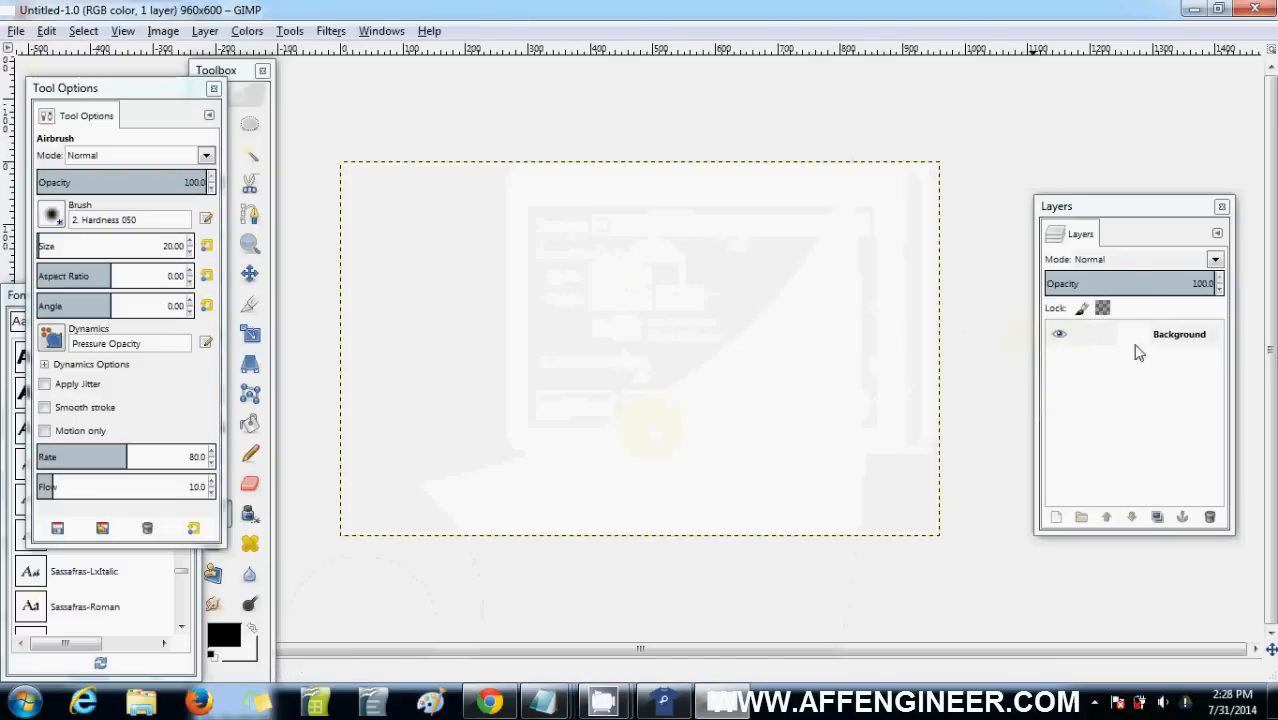
left_click(1180, 334)
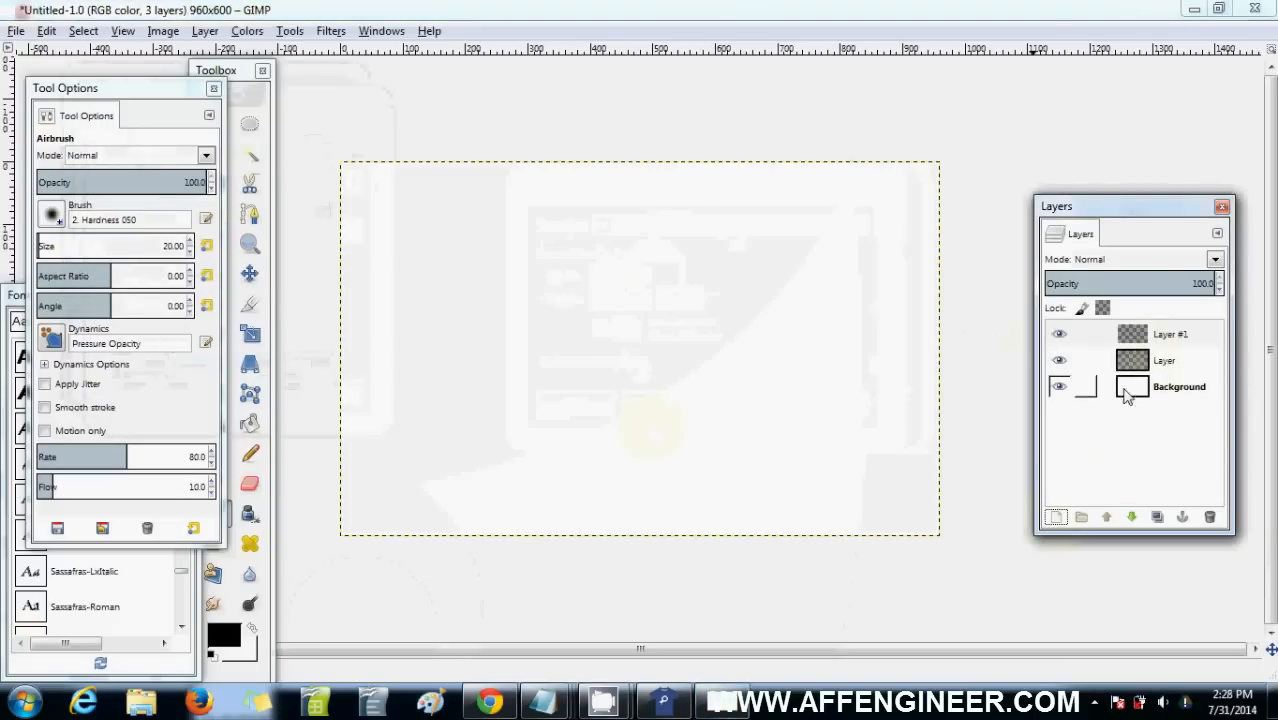
left_click(1060, 388)
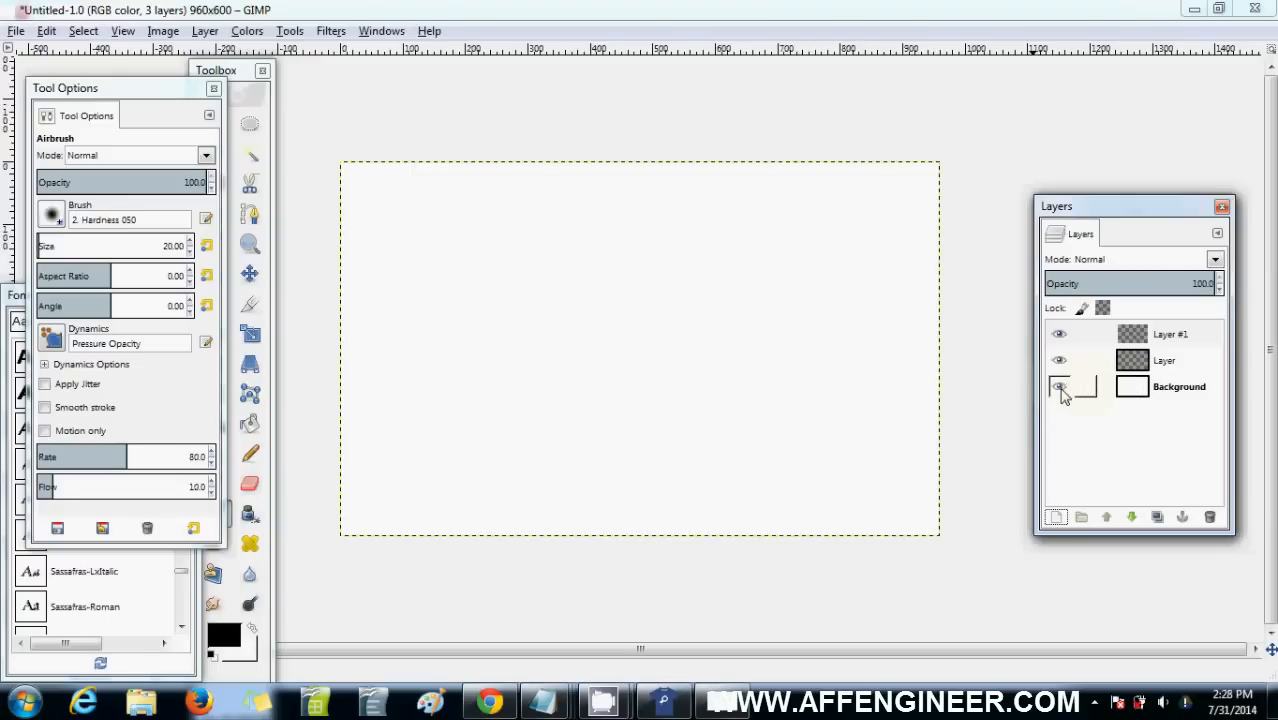
left_click(1060, 386)
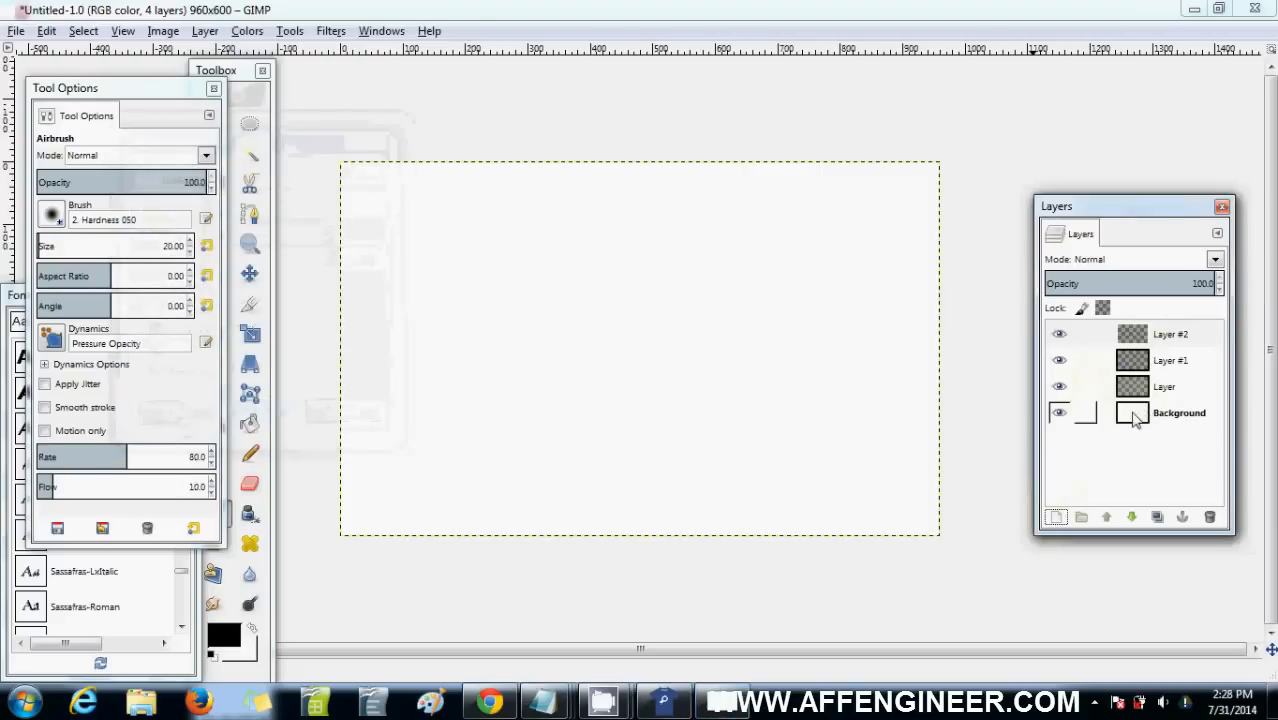
left_click(1060, 412)
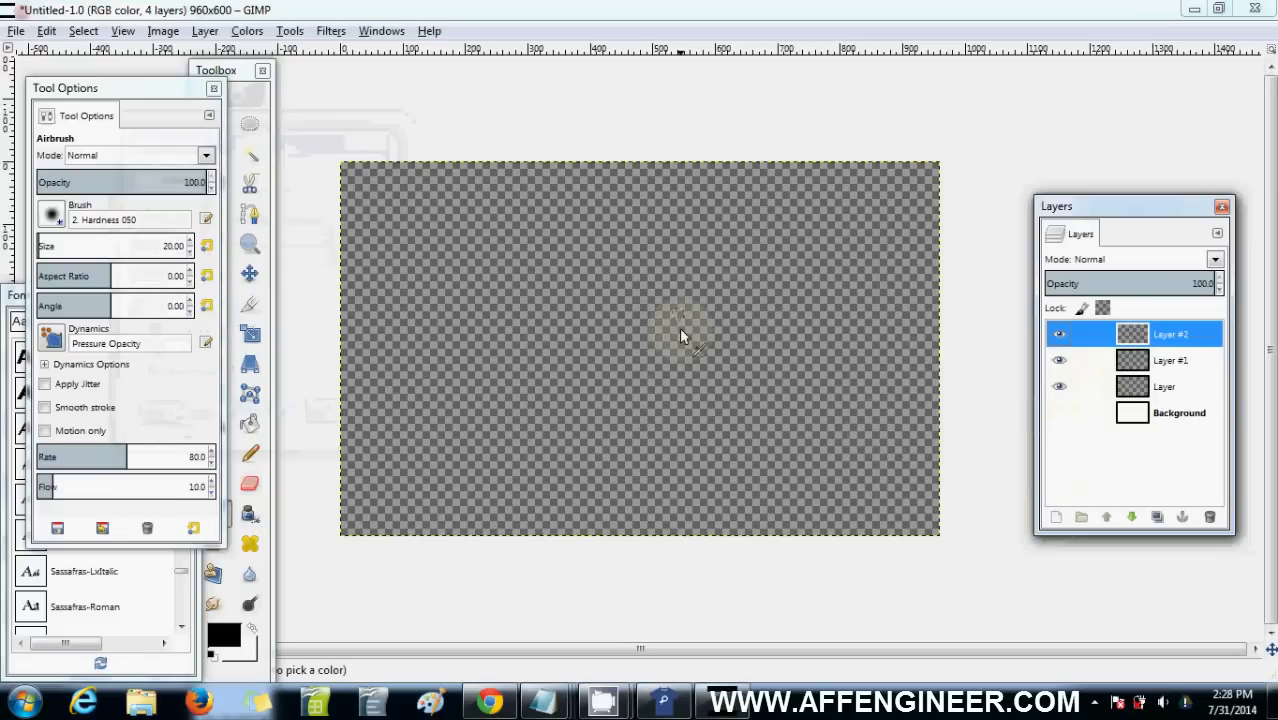
mouse_move(640, 304)
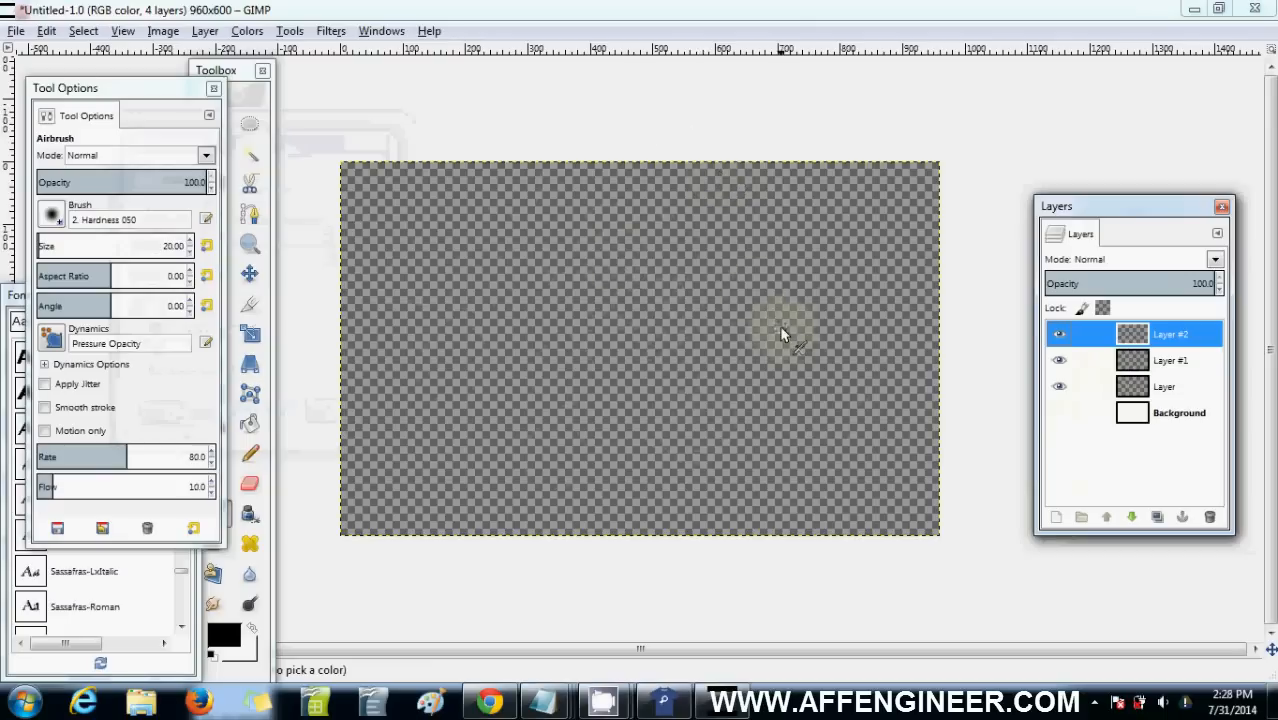
mouse_move(324, 156)
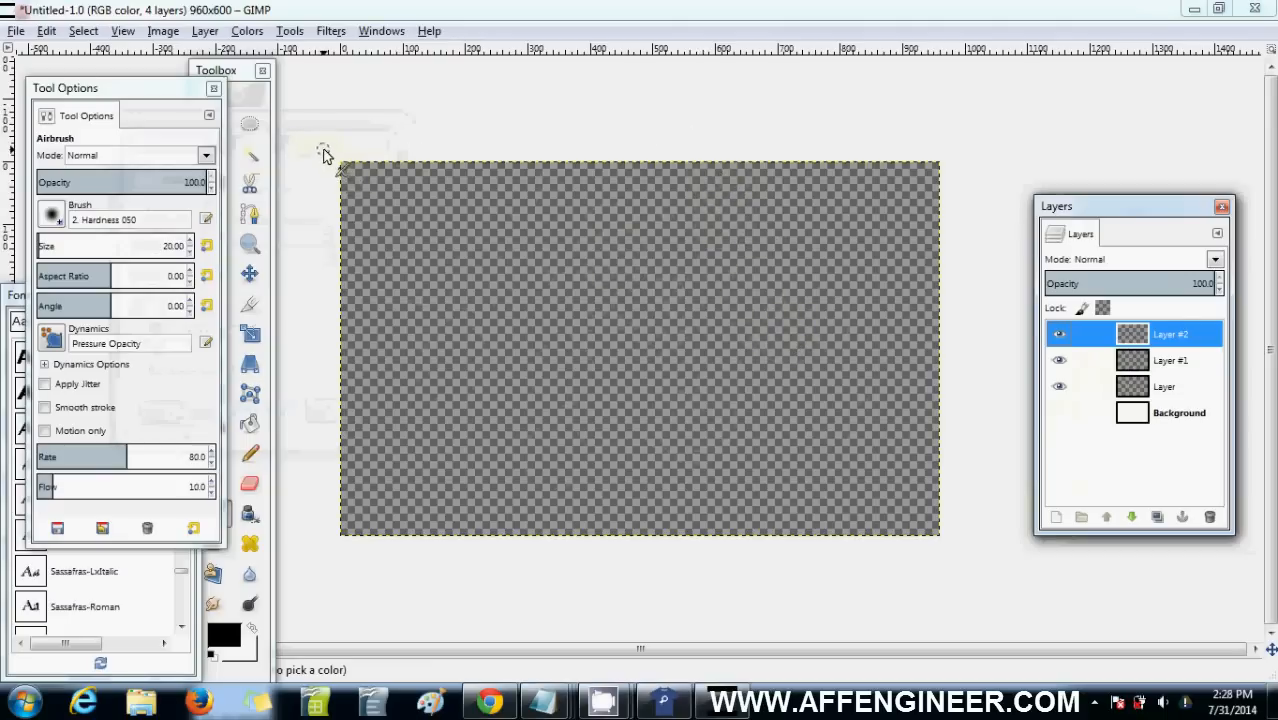
mouse_move(1016, 388)
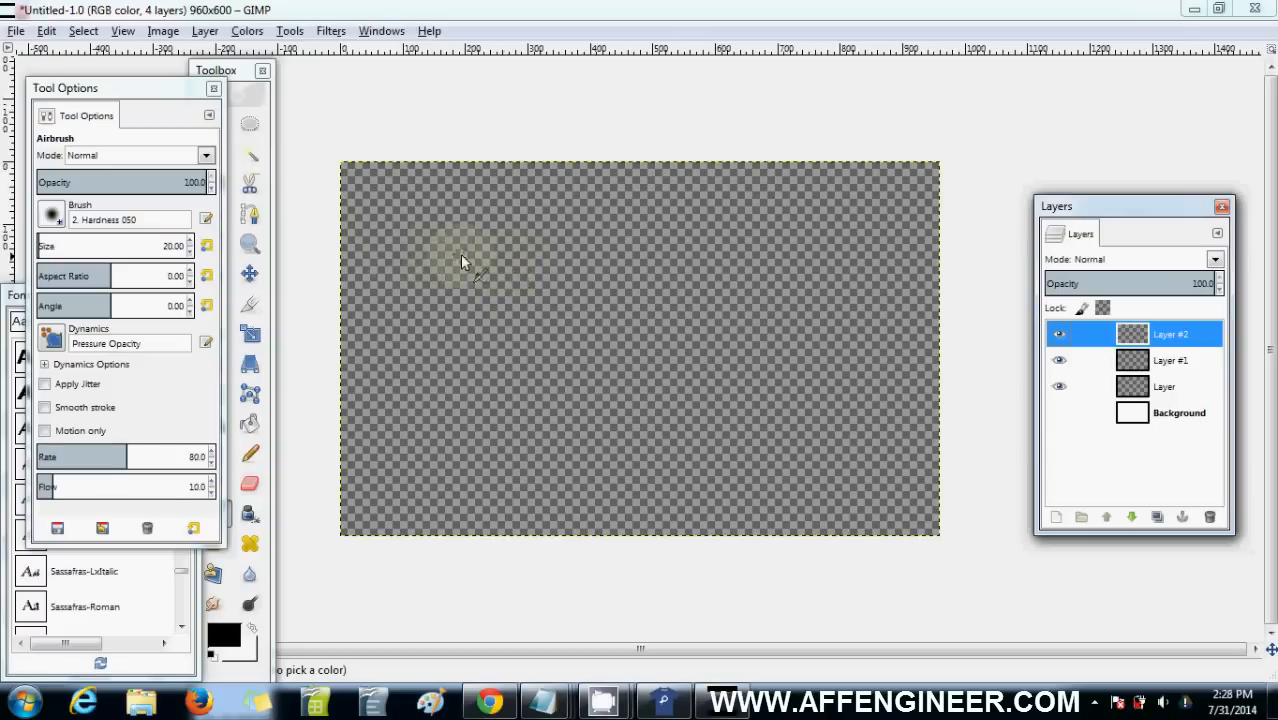
Switch to the browser and search Google for 'cat silhouette', passing the verification prompt
key("alt+tab")
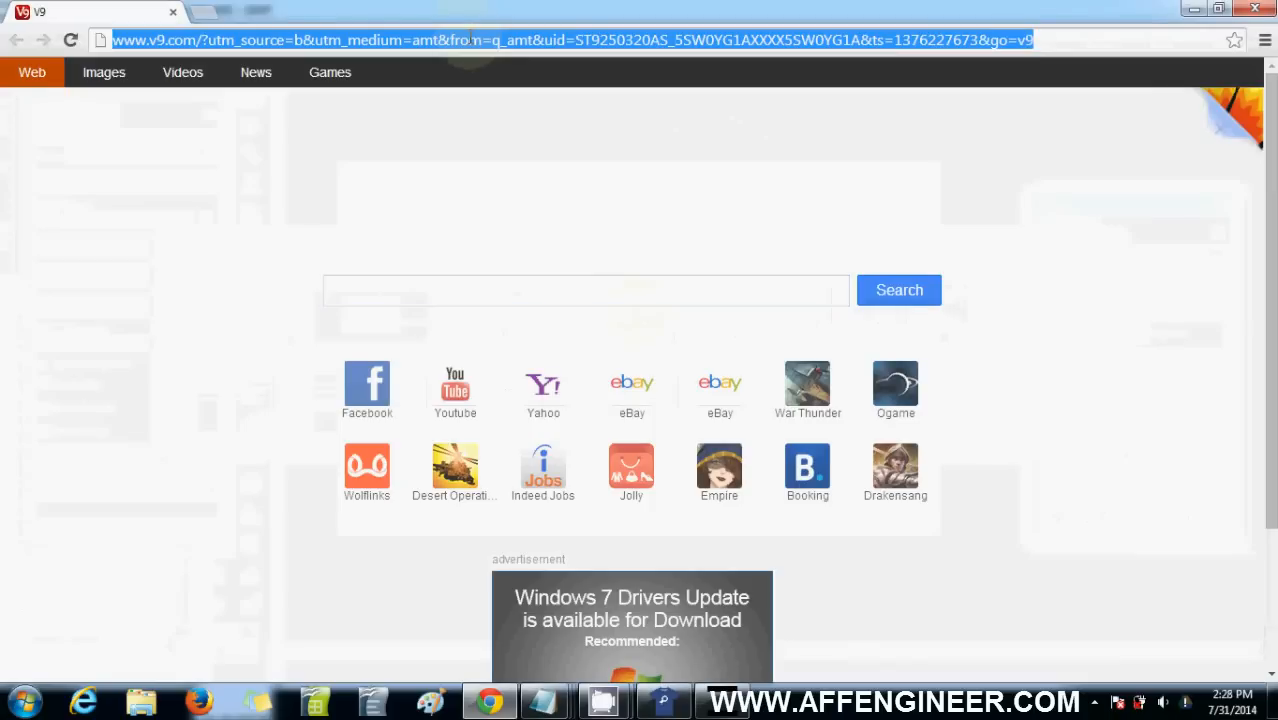
type("google.com.au/?gfe_rd=cr&ei=NMbZU5TiJ8GN8QfDq4GABg&gws_rd=ssl")
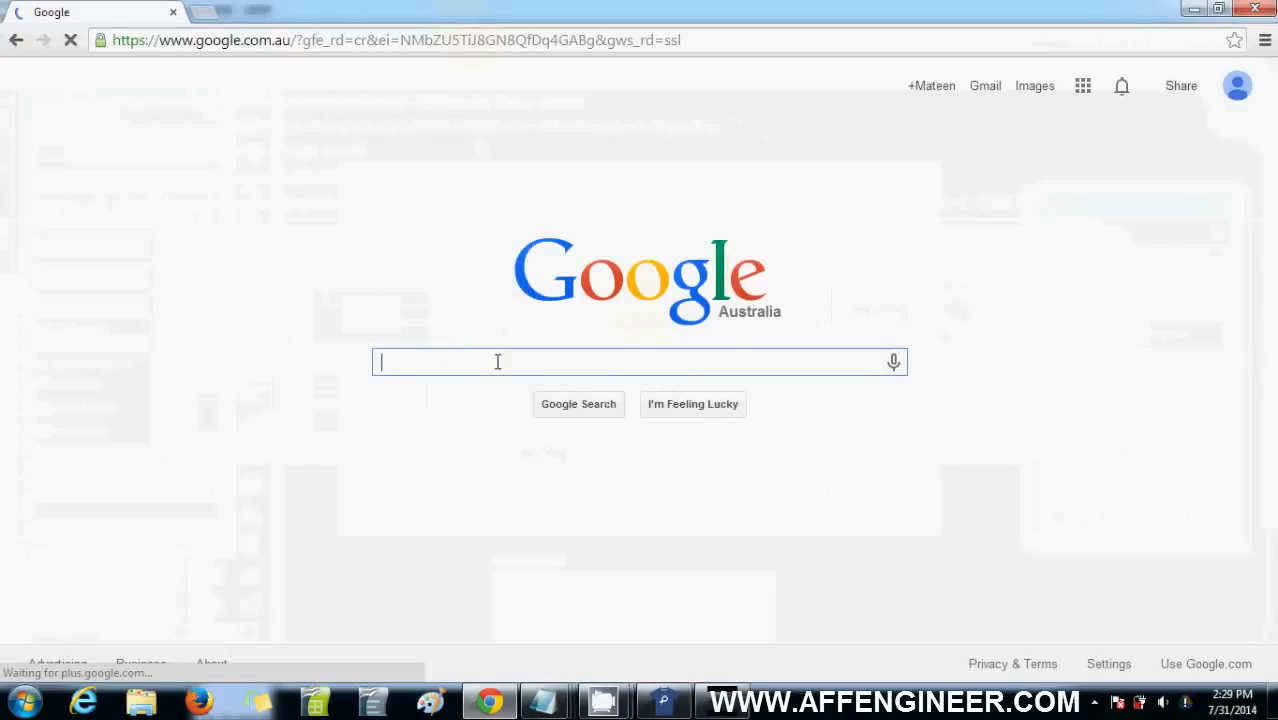
type("cat silhouette")
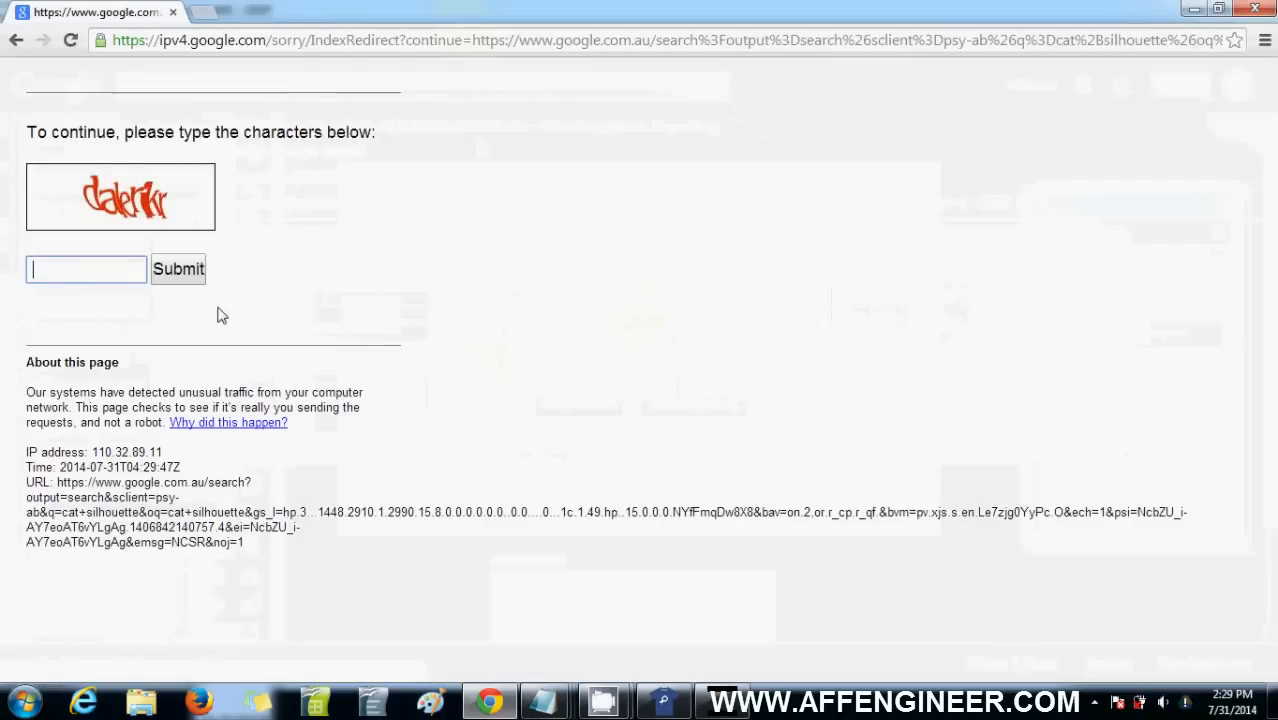
type("dalerikr")
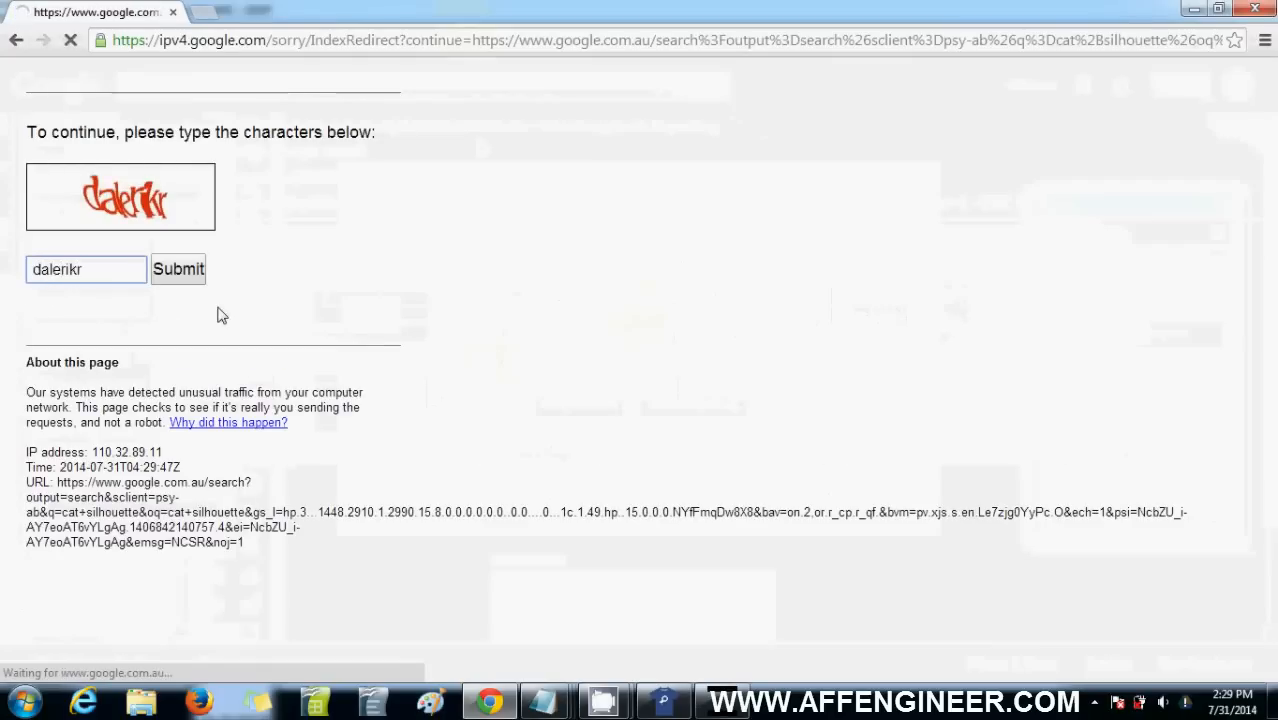
left_click(178, 268)
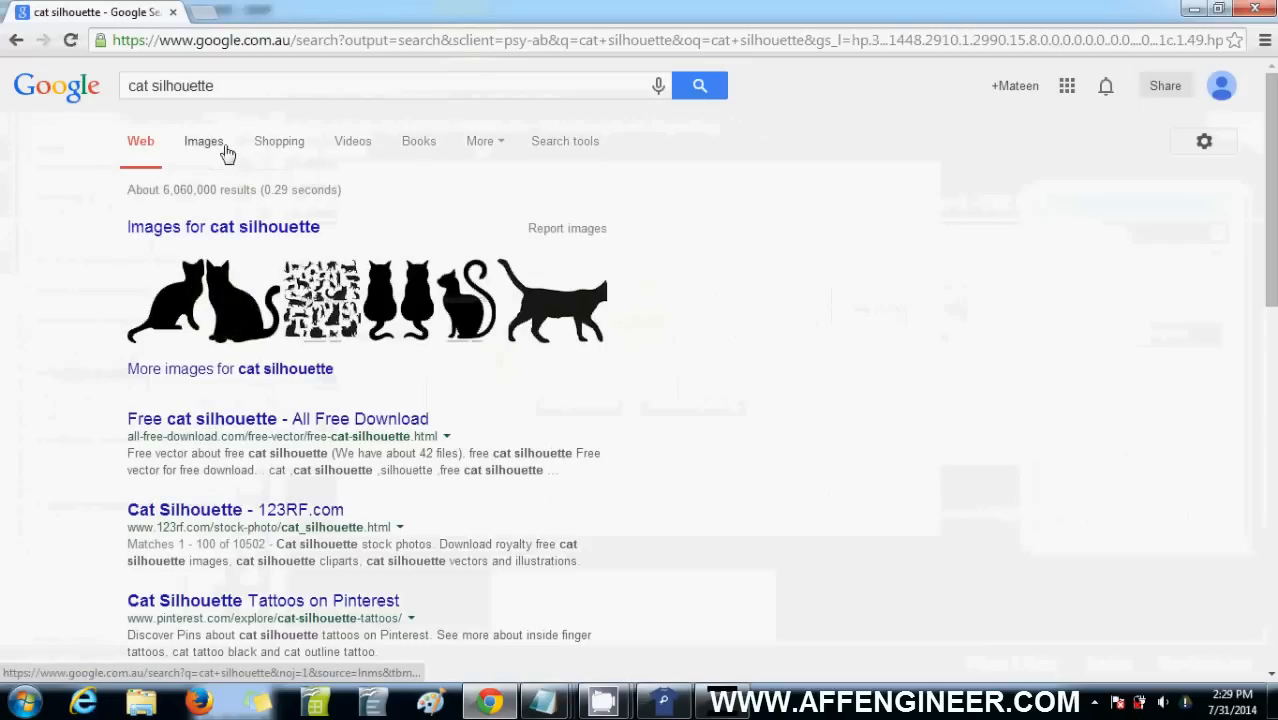
Show image results and enlarge a sitting black cat silhouette for copying
left_click(202, 140)
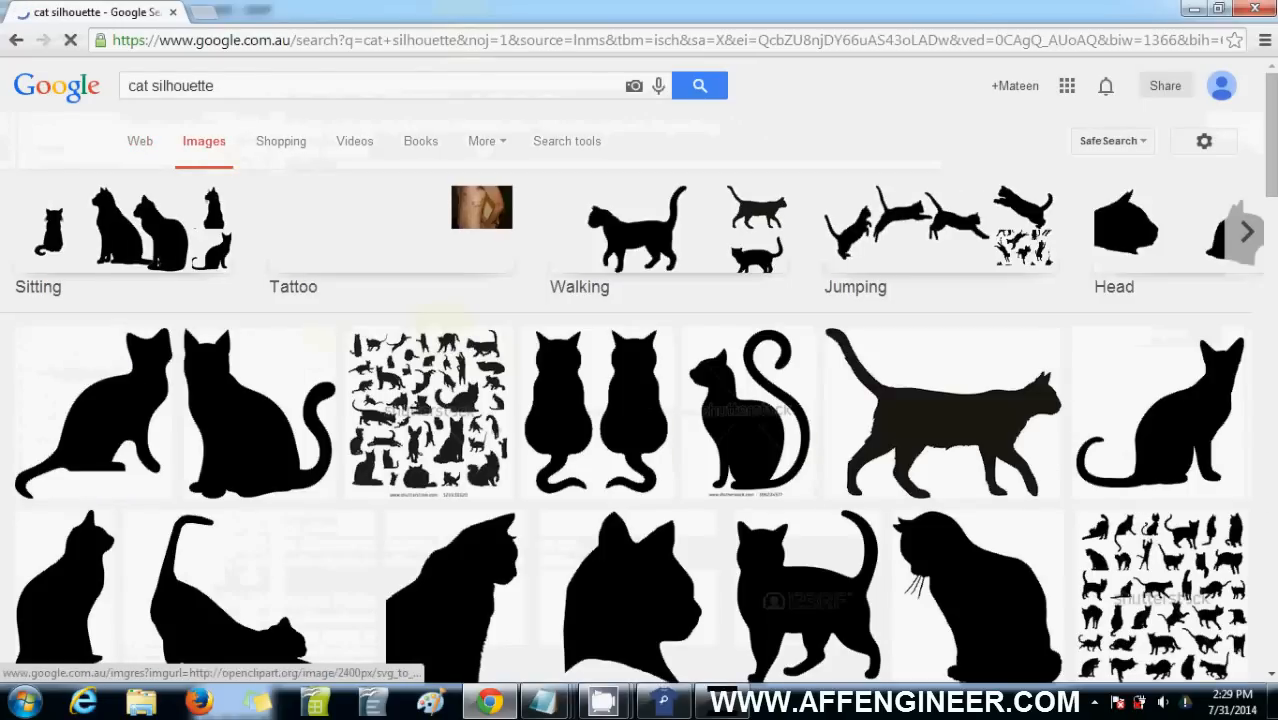
scroll("down", 3)
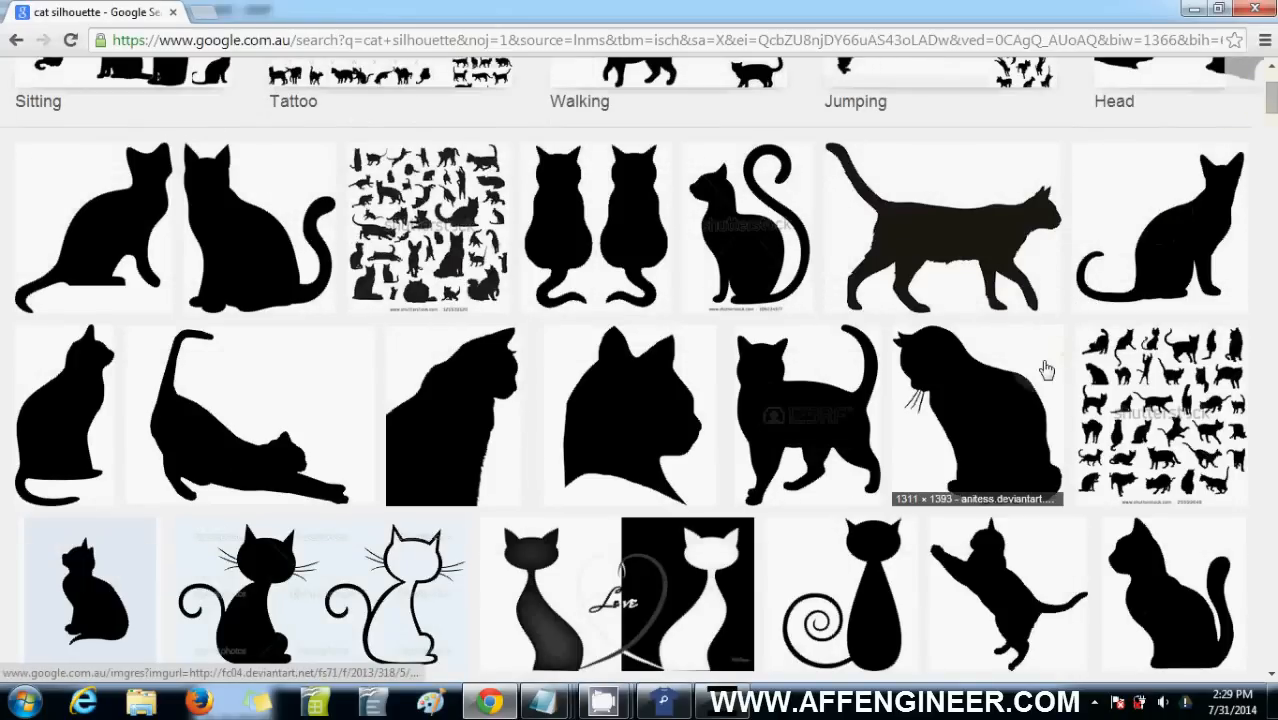
left_click(976, 414)
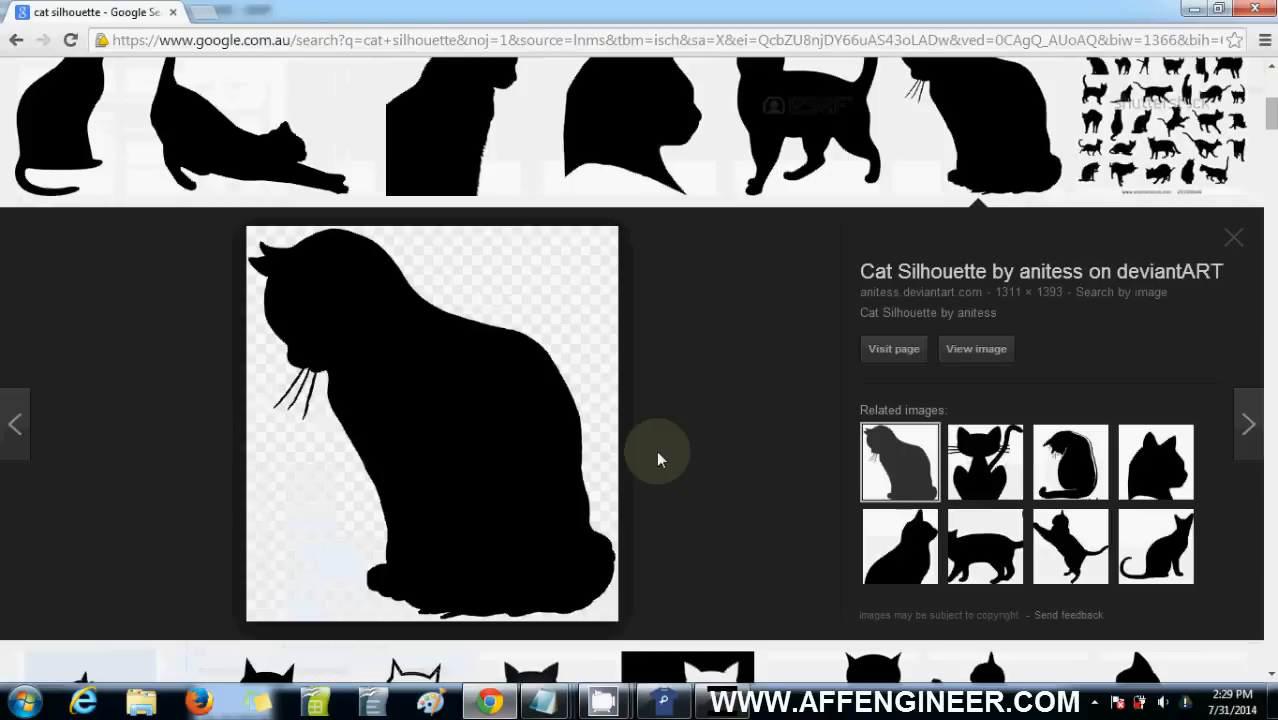
Paste the screenshot into Microsoft Paint and select just the cat silhouette for copying
left_click(18, 700)
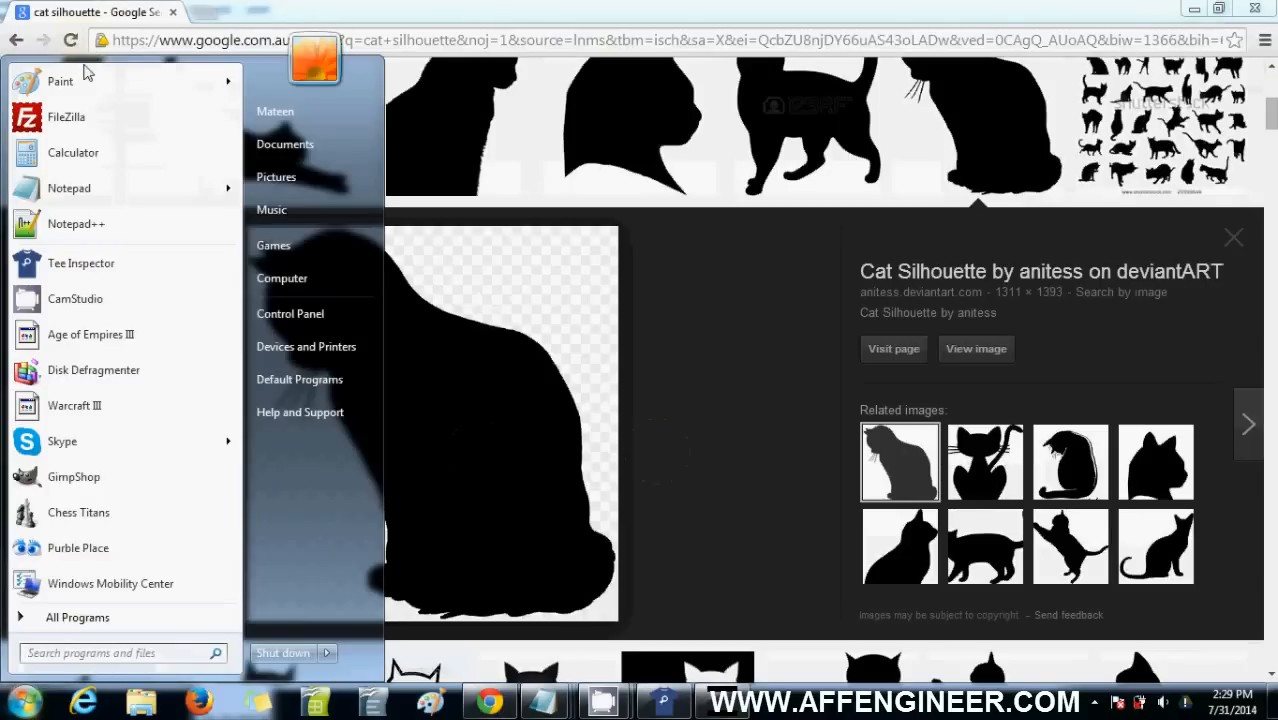
left_click(60, 80)
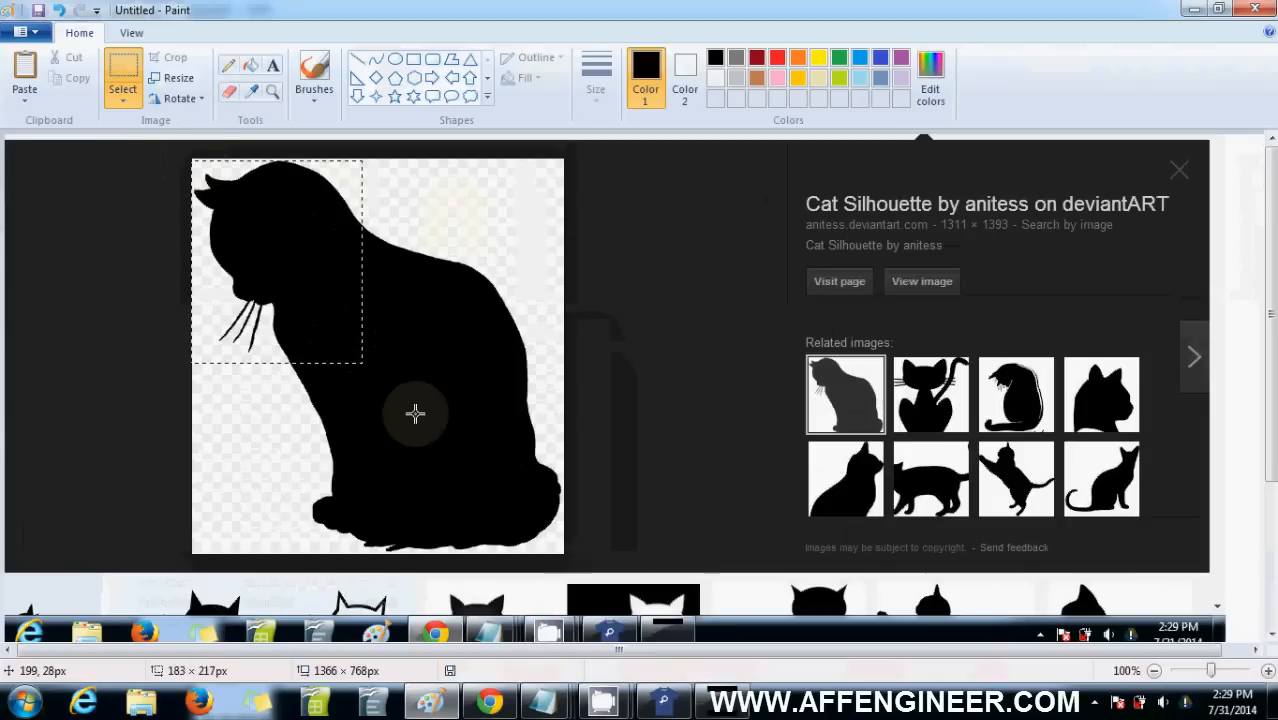
left_click_drag(364, 360, 560, 550)
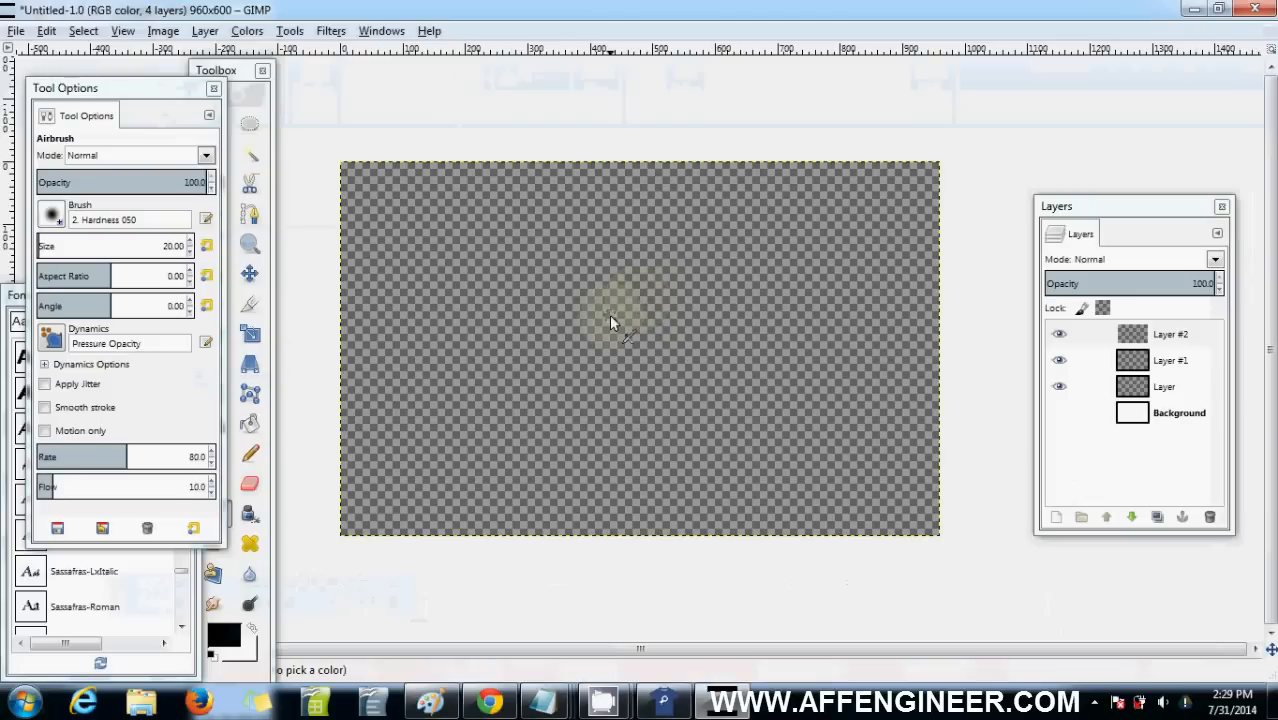
Paste the copied cat as a new Clipboard layer, centre it and make it the active layer
right_click(612, 322)
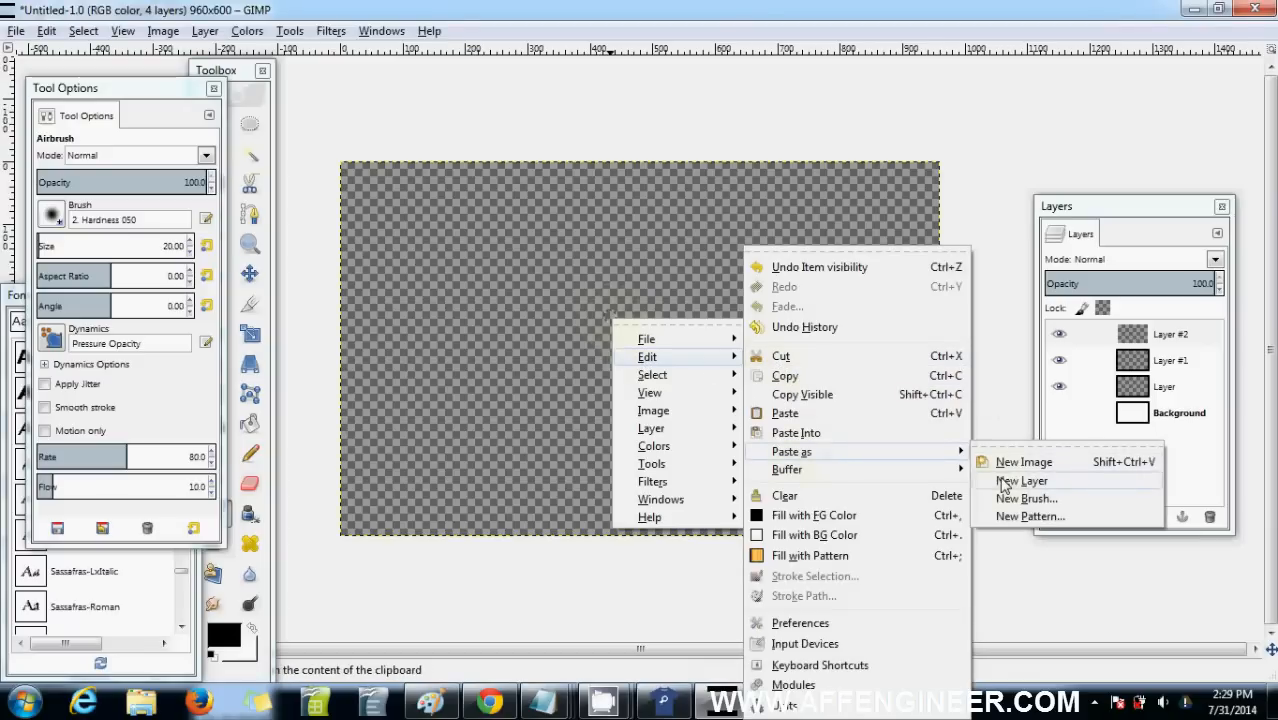
left_click(1020, 480)
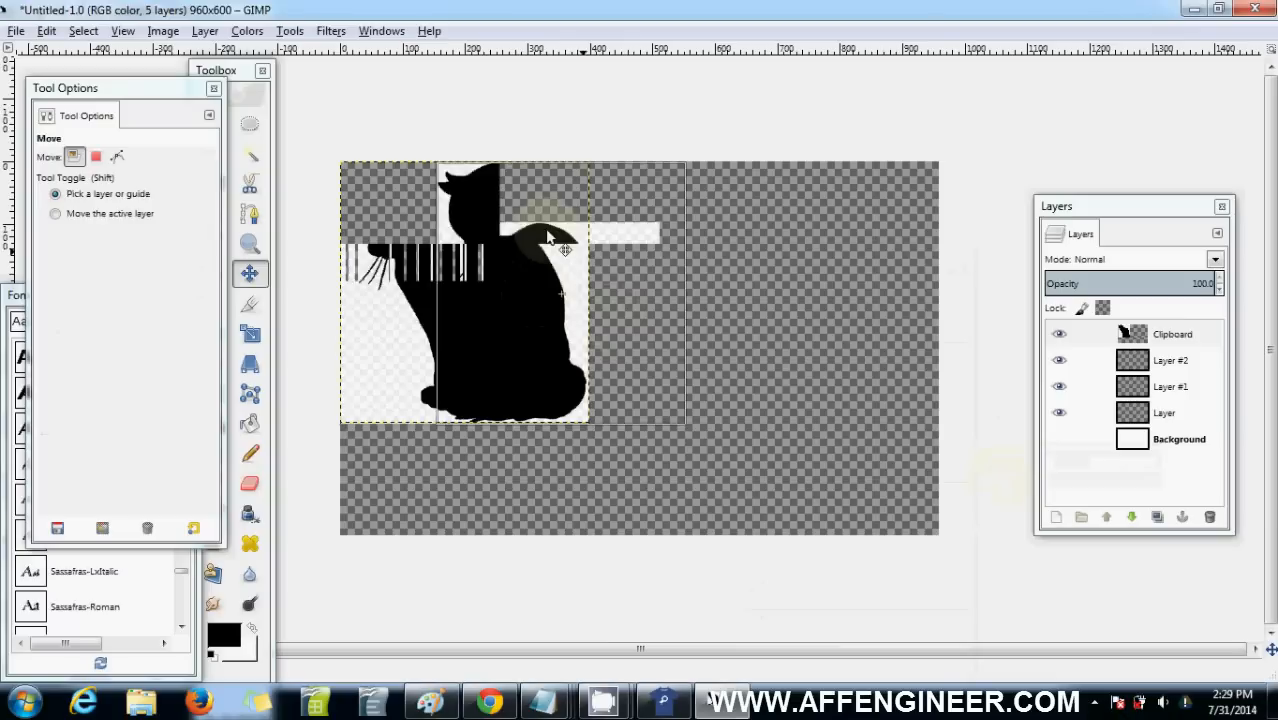
left_click_drag(544, 240, 564, 290)
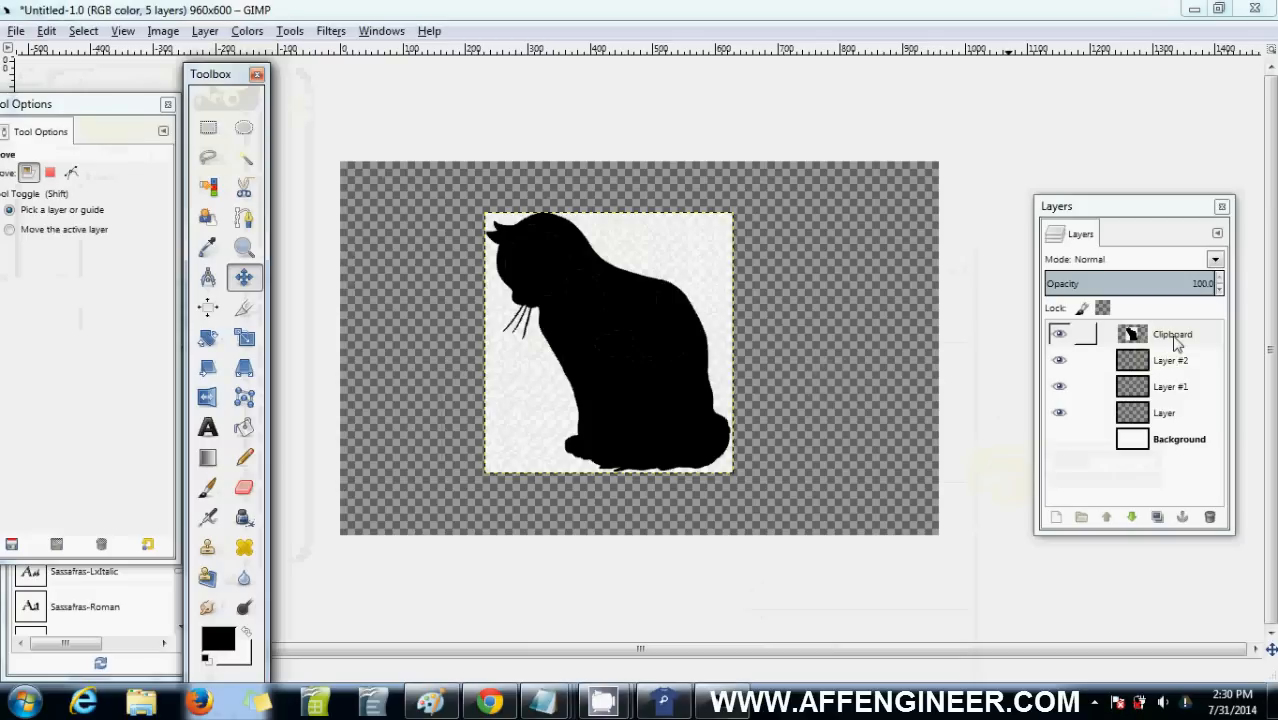
left_click(1172, 334)
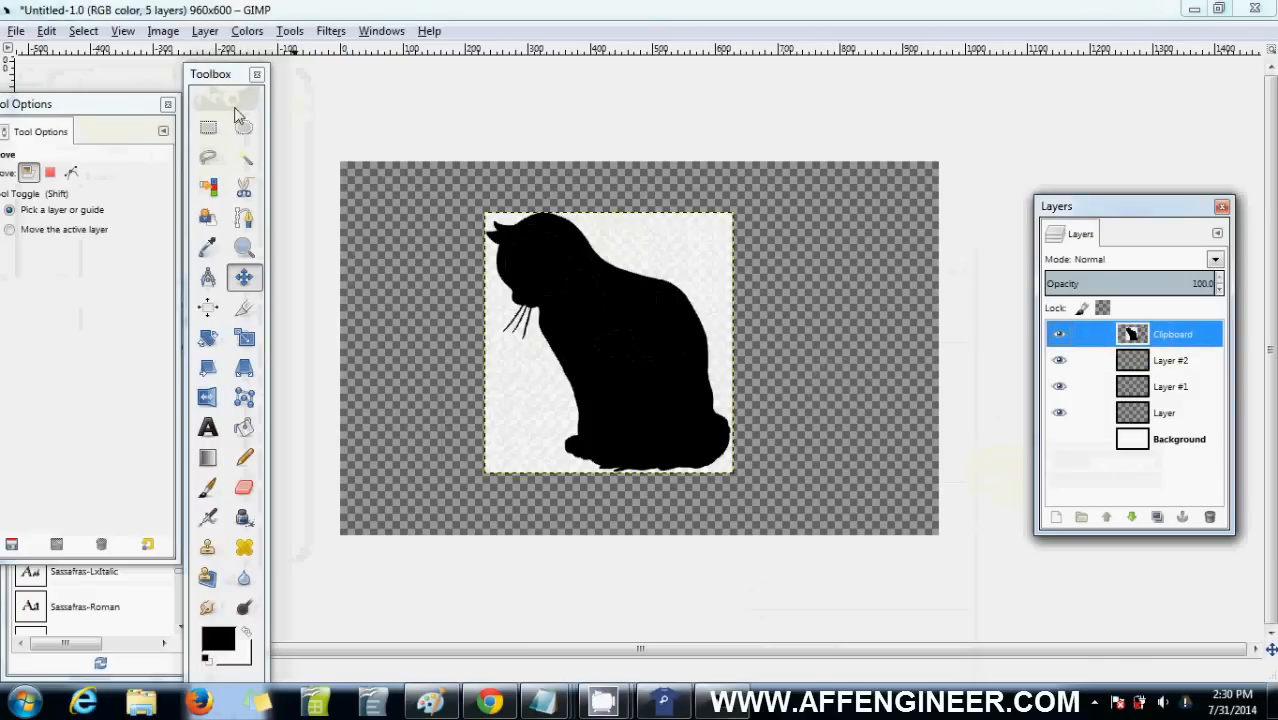
left_click(246, 30)
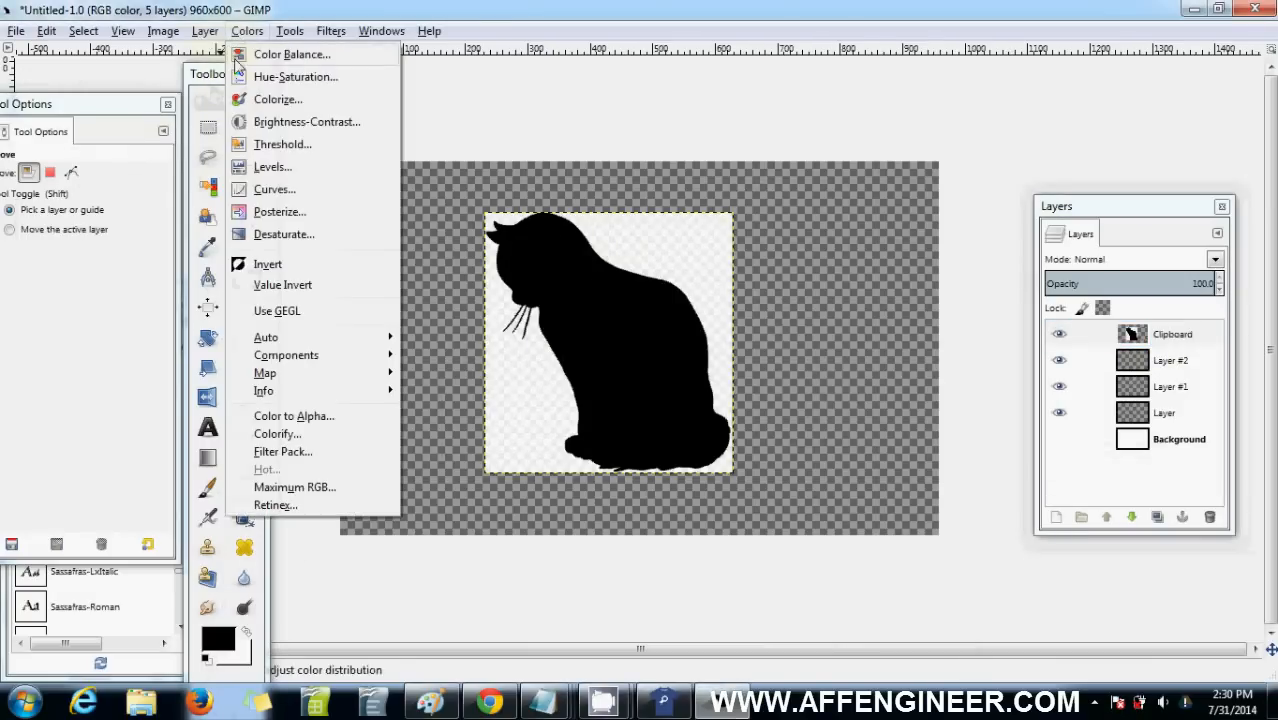
Invert the colours so the cat turns white and switch to Fuzzy Select
left_click(268, 264)
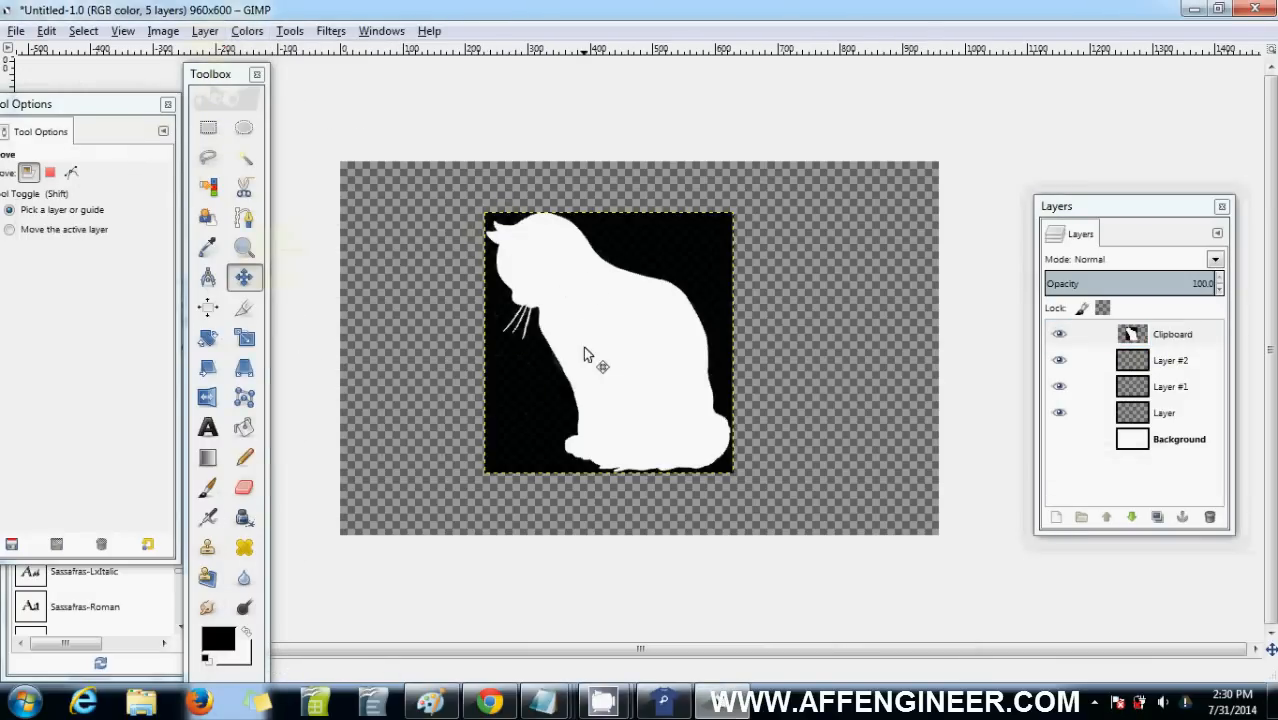
left_click(208, 156)
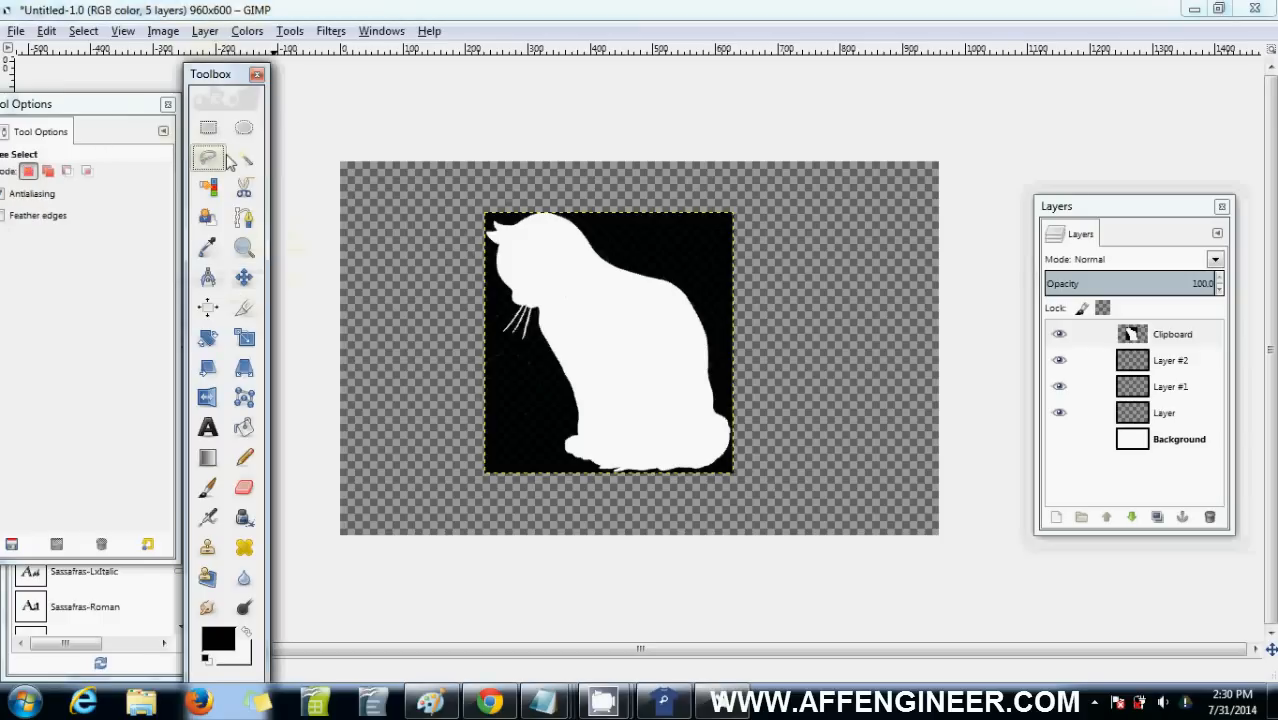
left_click(244, 158)
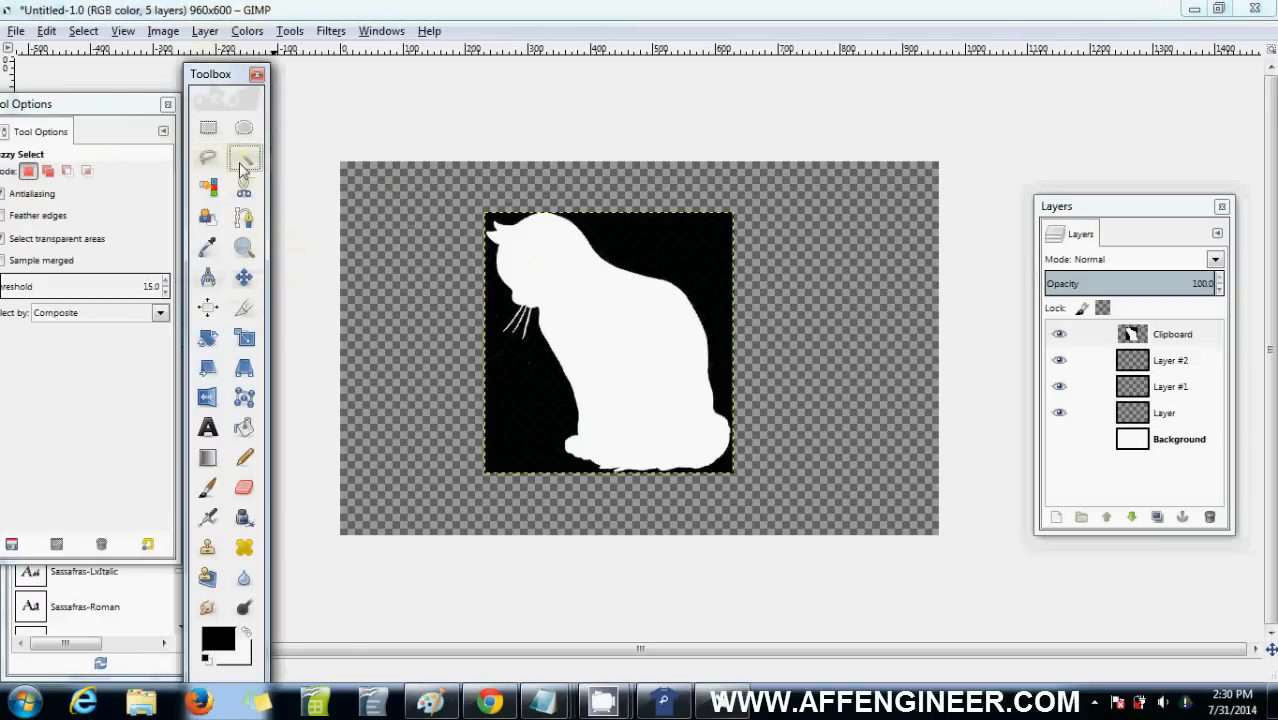
mouse_move(244, 160)
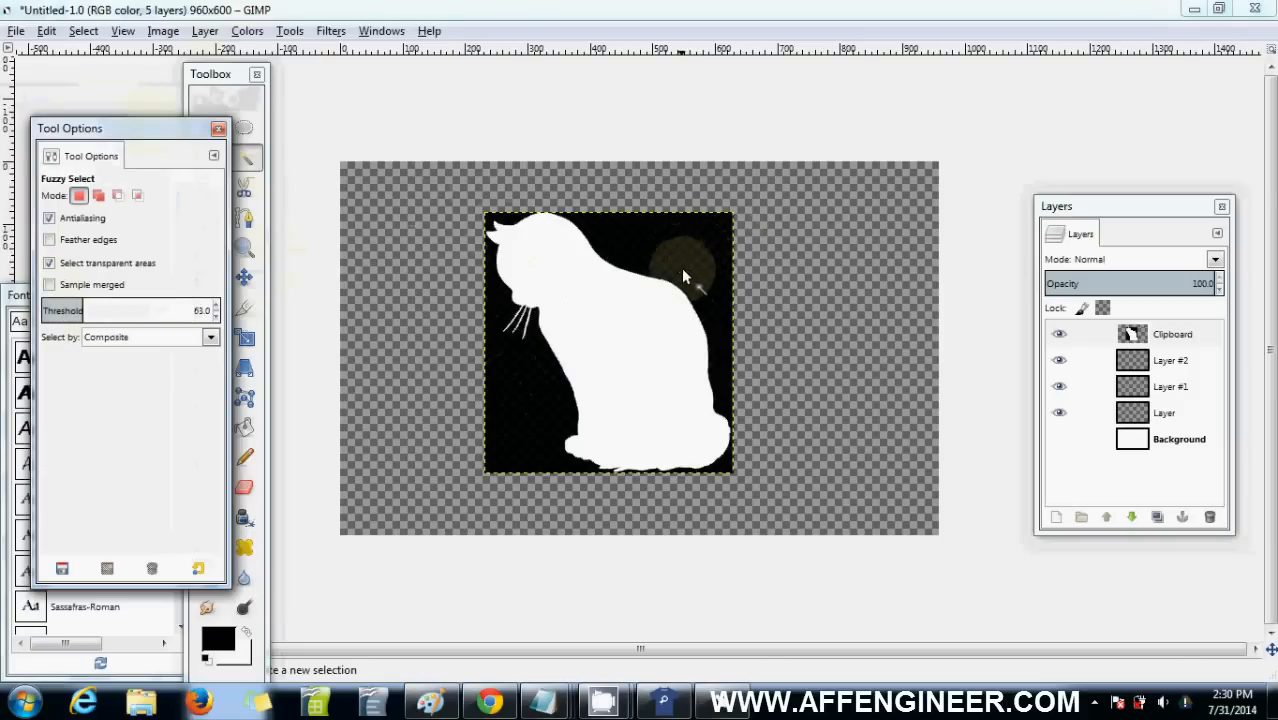
Select the black background around the white cat, adjusting the threshold to catch it all
left_click(684, 264)
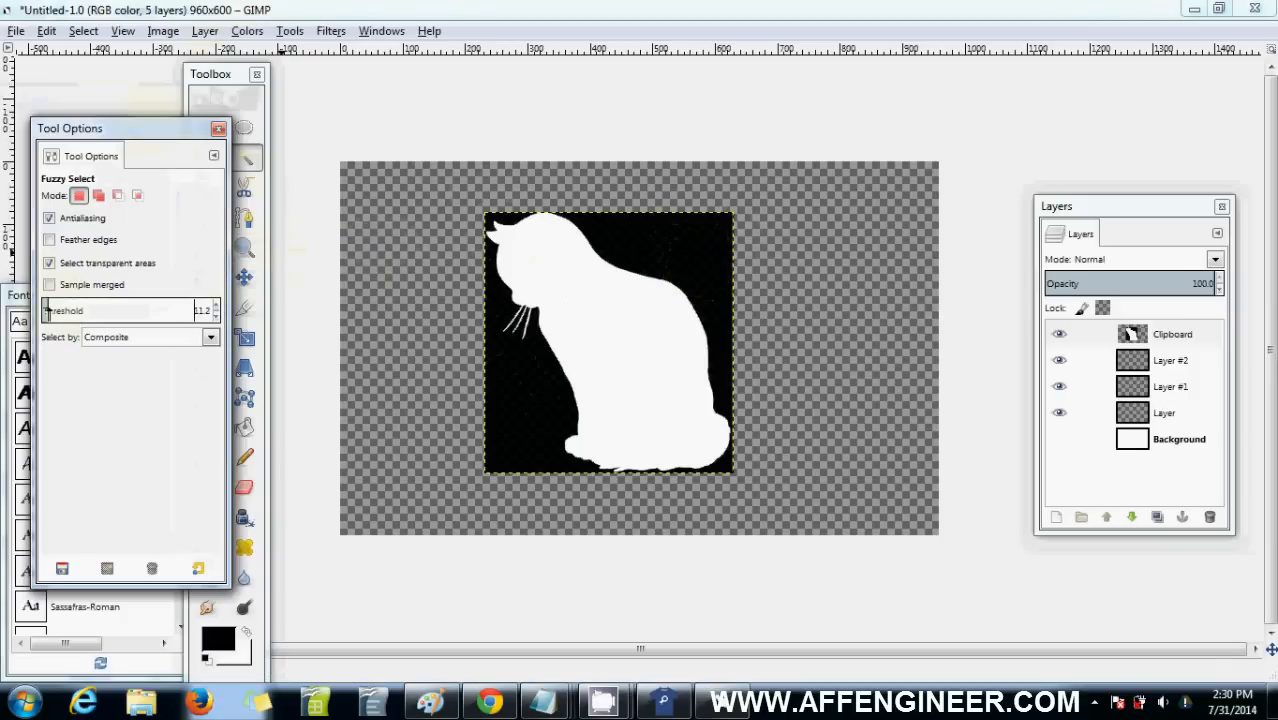
left_click(510, 398)
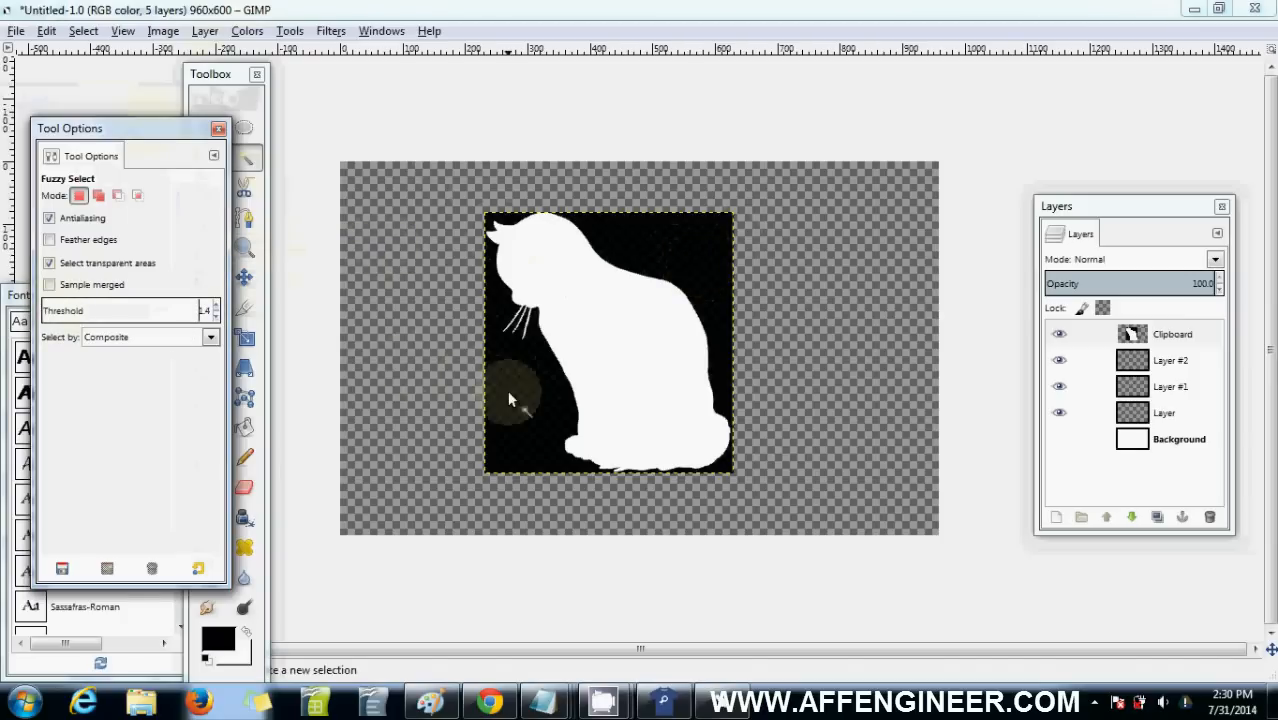
left_click(516, 400)
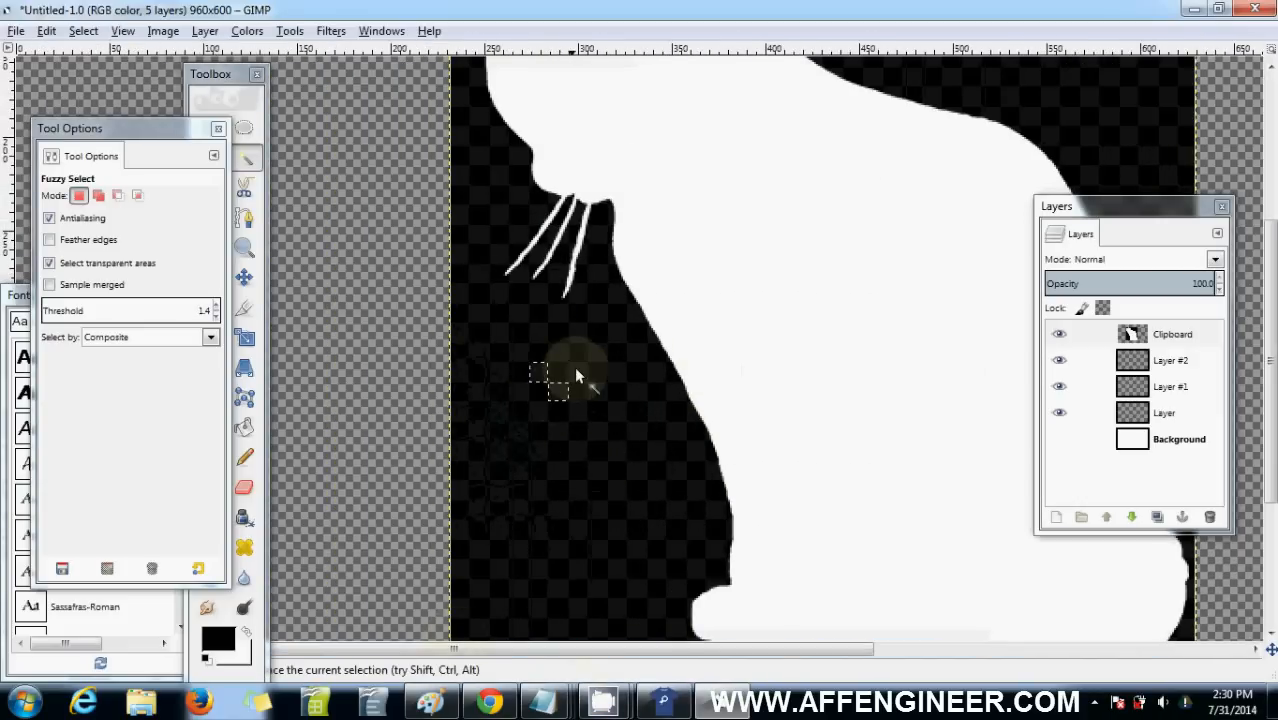
mouse_move(516, 336)
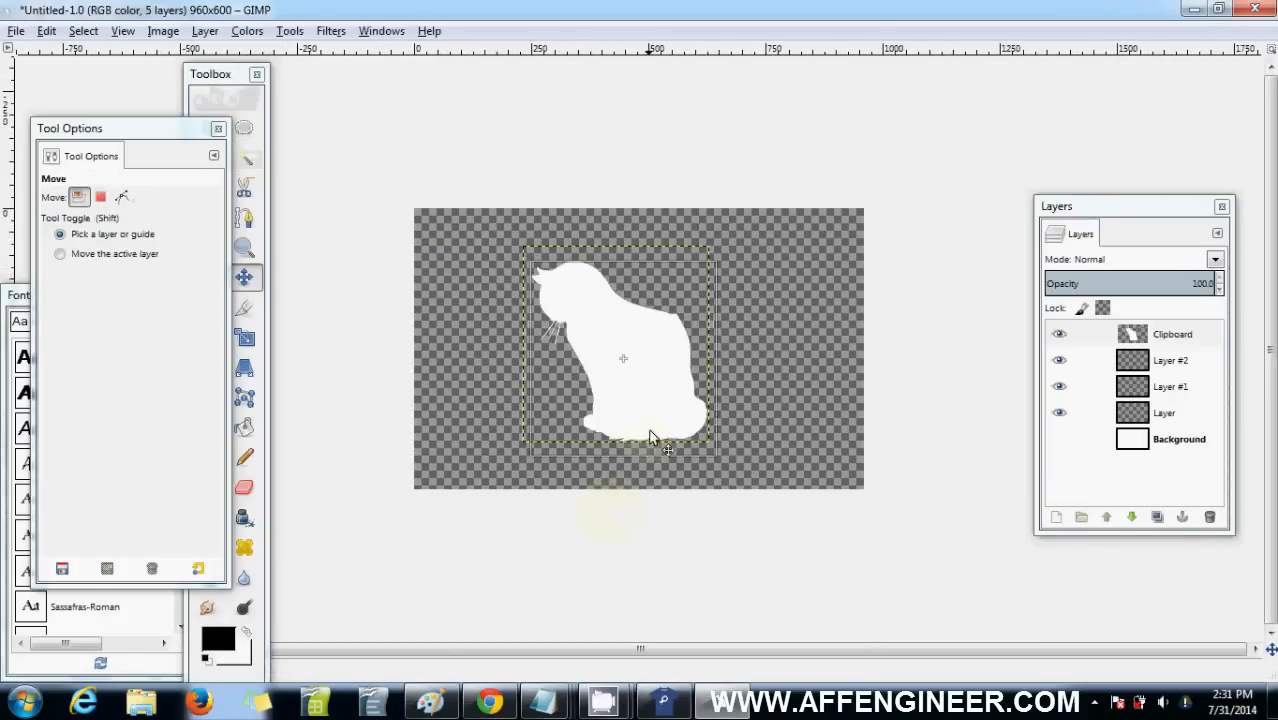
Scale the cat with kept proportions to about 312 by 363 and place it in the lower middle
left_click_drag(650, 436, 624, 374)
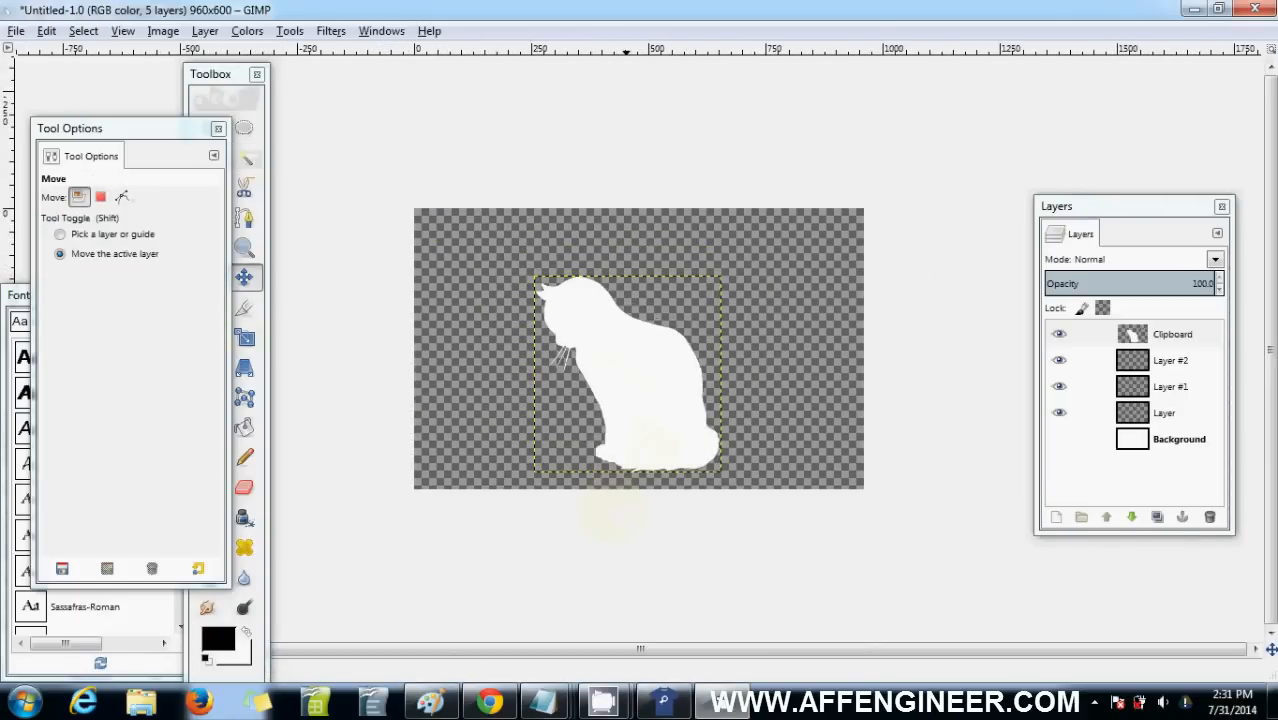
left_click(244, 336)
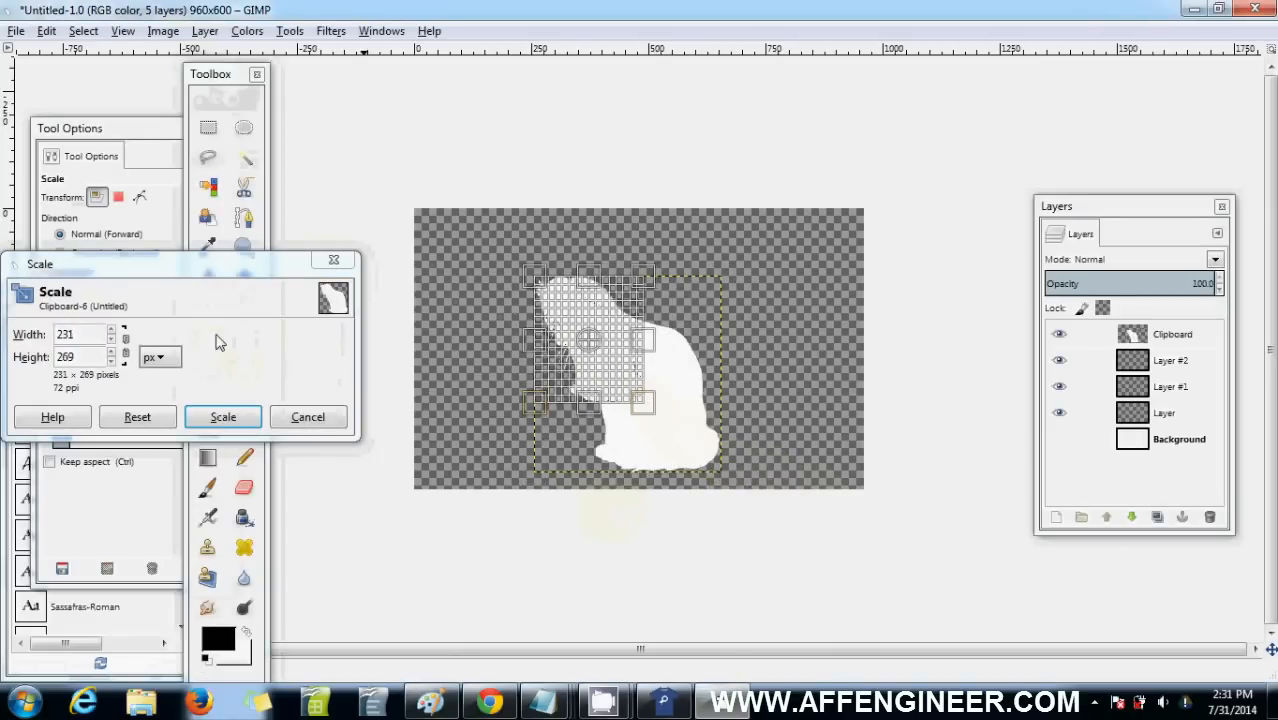
left_click(48, 460)
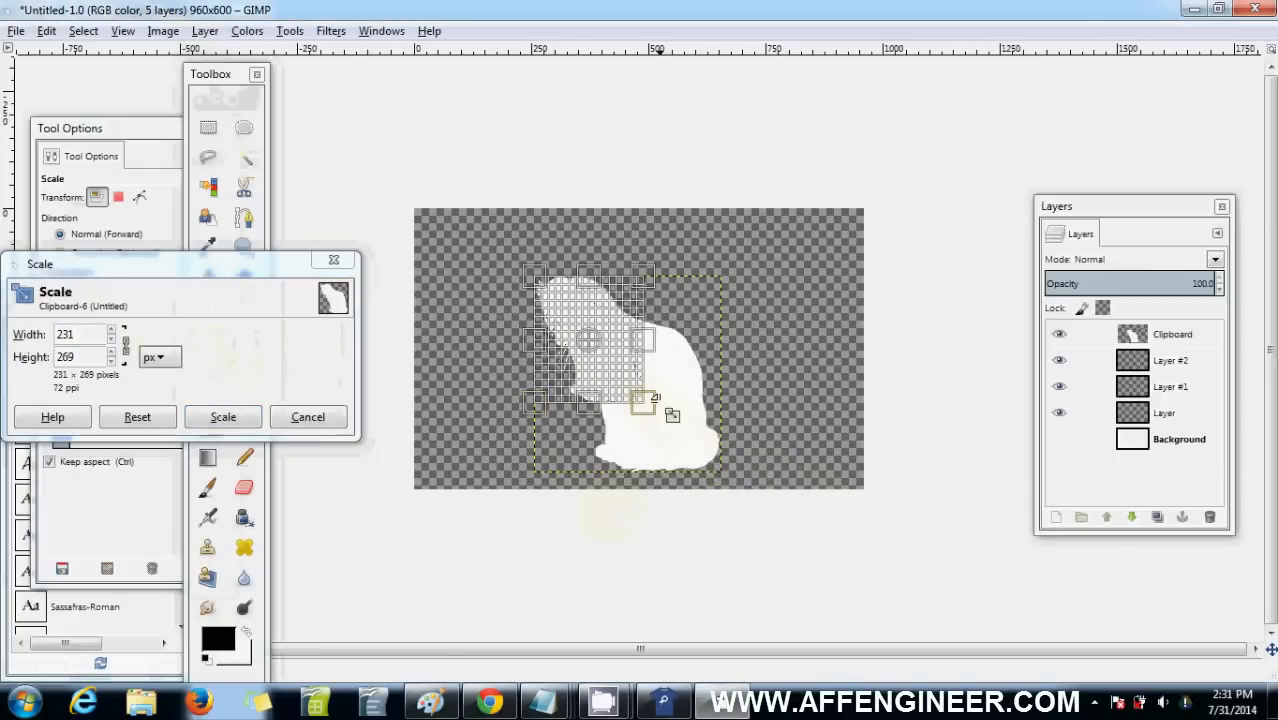
left_click_drag(644, 404, 624, 380)
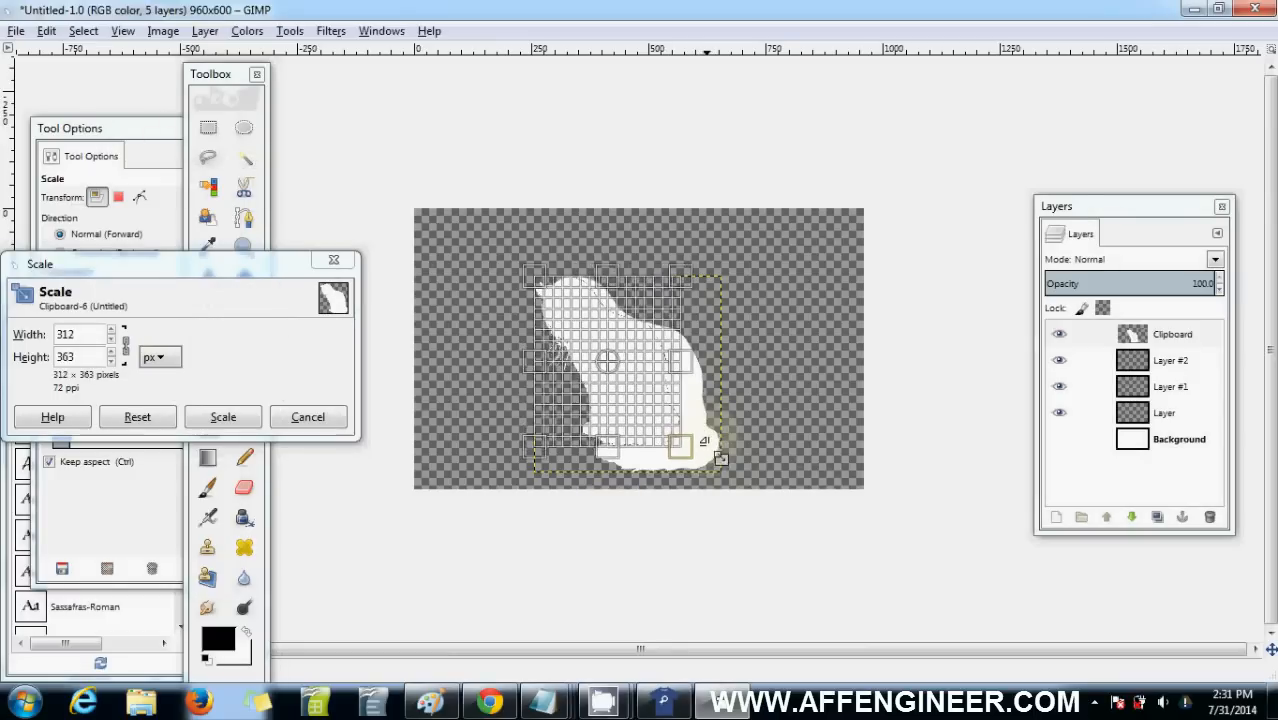
left_click_drag(720, 460, 804, 490)
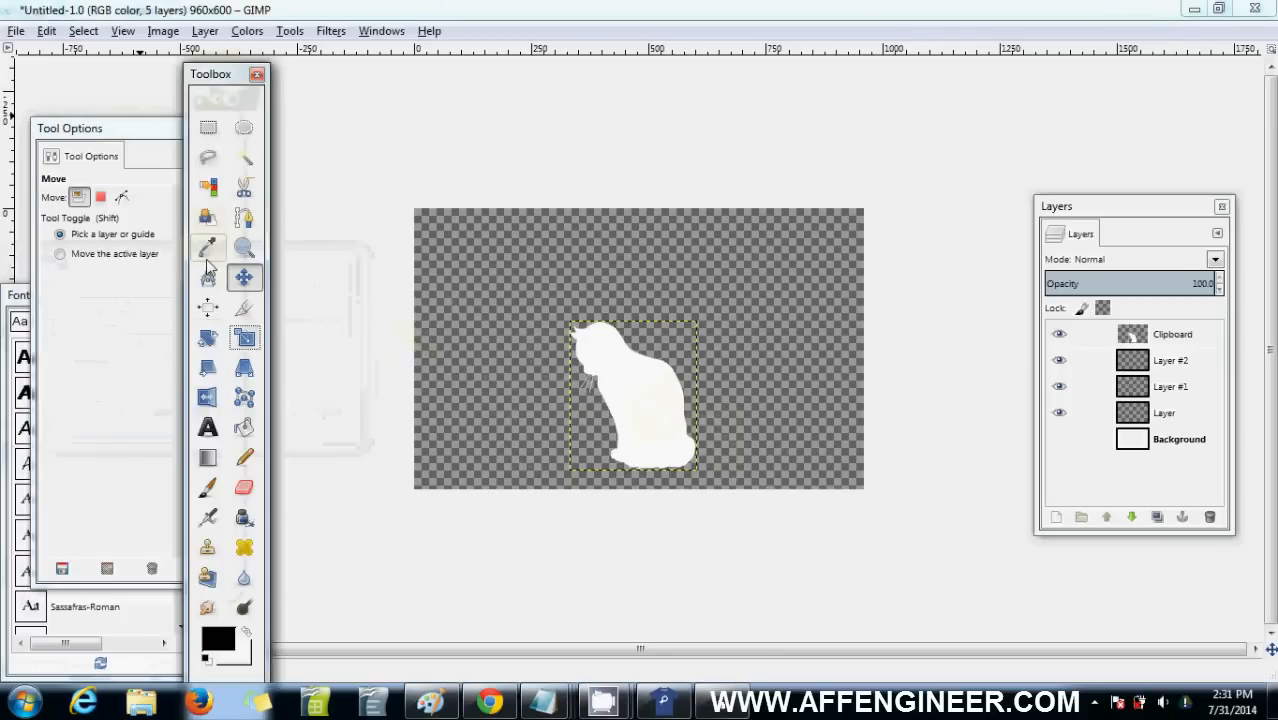
Add a text layer reading 'I Love Cats' above the cat and enlarge its size
left_click(208, 428)
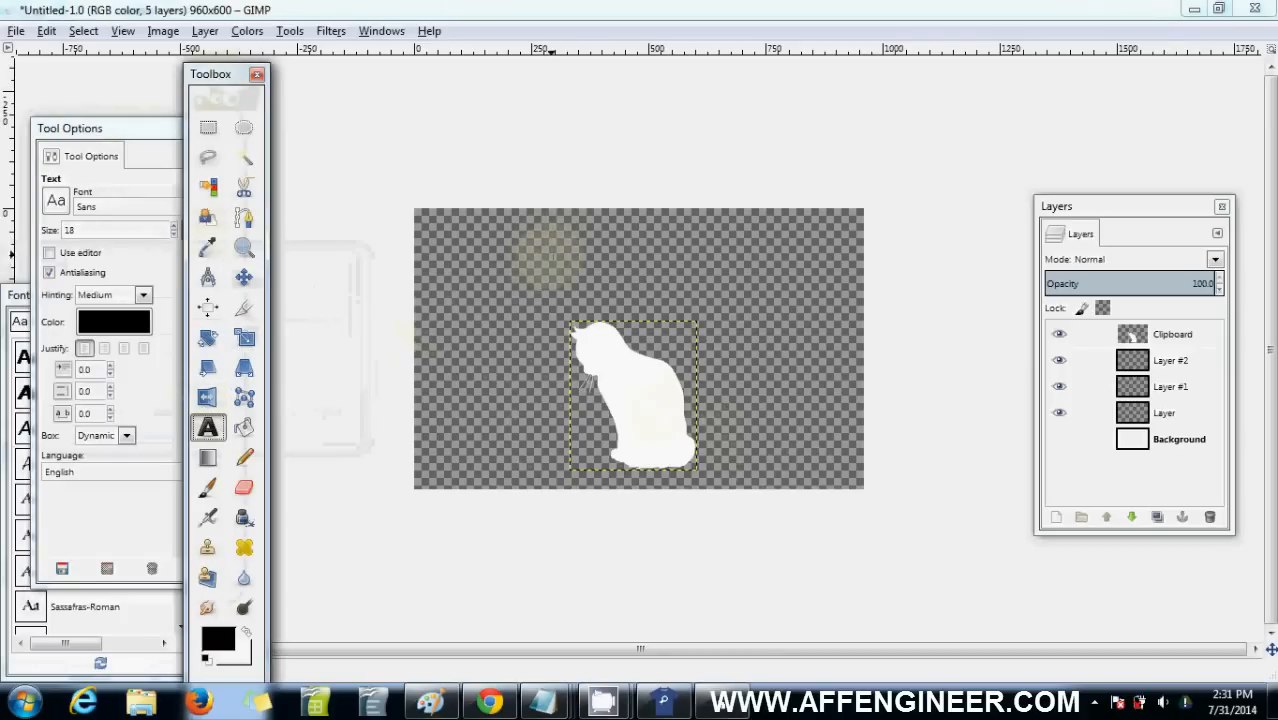
left_click(530, 290)
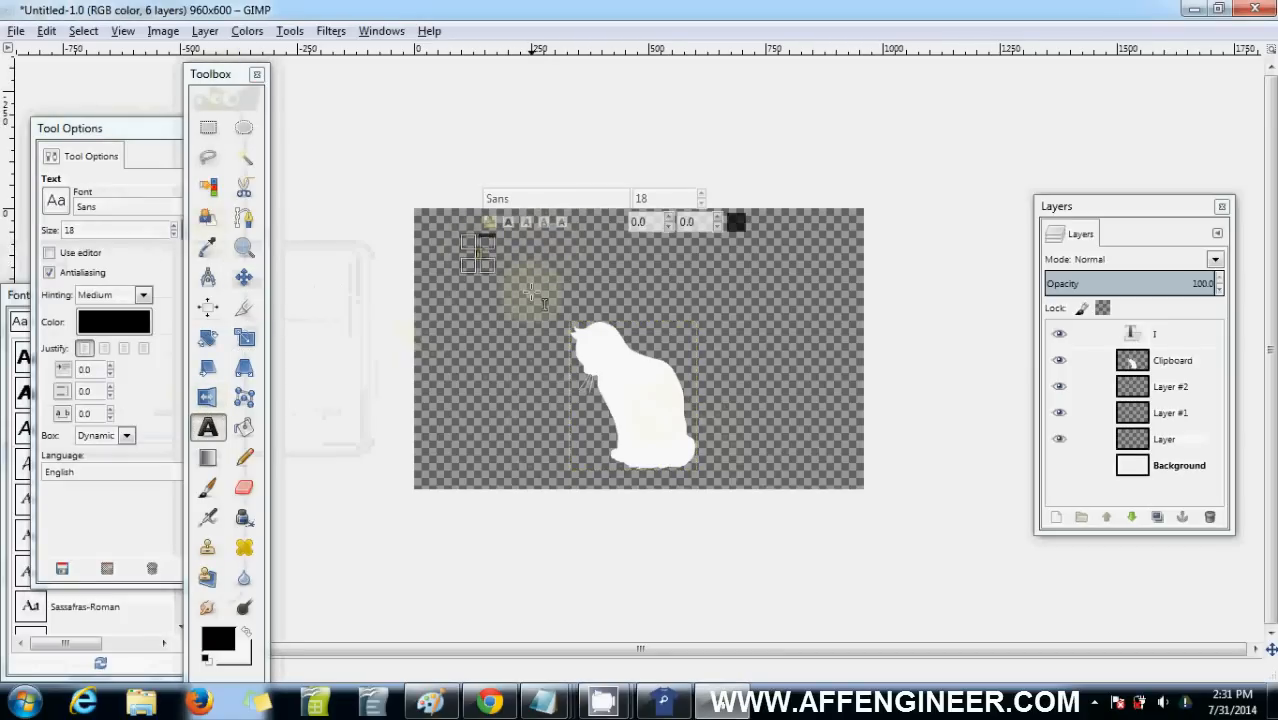
type("I Love Cats")
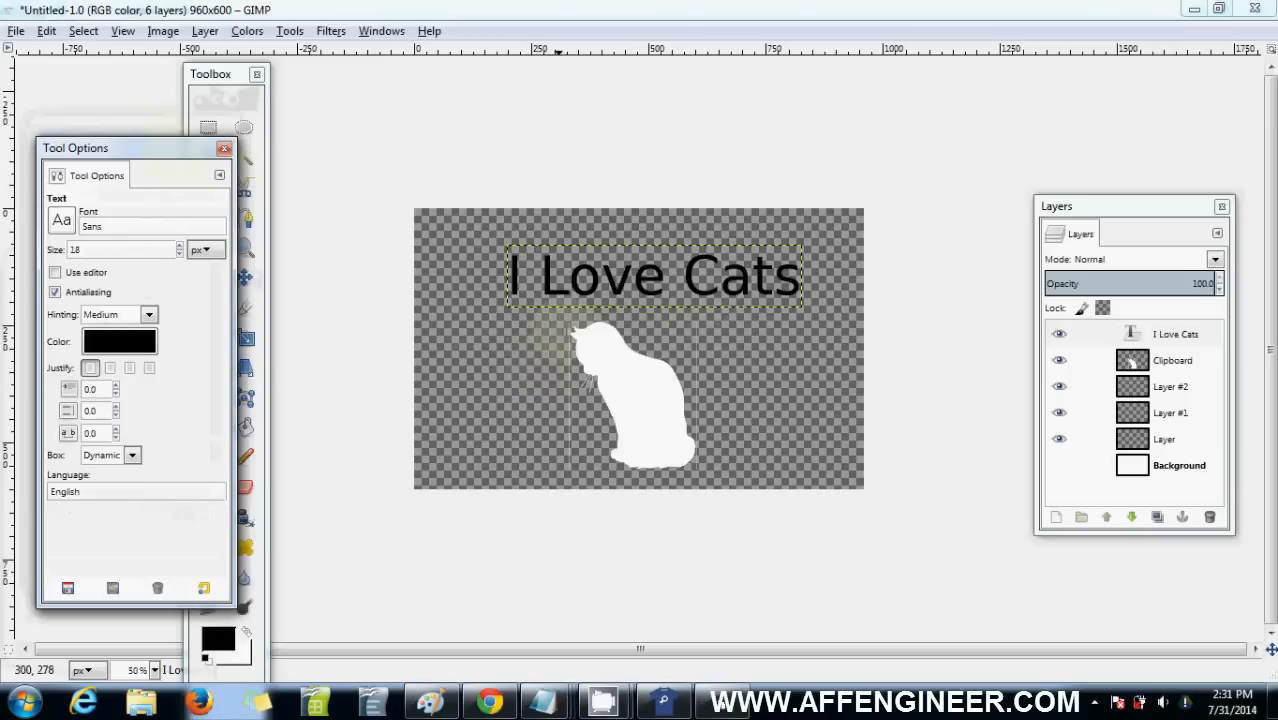
left_click(656, 276)
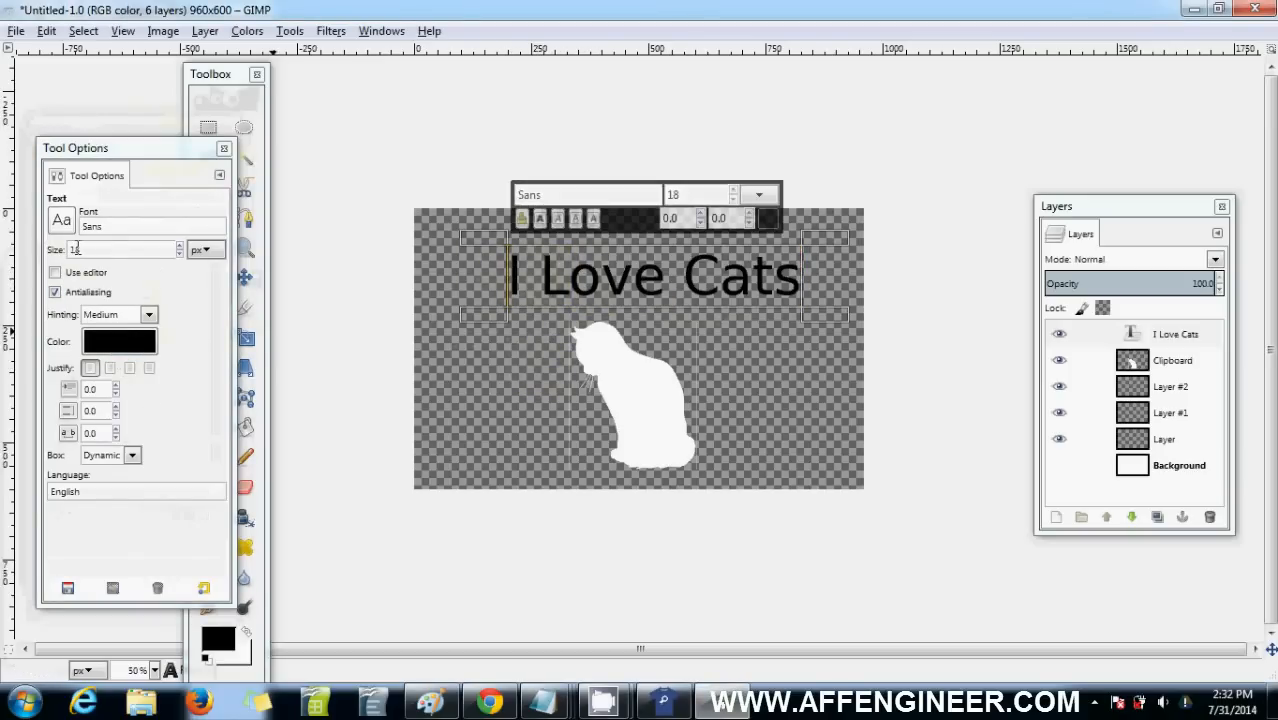
Try fonts one by one on the heading and settle on the slanted script Staccato222 BT
left_click(60, 220)
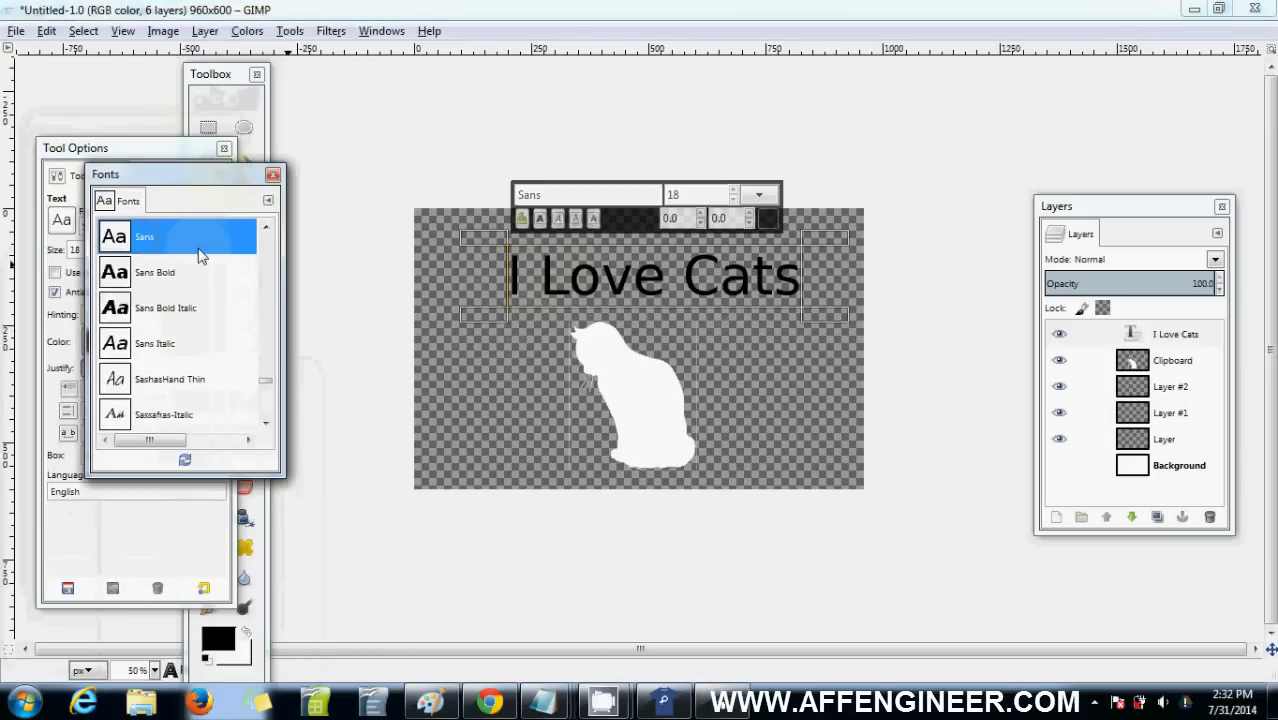
left_click(160, 412)
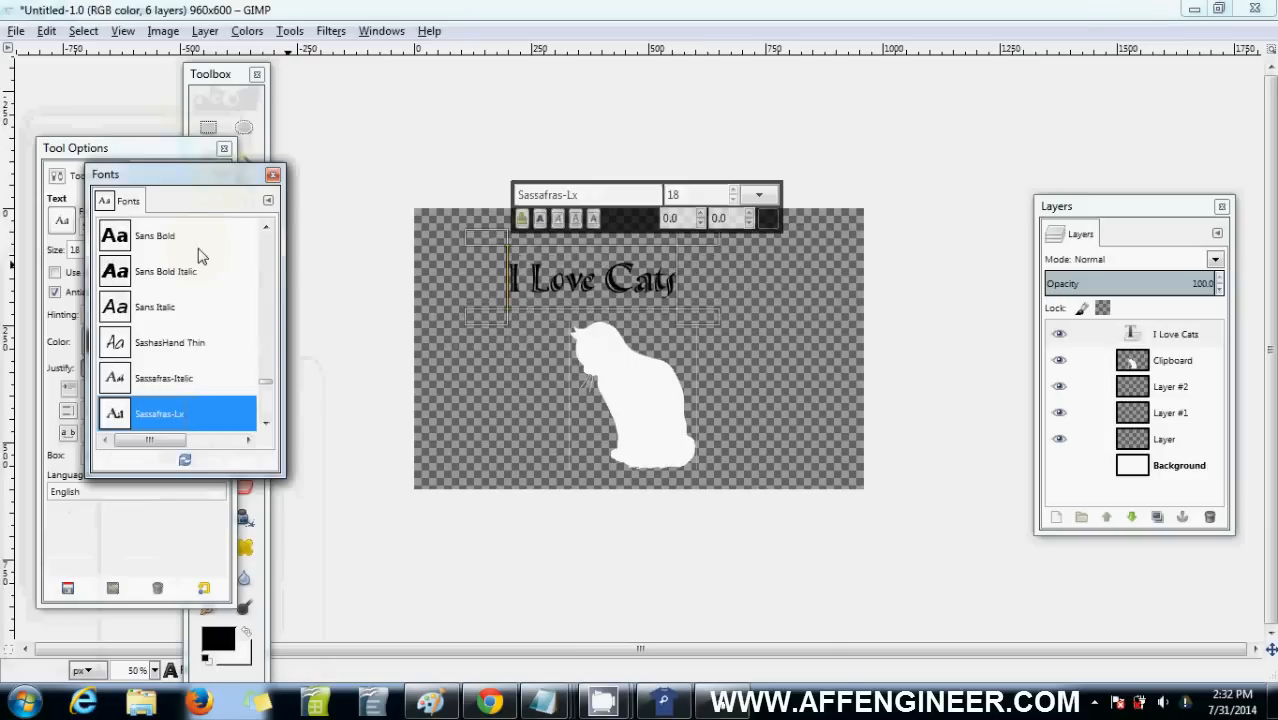
left_click(156, 414)
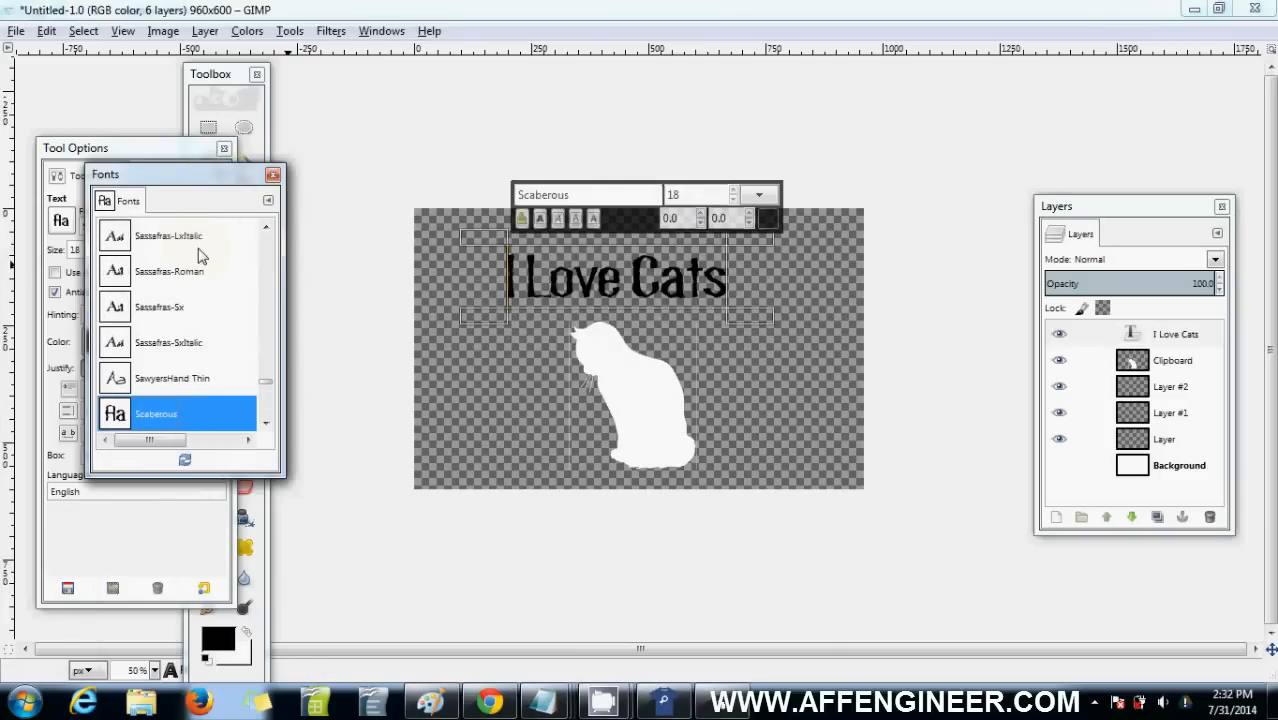
left_click(160, 412)
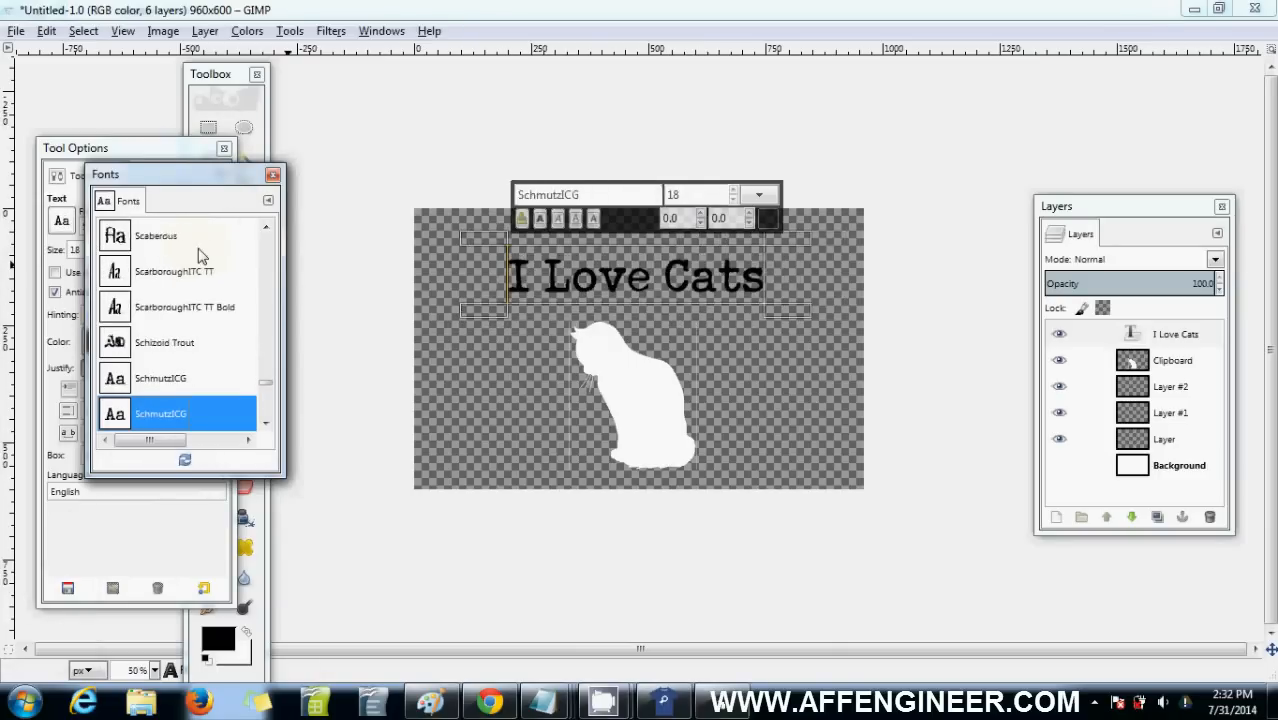
left_click(160, 412)
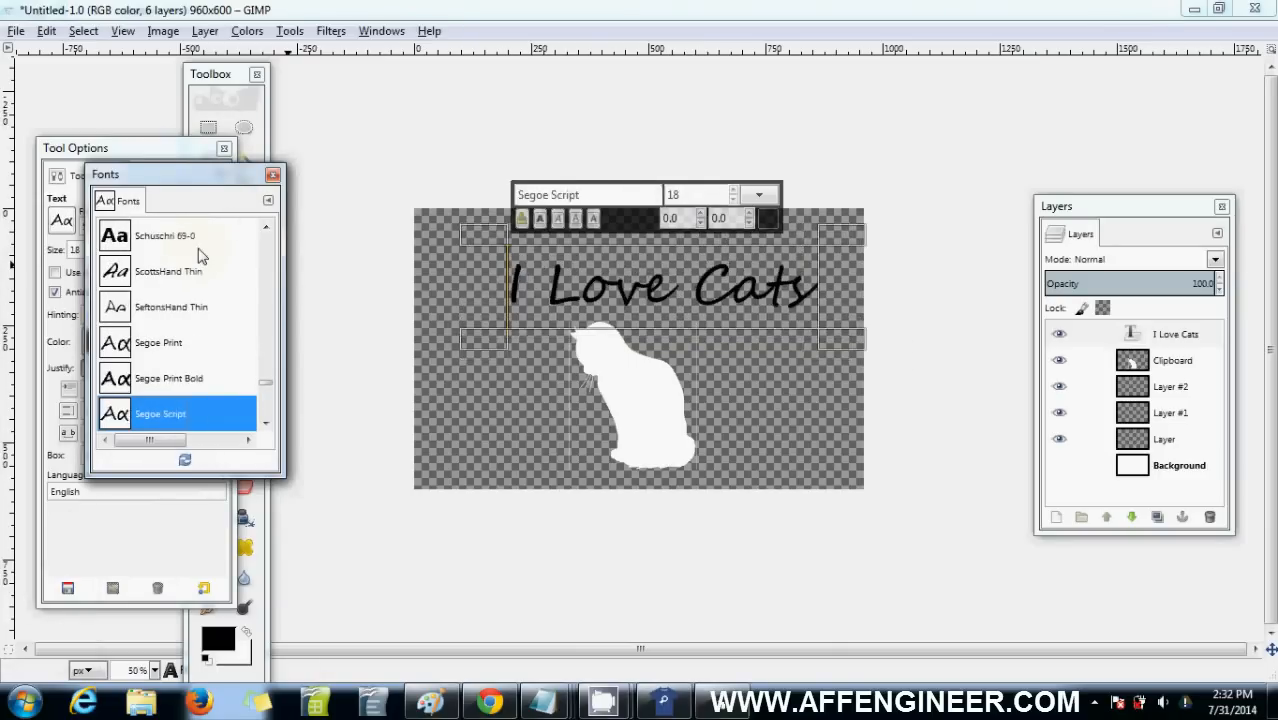
left_click(168, 412)
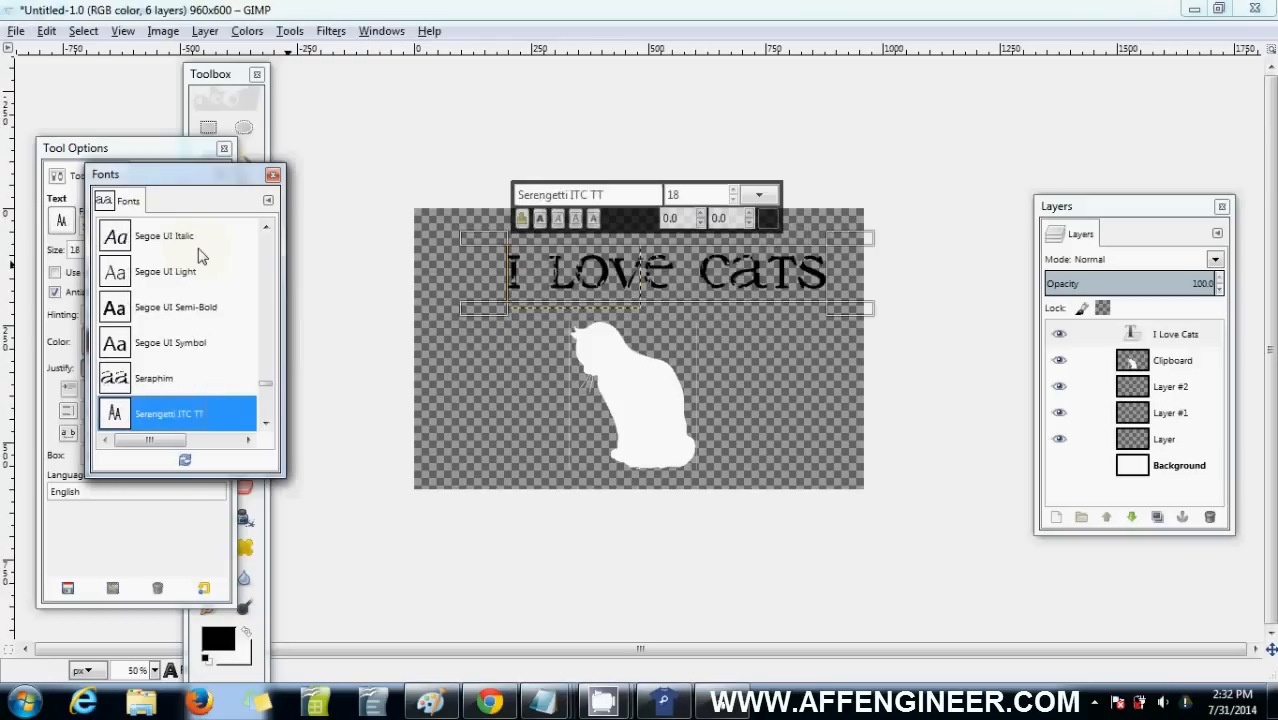
left_click(168, 412)
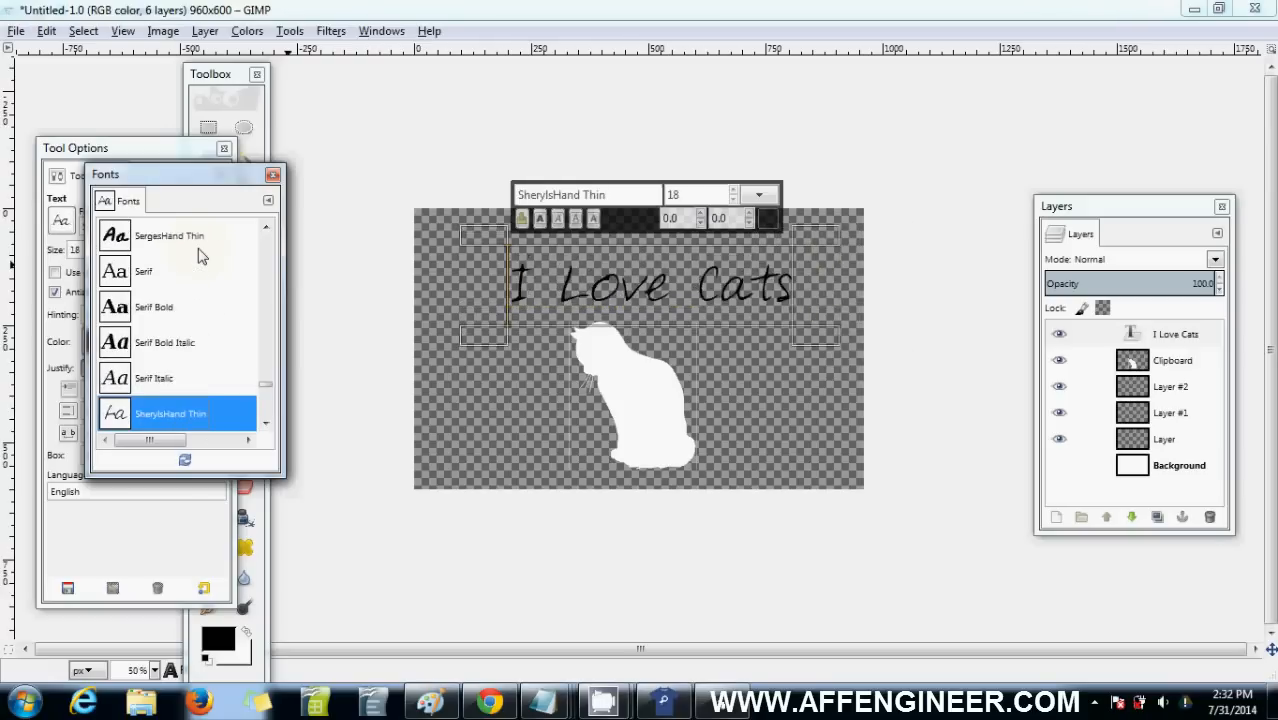
left_click(168, 412)
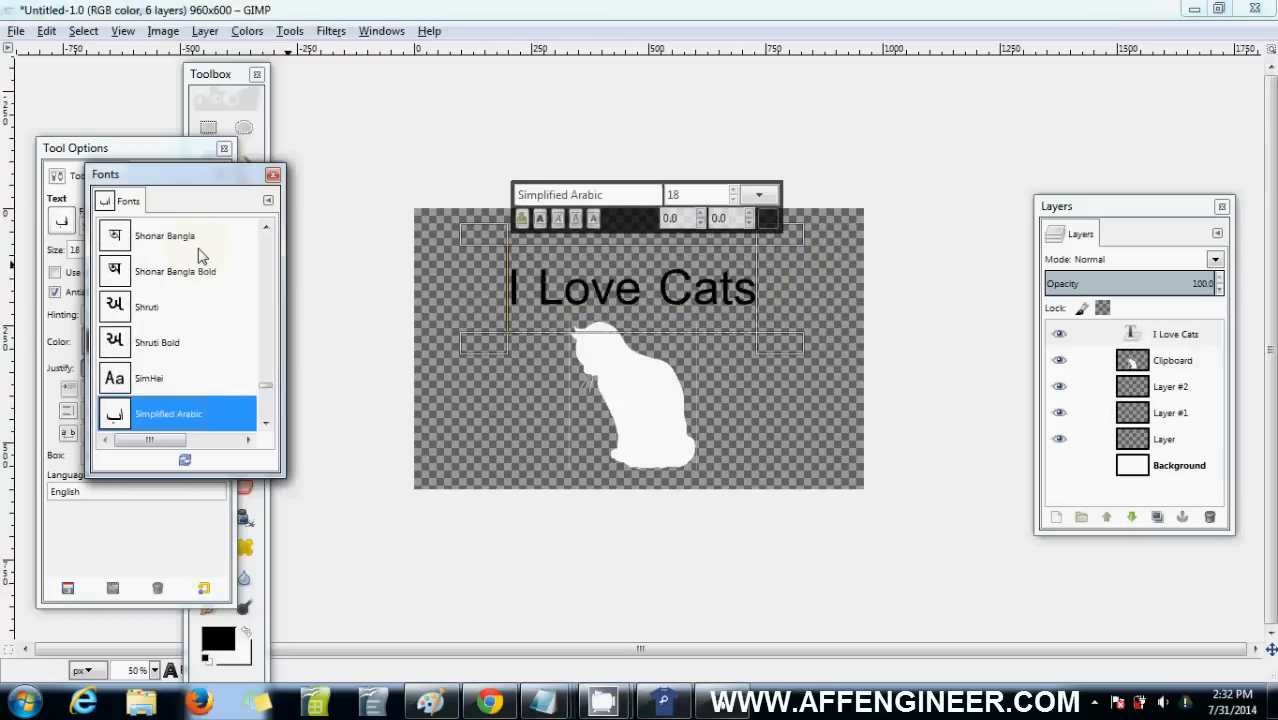
left_click(160, 376)
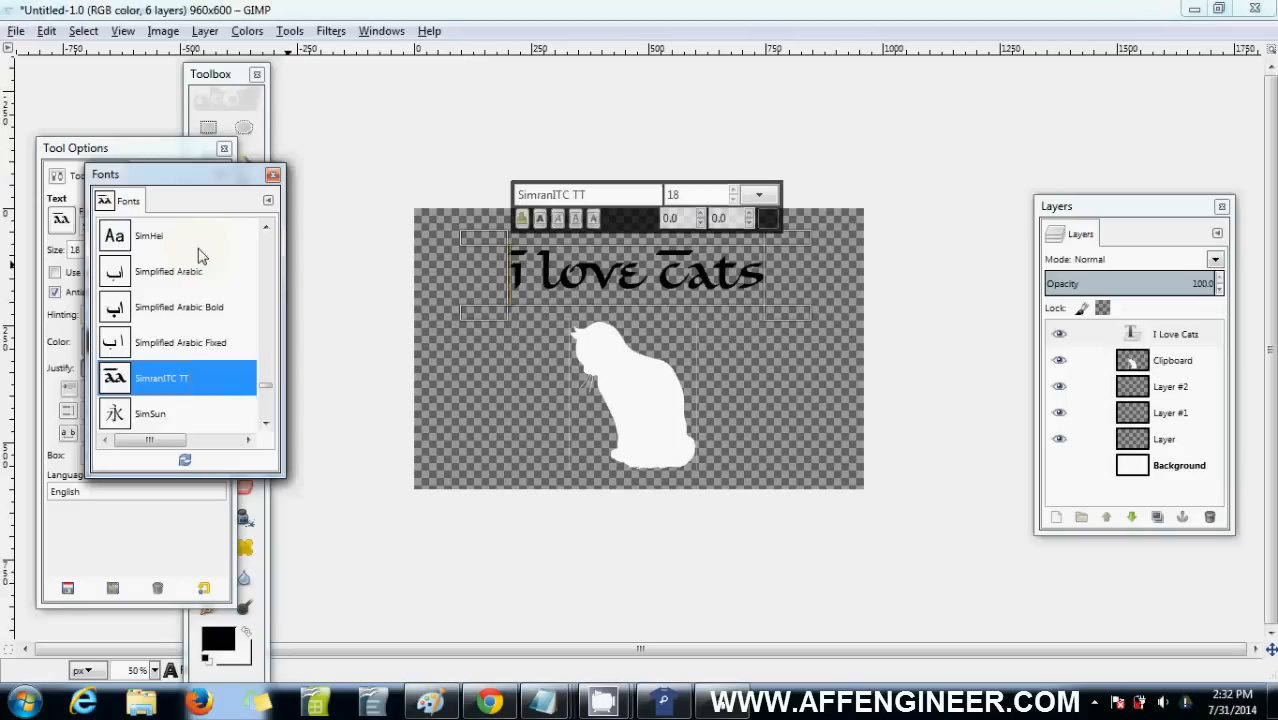
left_click(168, 412)
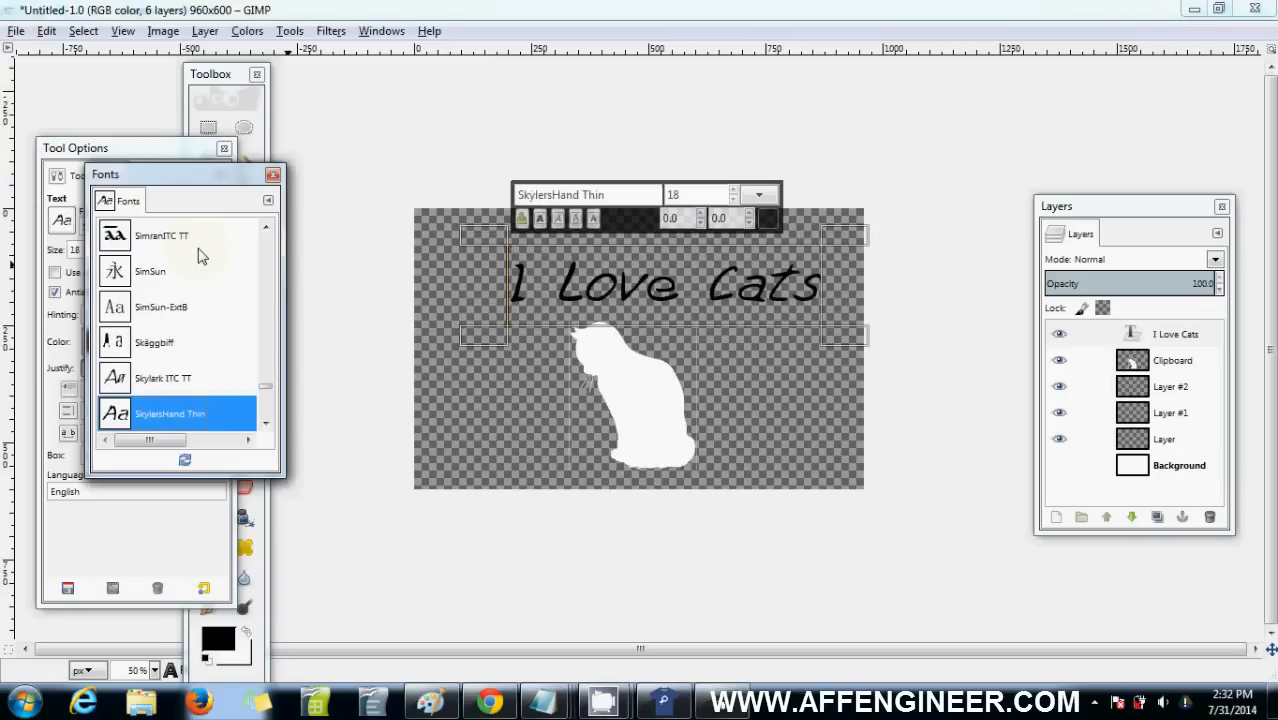
left_click(158, 412)
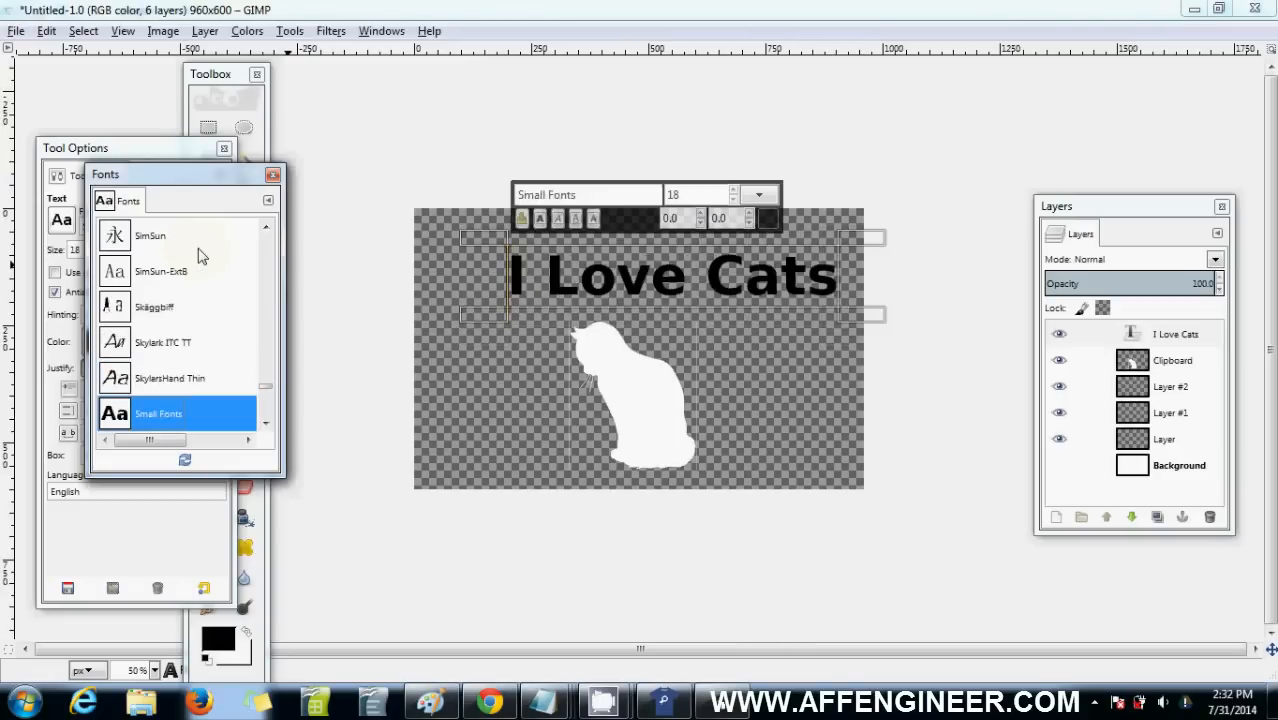
left_click(172, 412)
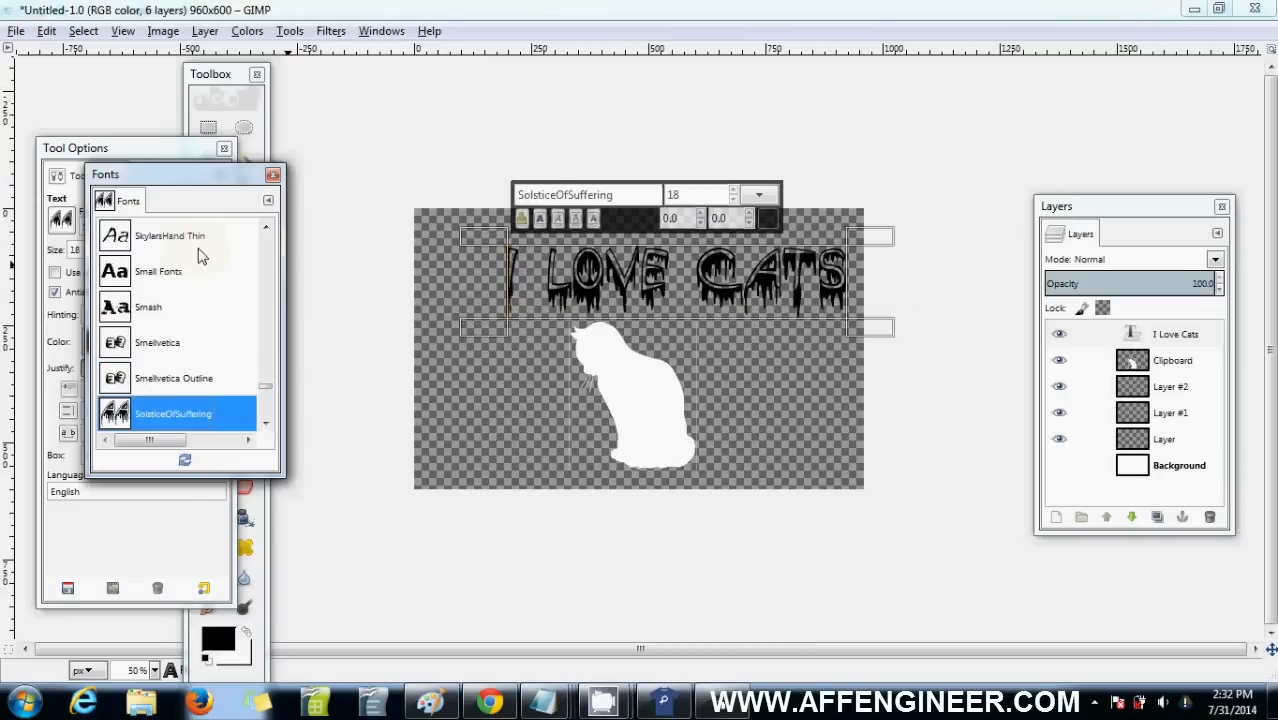
left_click(164, 412)
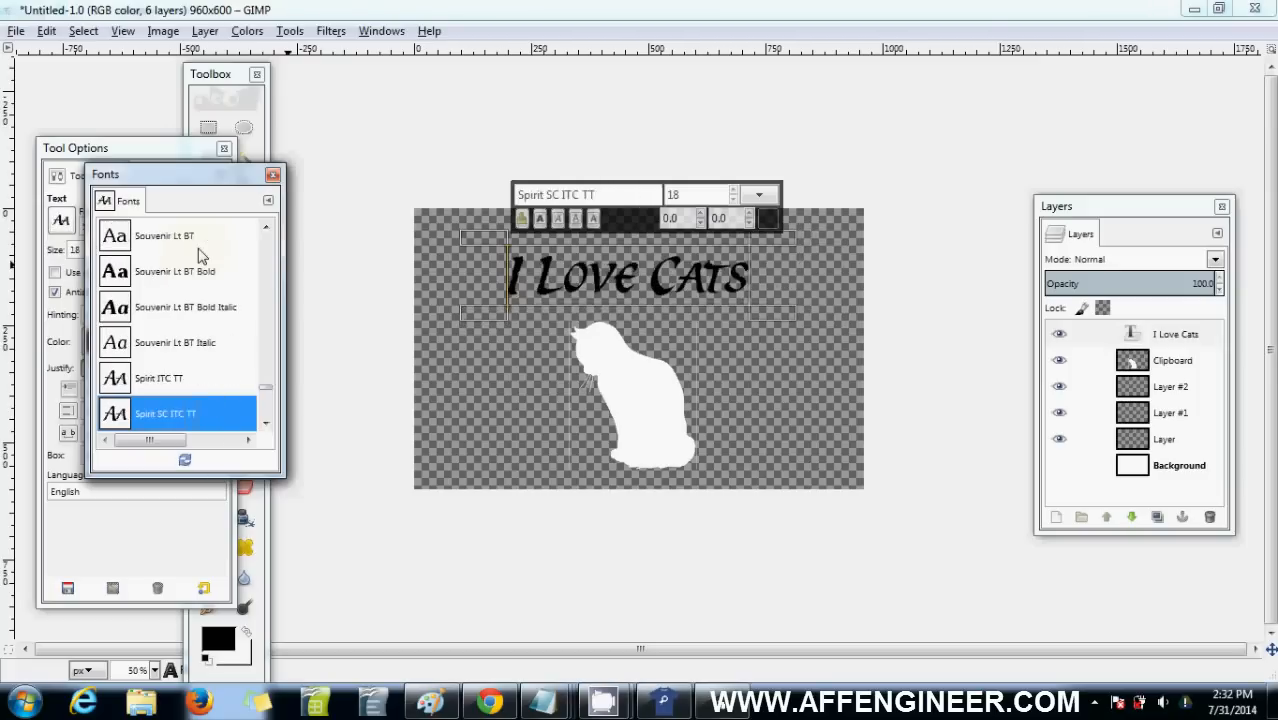
left_click(168, 342)
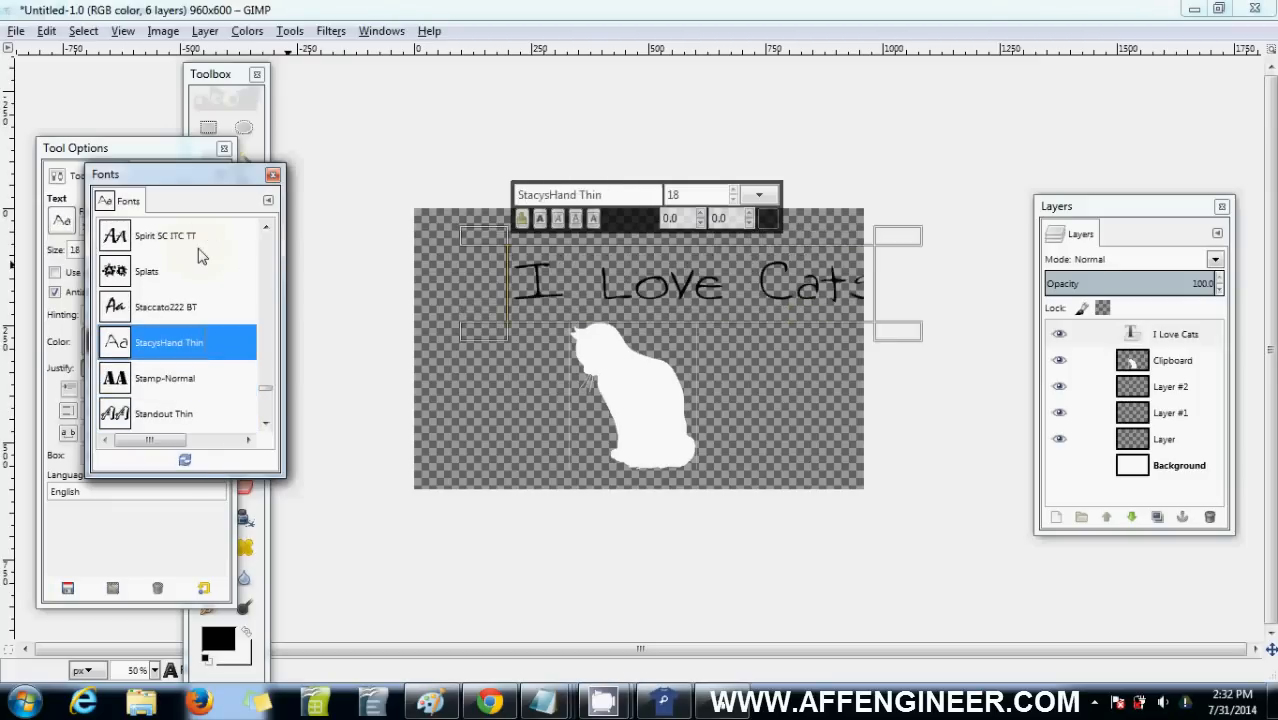
left_click(168, 308)
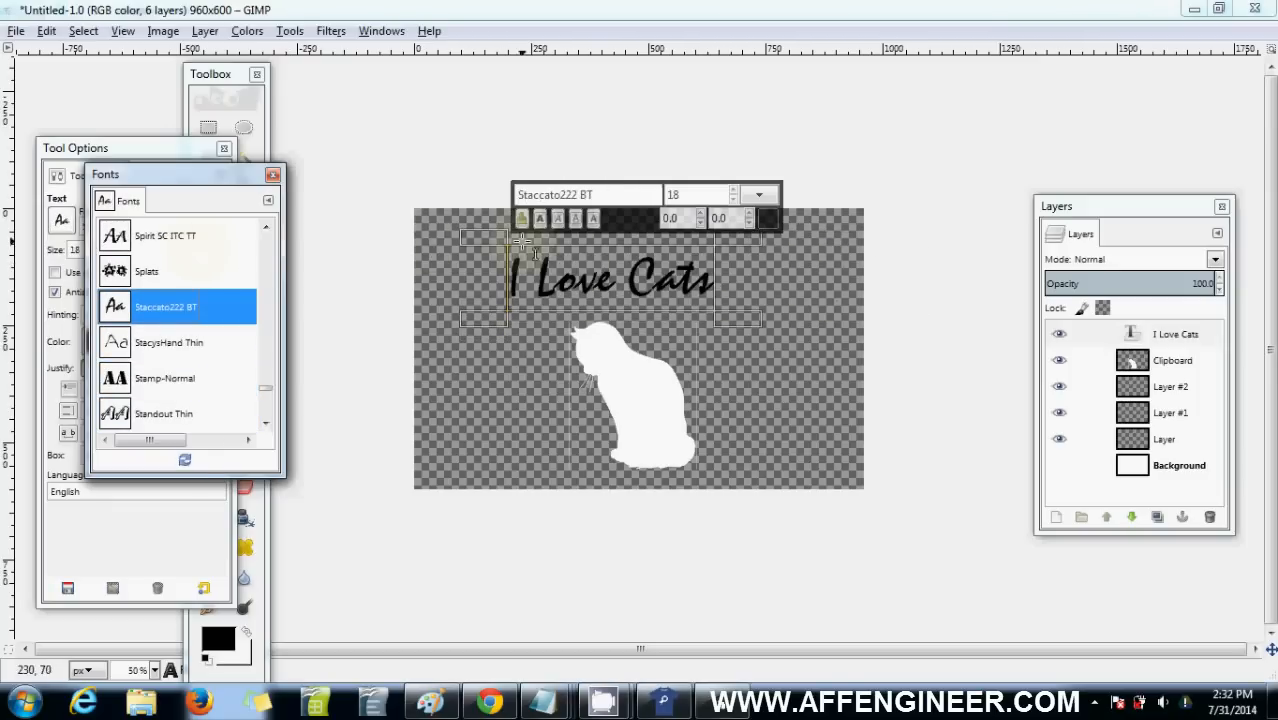
Recolour the 'I Love Cats' text to the pink swatch and nudge it into place
left_click(732, 188)
type("150")
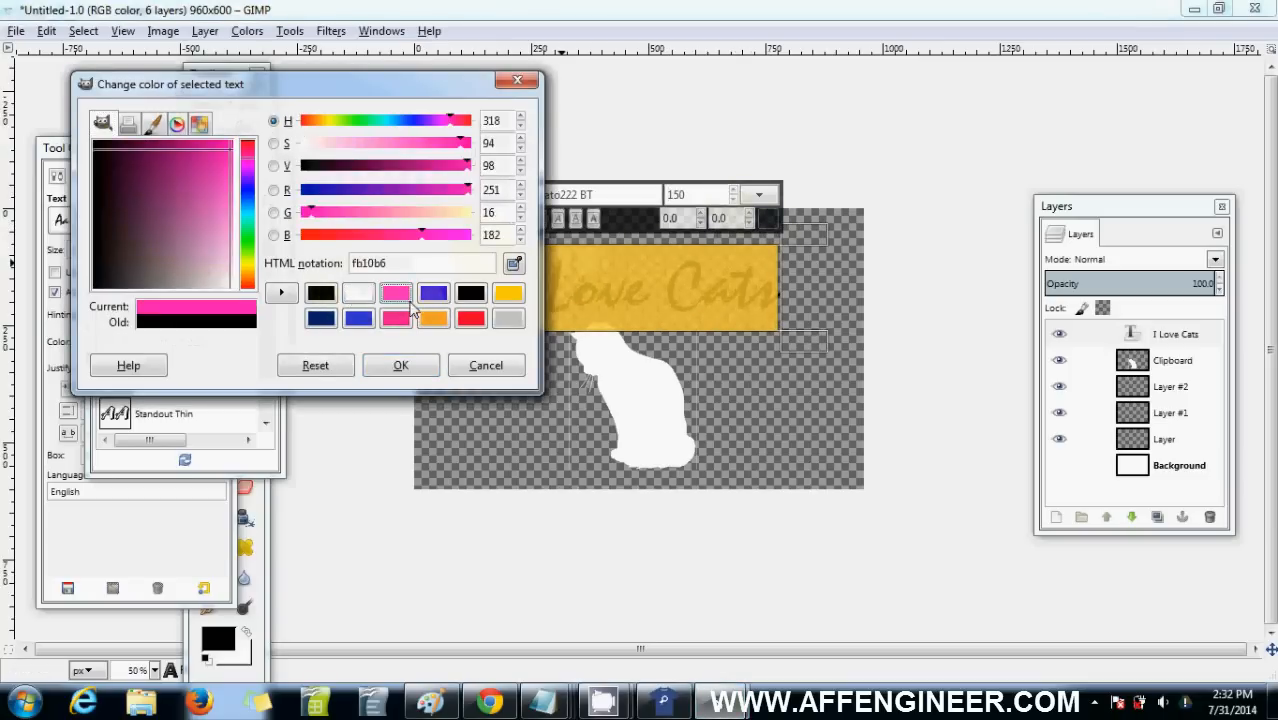
left_click(400, 364)
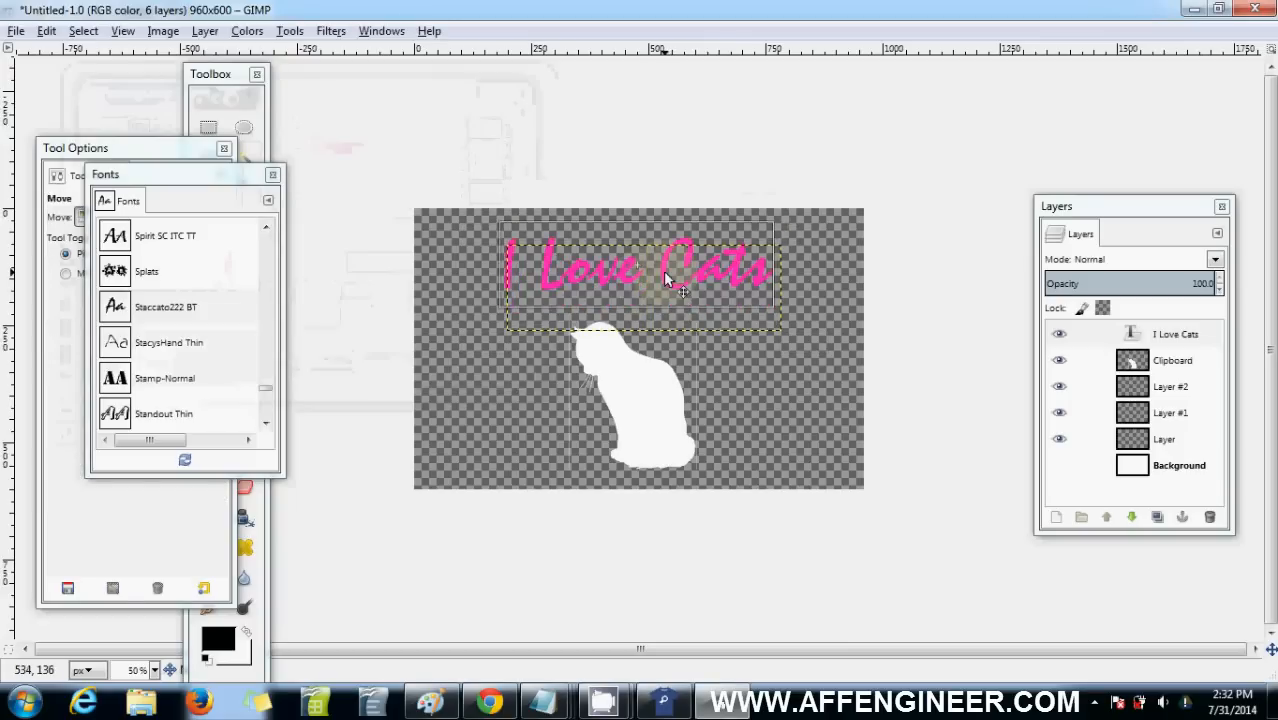
left_click_drag(664, 280, 660, 264)
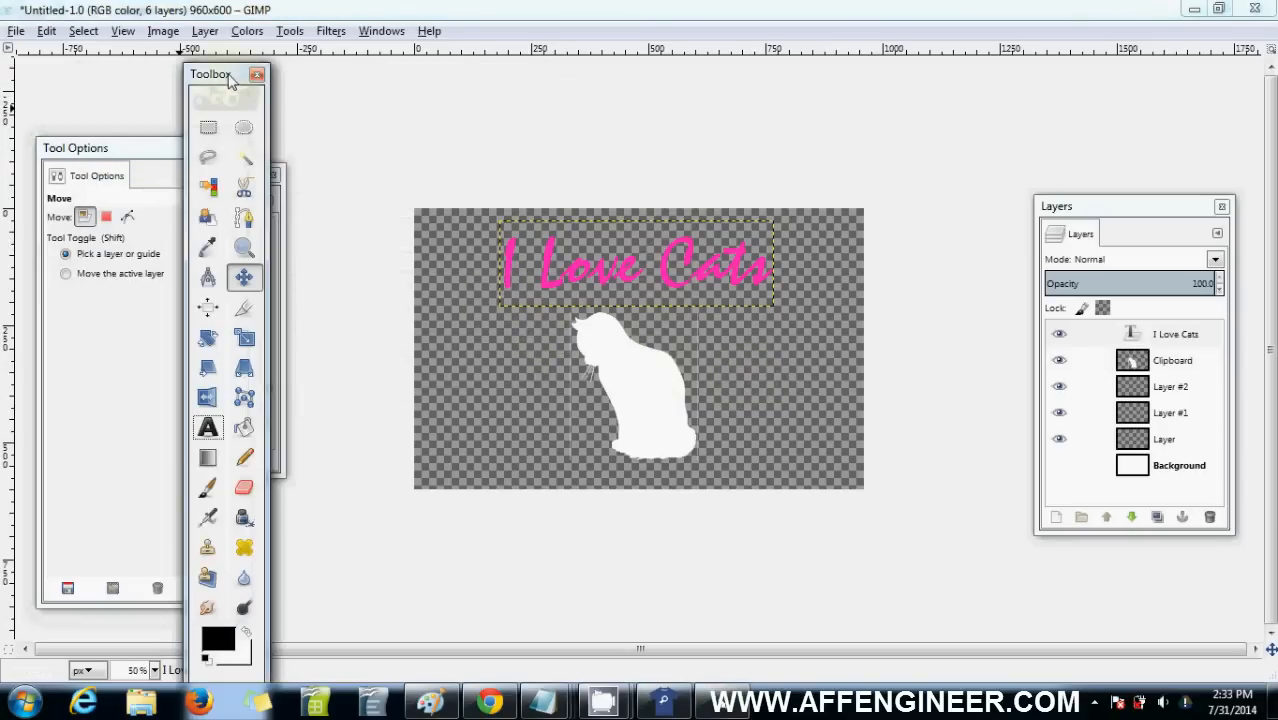
Select a rectangular area around the cat silhouette on its layer
left_click(208, 128)
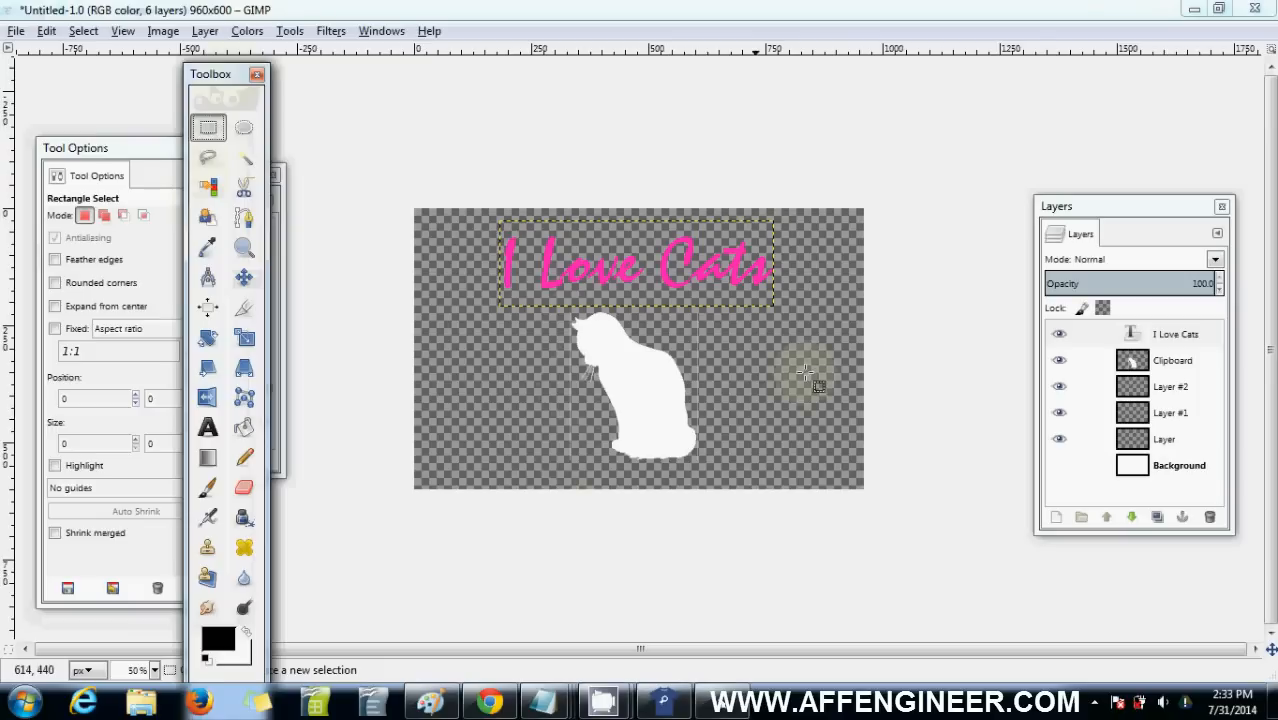
left_click(1176, 334)
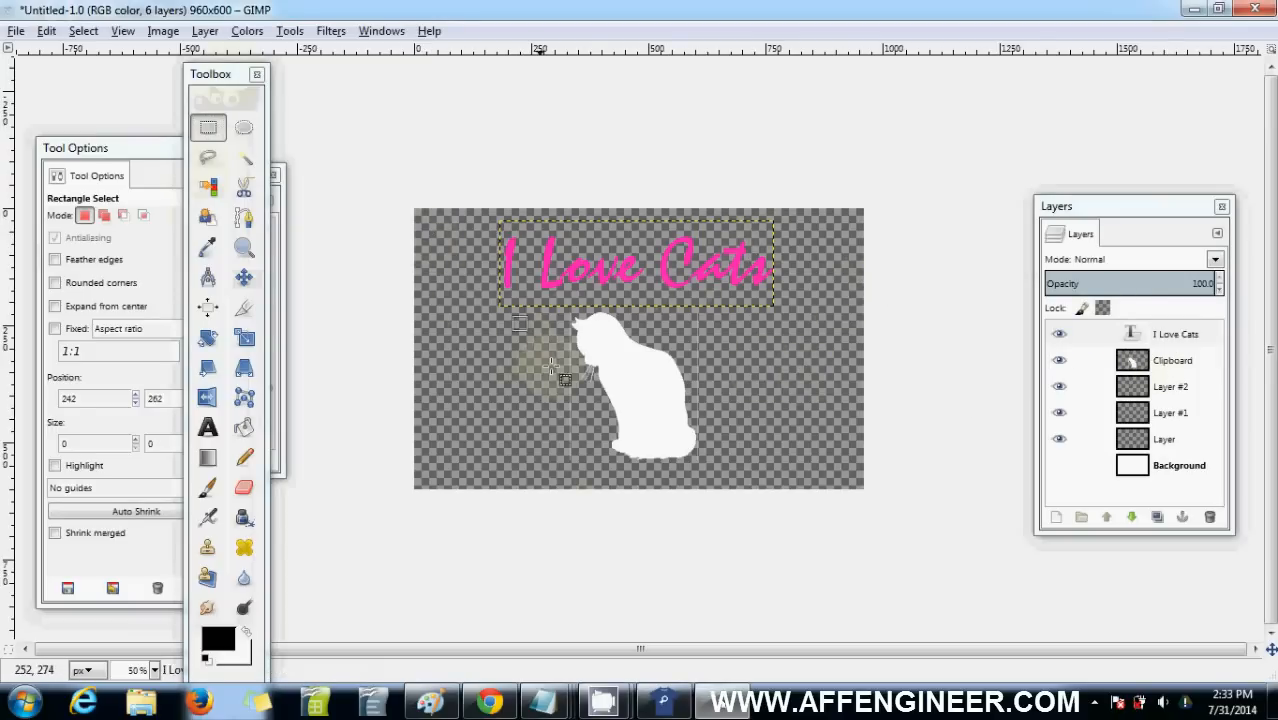
left_click_drag(524, 324, 768, 528)
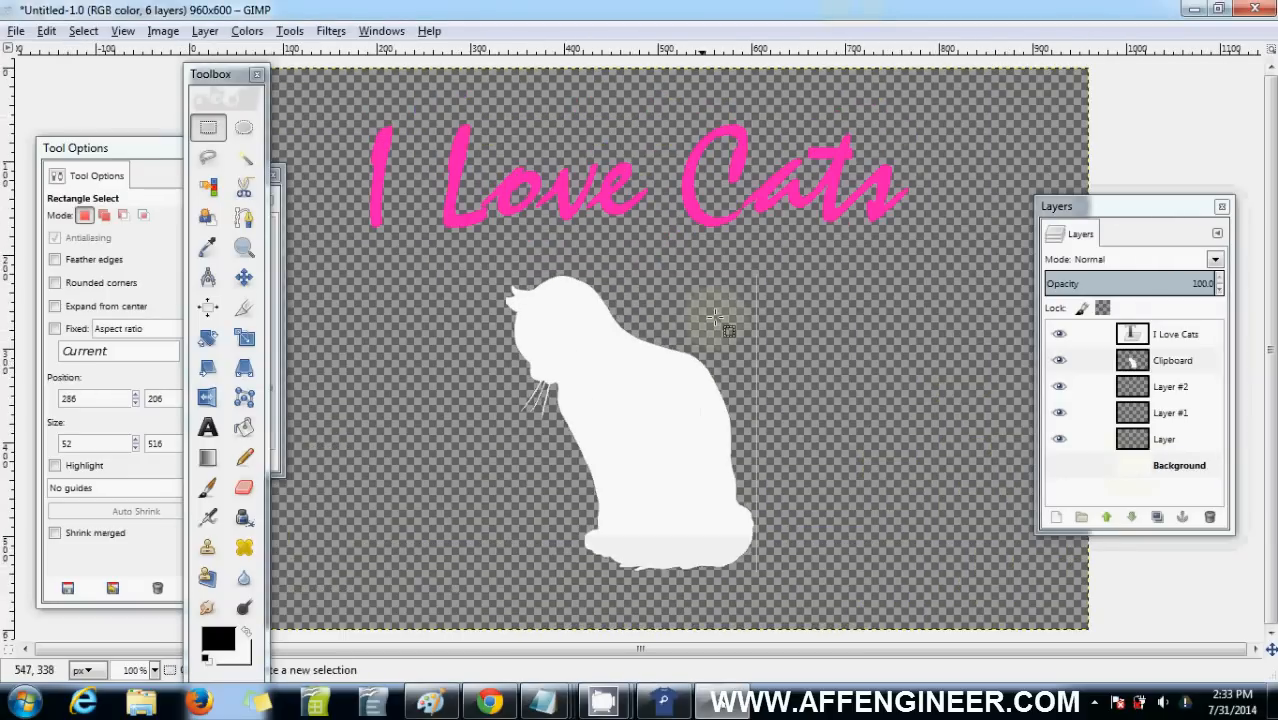
left_click(1172, 360)
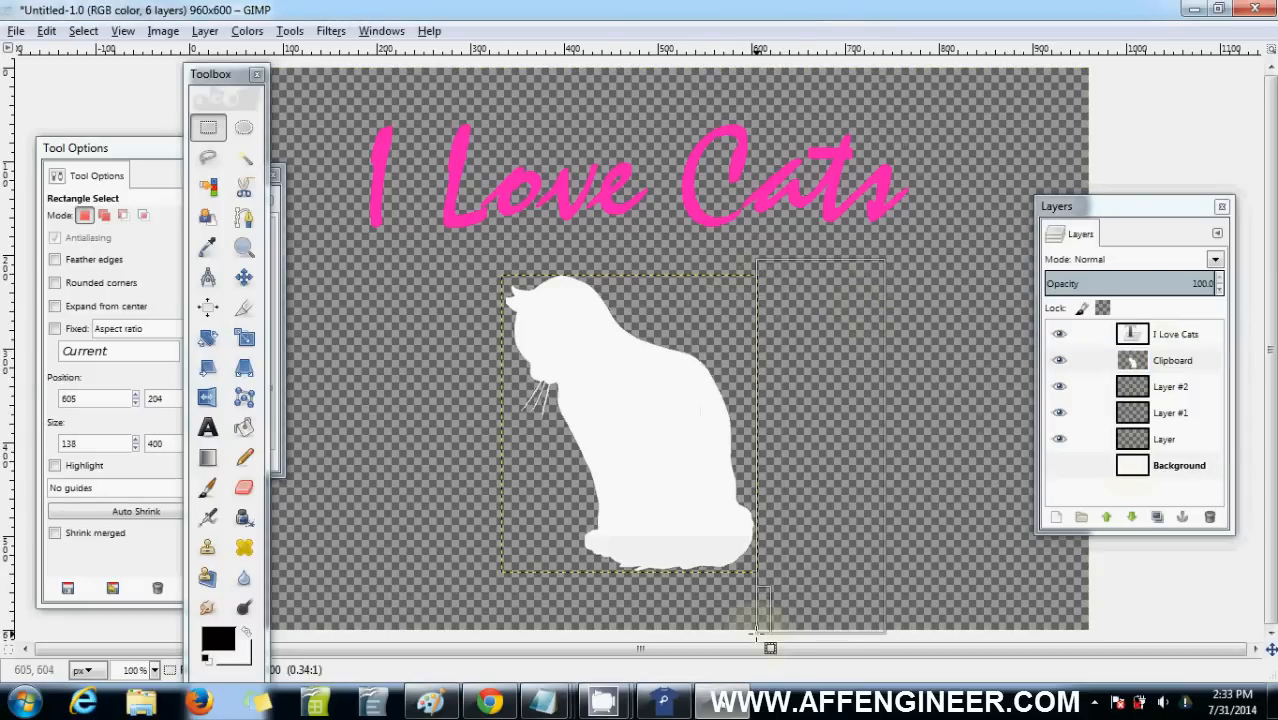
left_click(1164, 440)
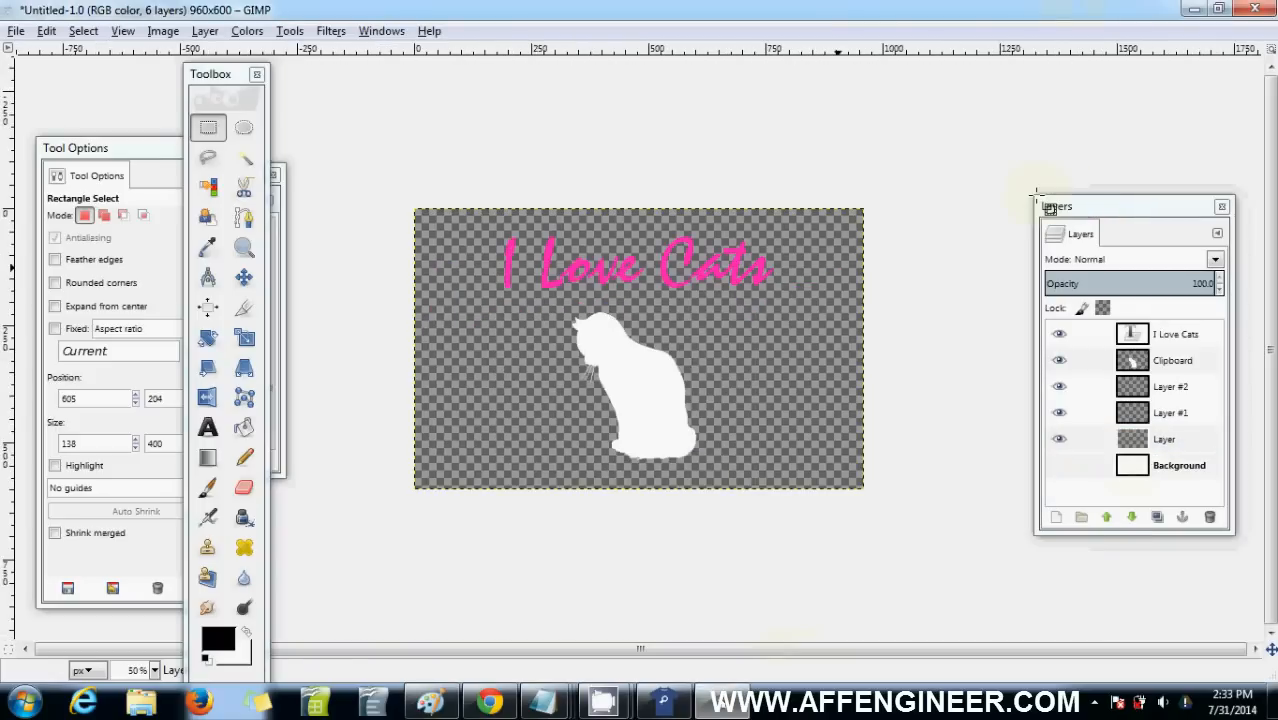
Nudge the cat silhouette under the pink text, then leave GIMP for another window
left_click(244, 276)
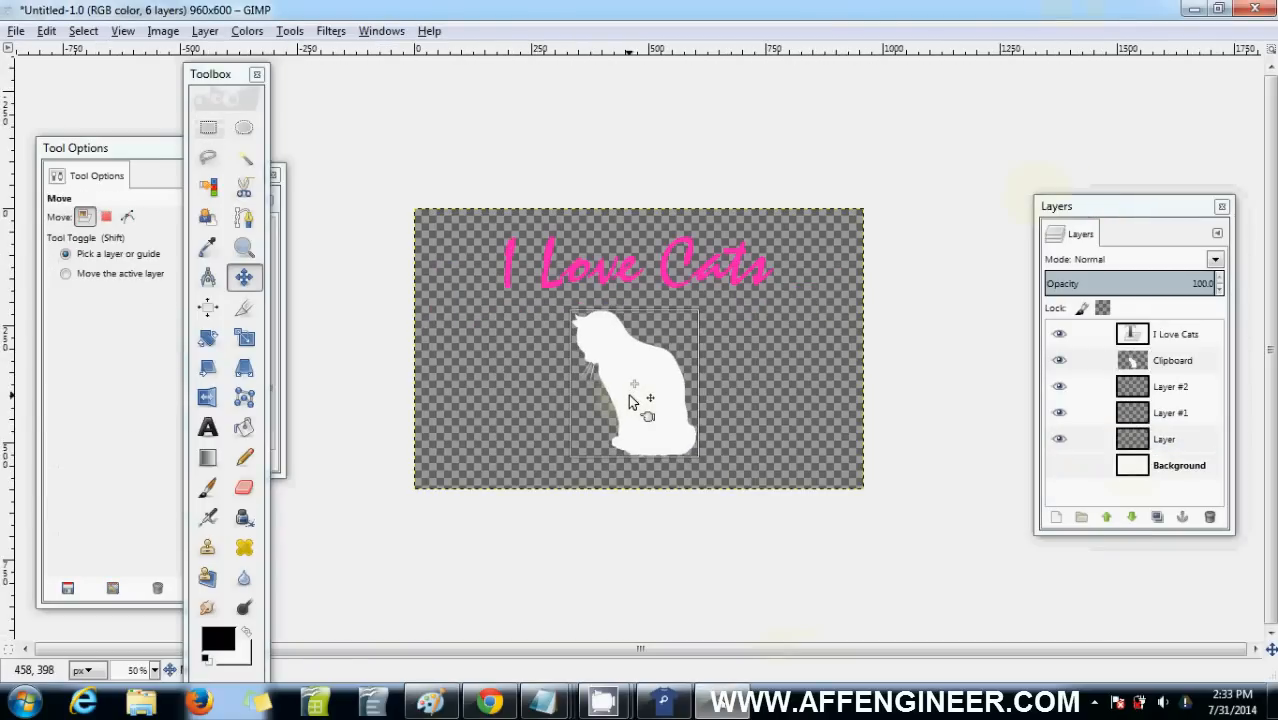
left_click_drag(636, 400, 620, 380)
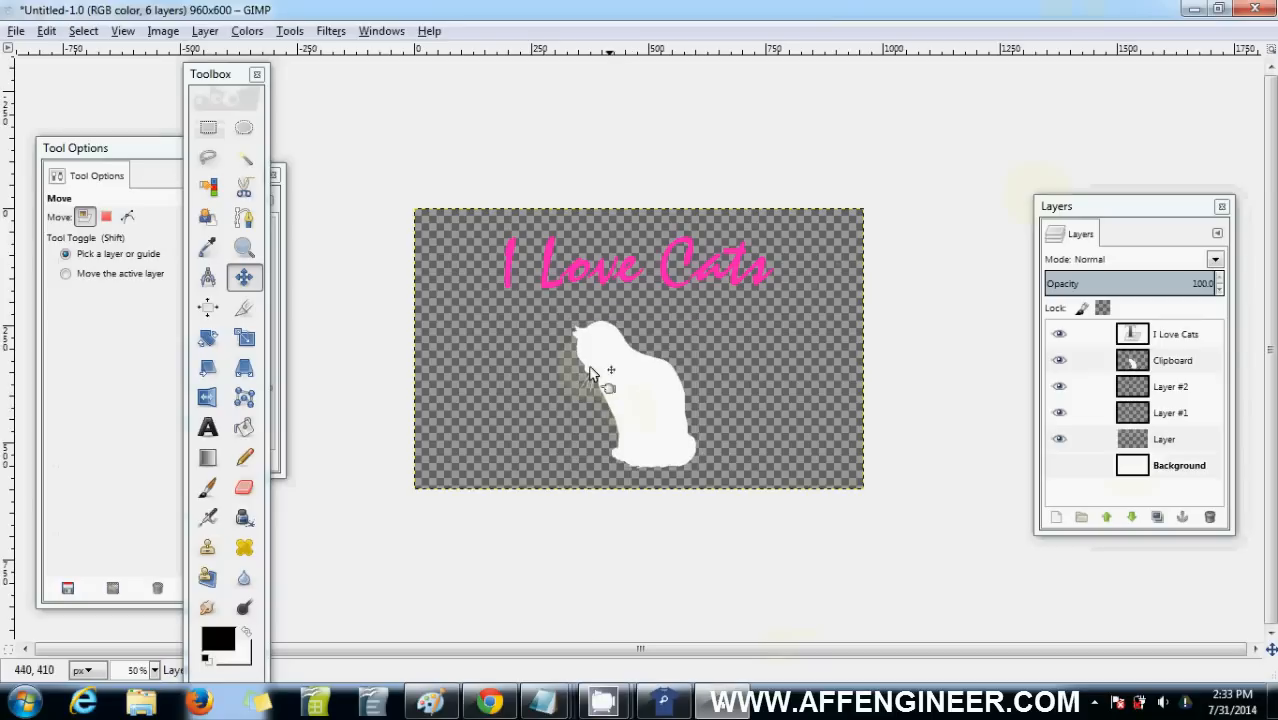
key("alt+tab")
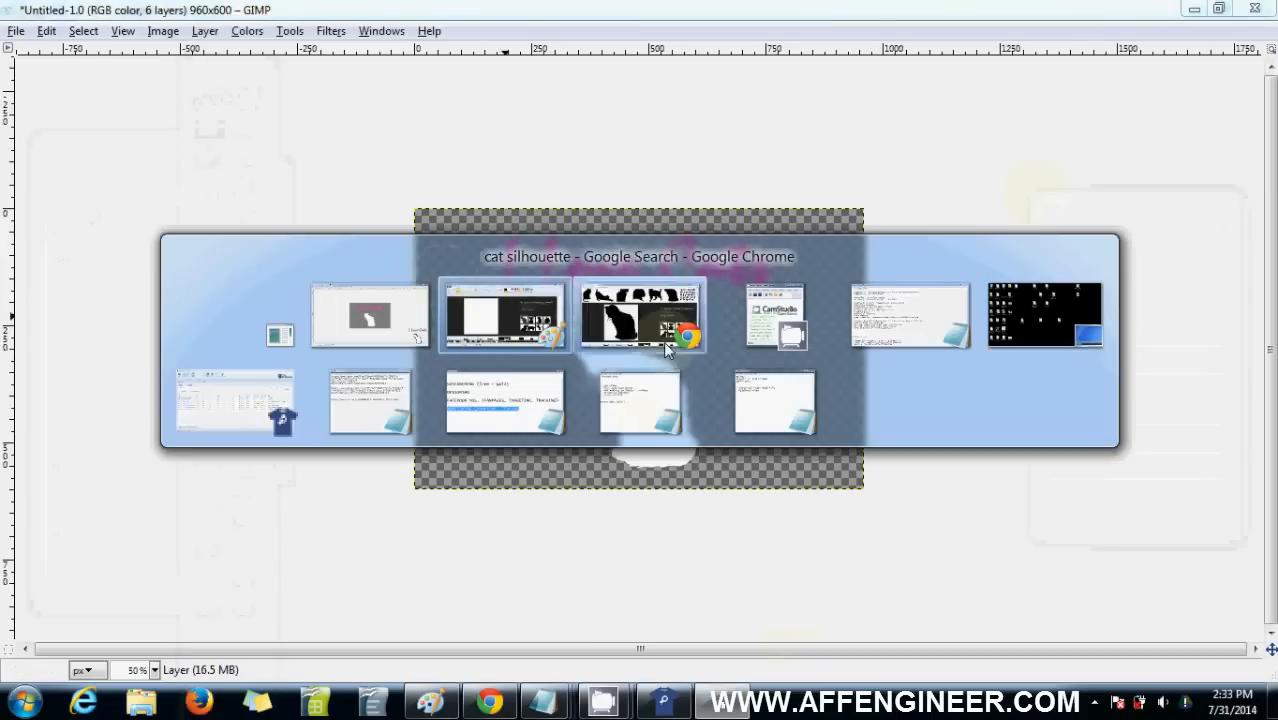
Search Google Images for a pink love heart and bring one into GIMP as a new layer
left_click(640, 316)
type("p")
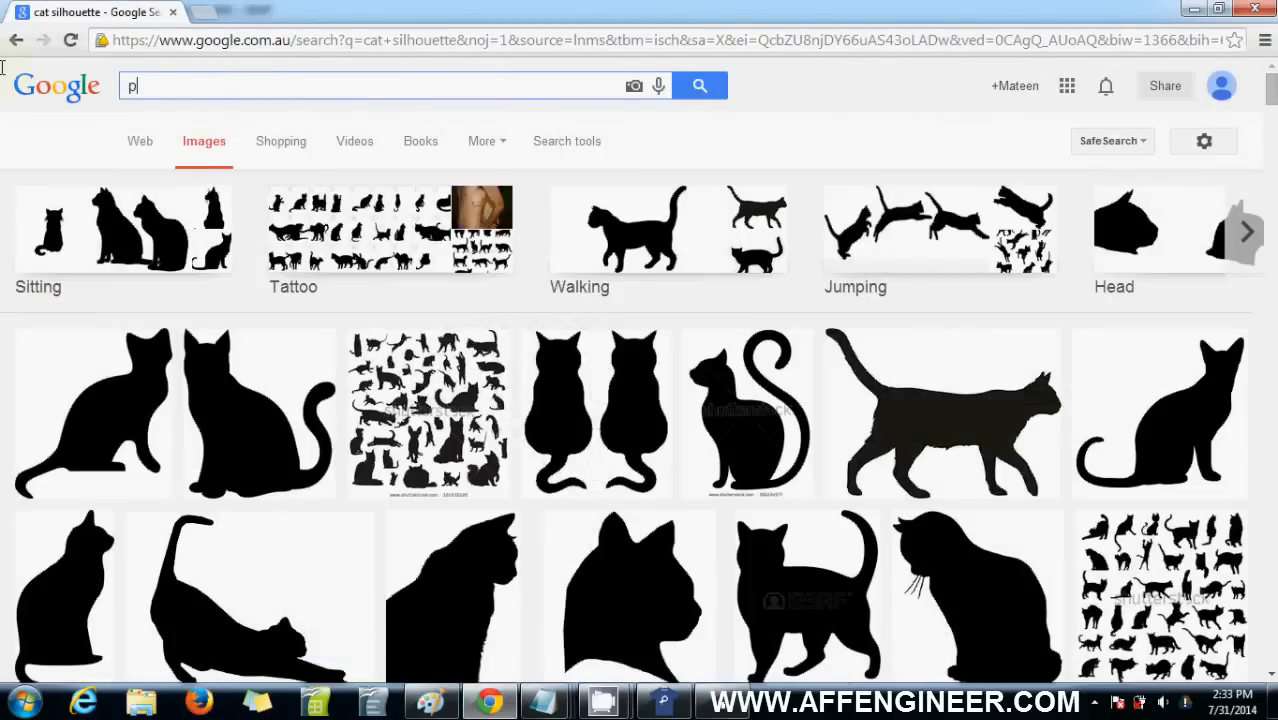
type("ink love heart")
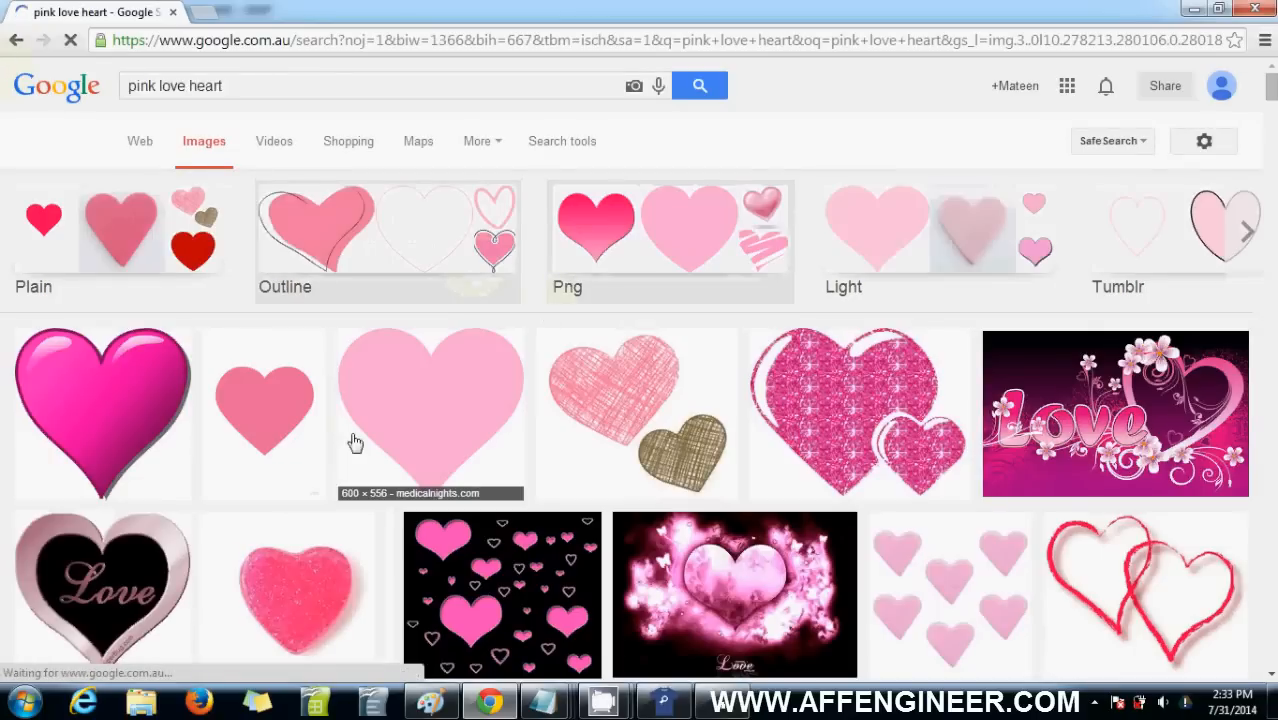
key("alt+tab")
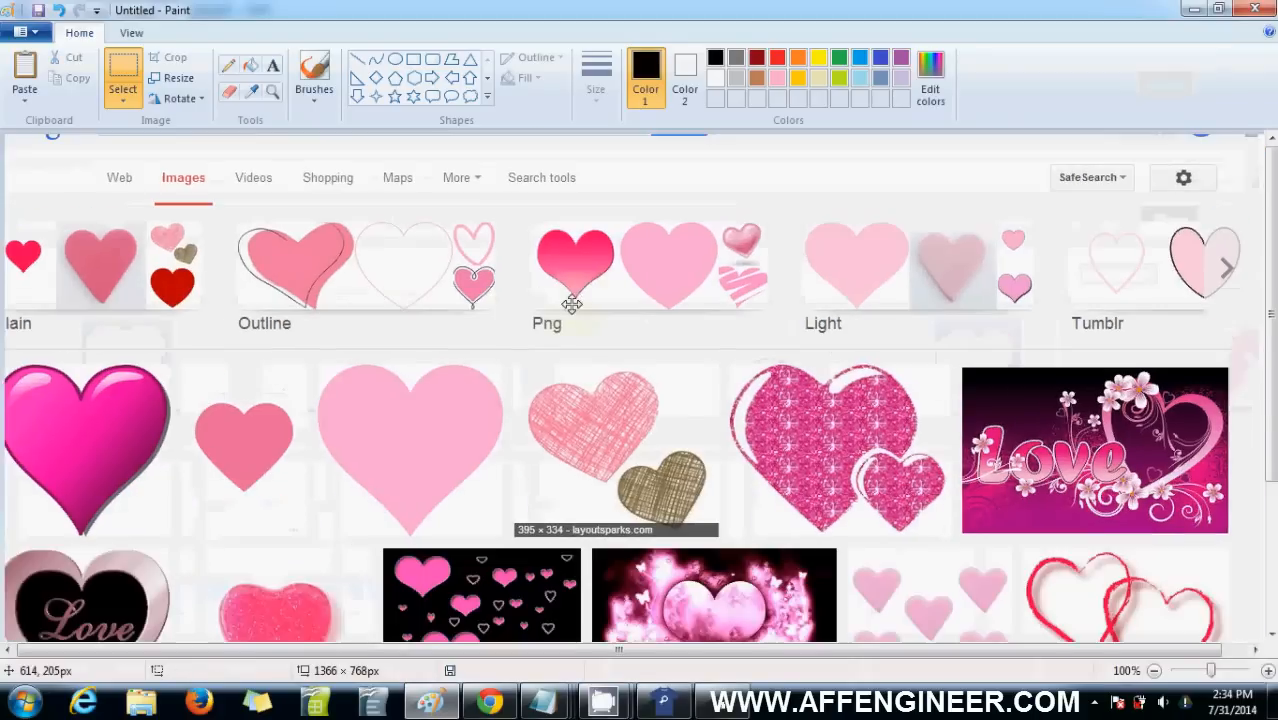
scroll("down", 3)
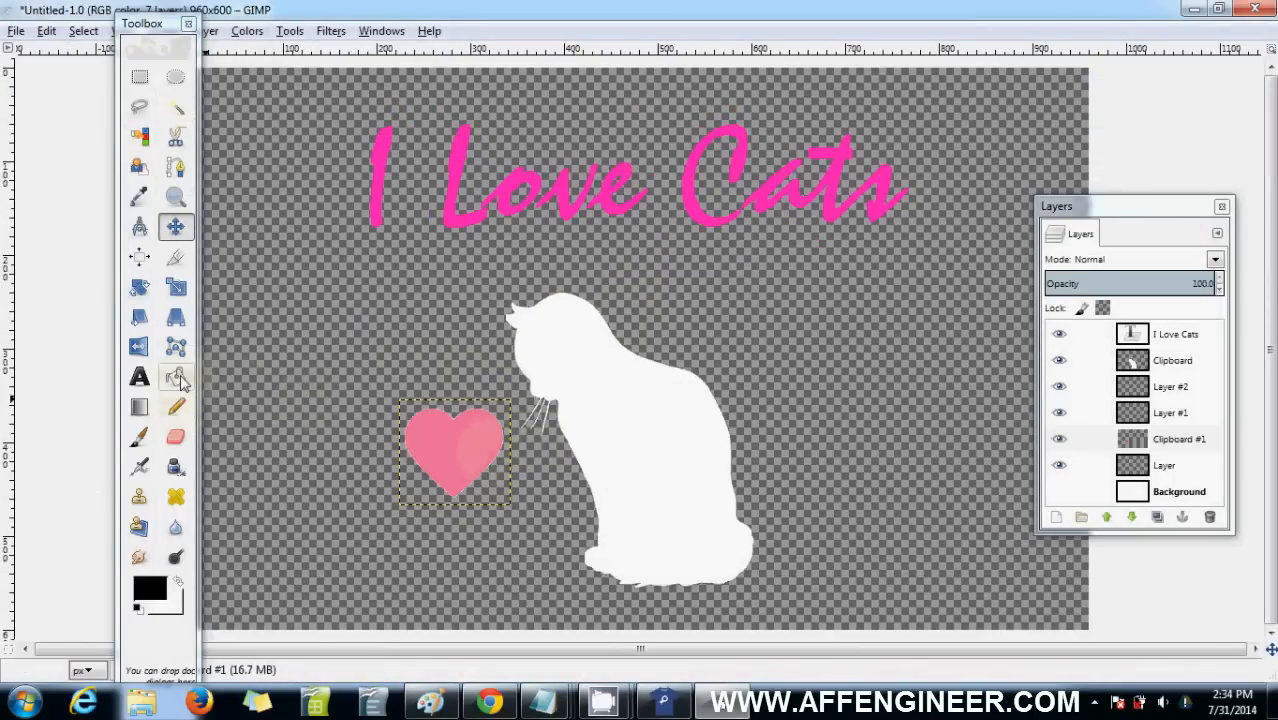
mouse_move(176, 288)
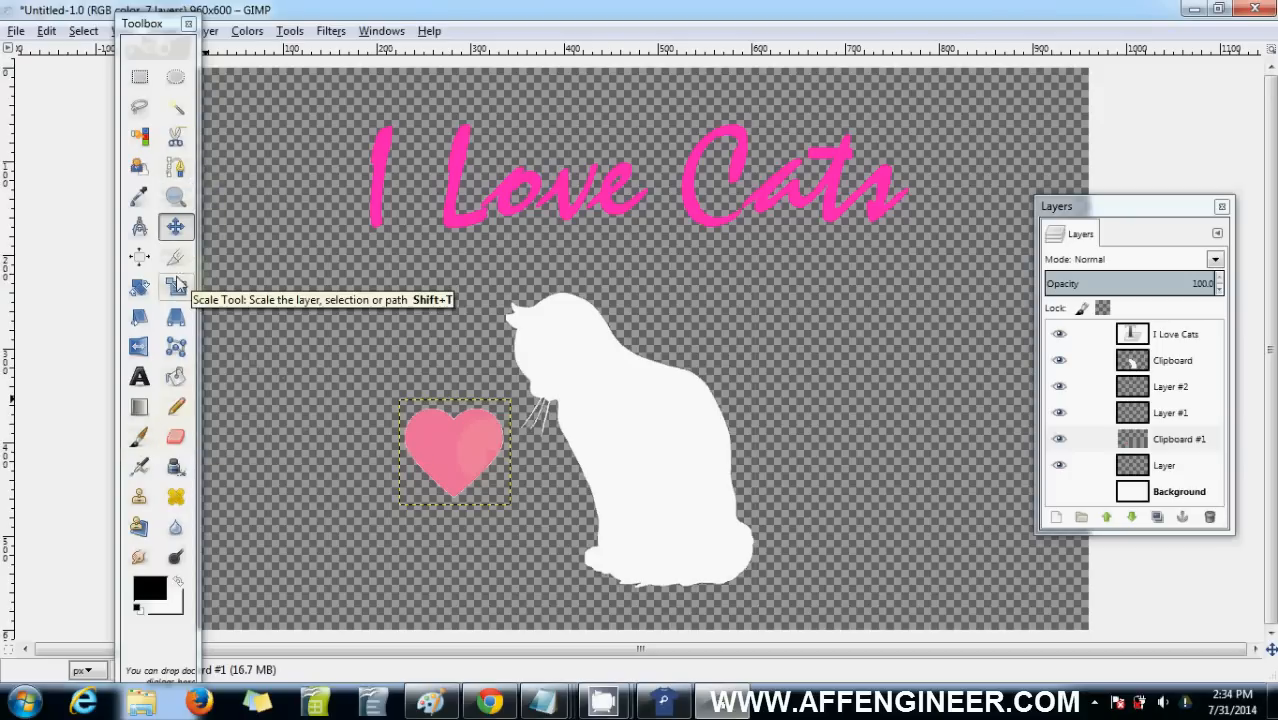
mouse_move(140, 316)
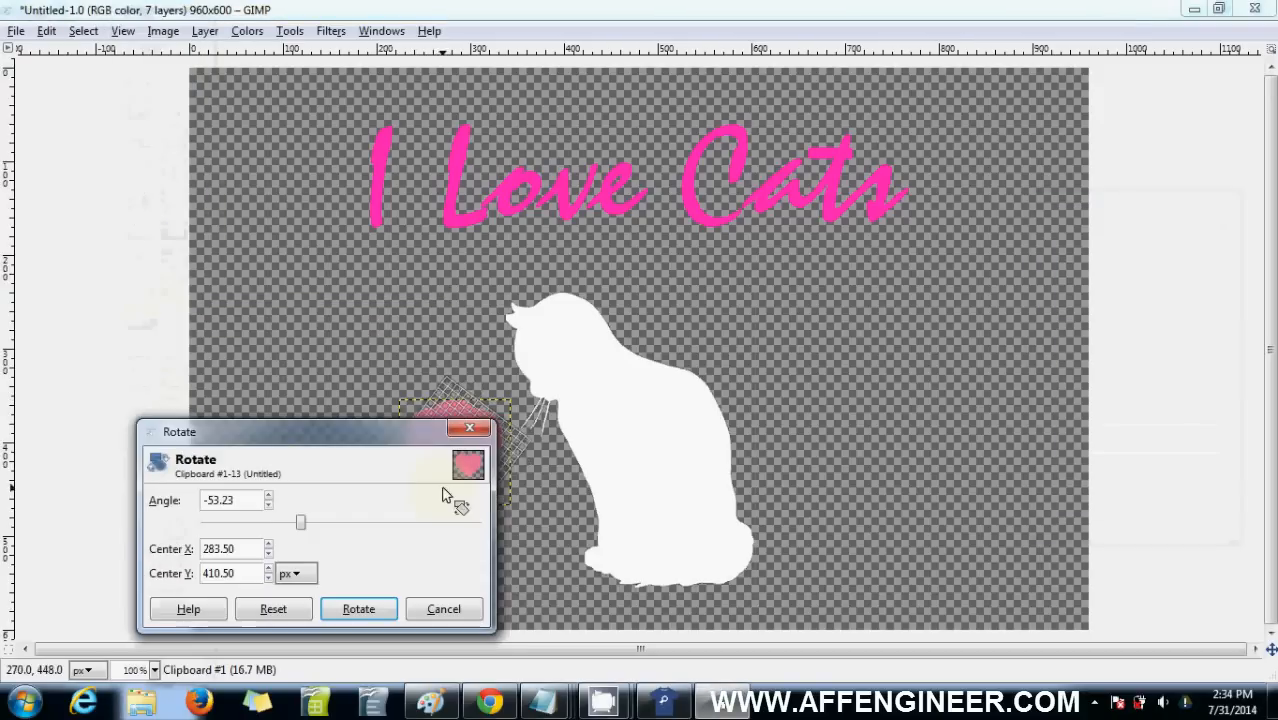
Shrink the pasted pink heart to a small size beside the cat
left_click(358, 608)
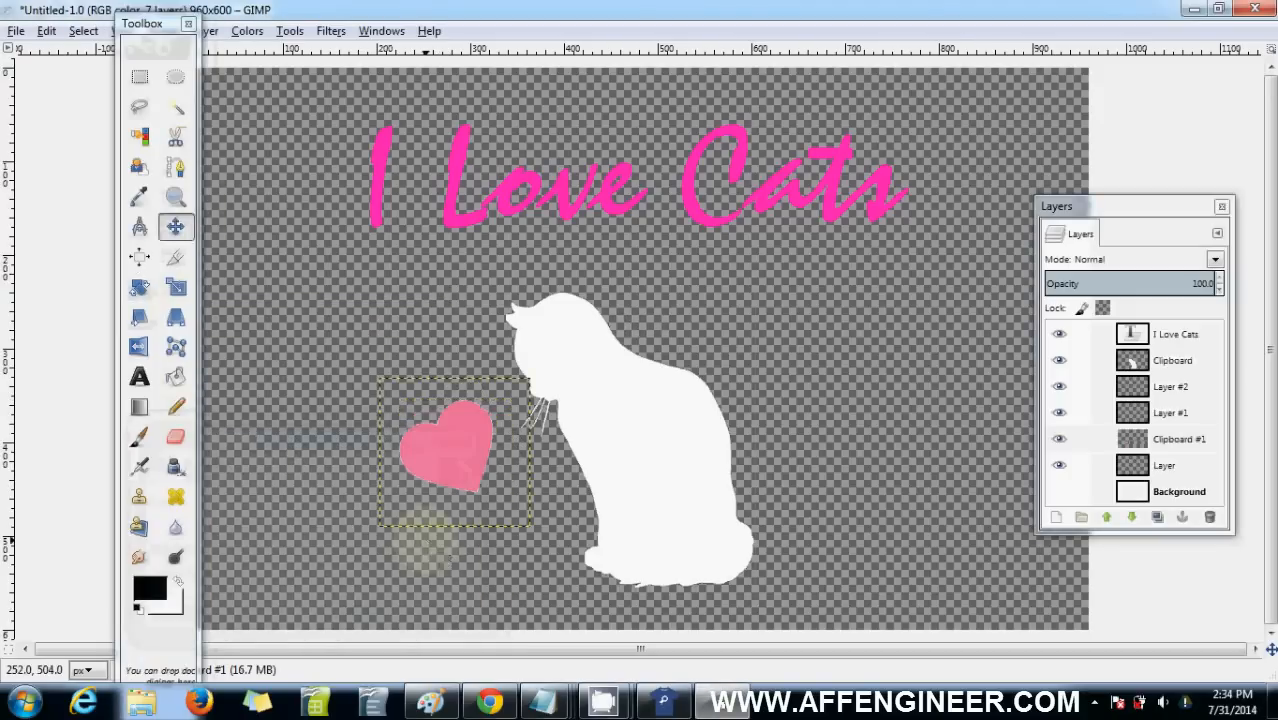
left_click_drag(454, 450, 784, 330)
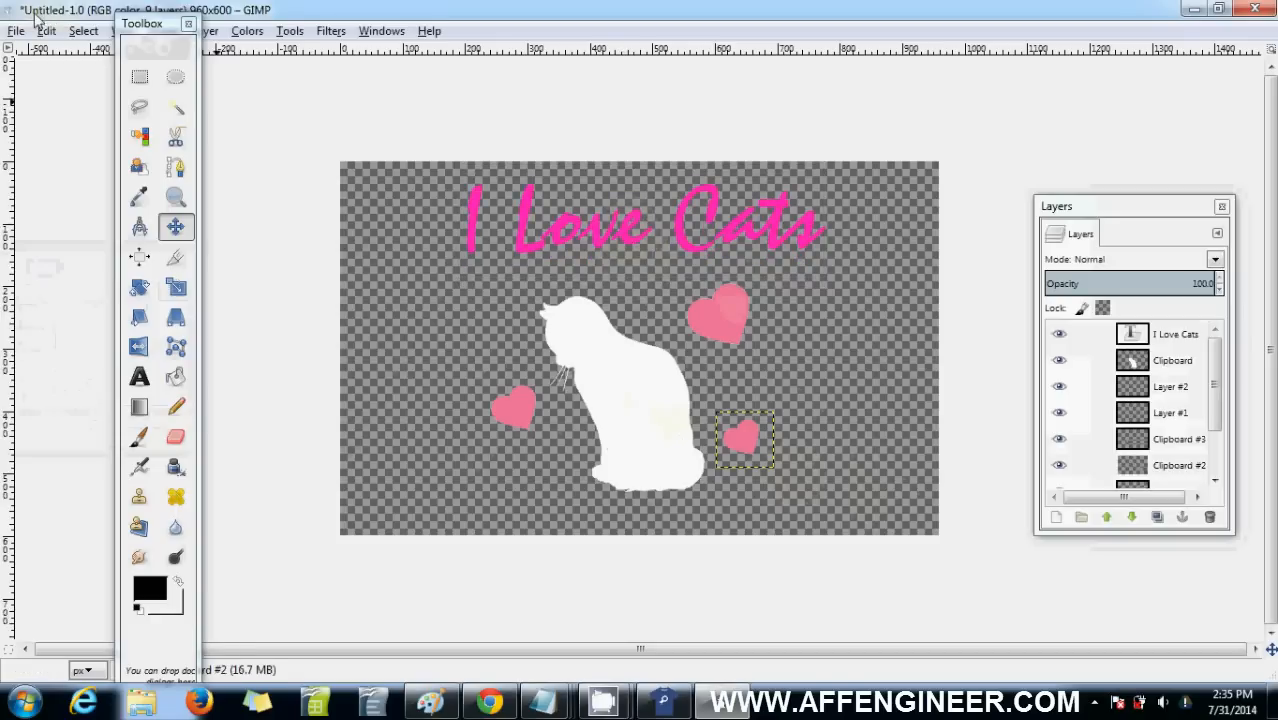
Export the design as cat.png to the Pictures folder with default PNG settings
left_click(16, 30)
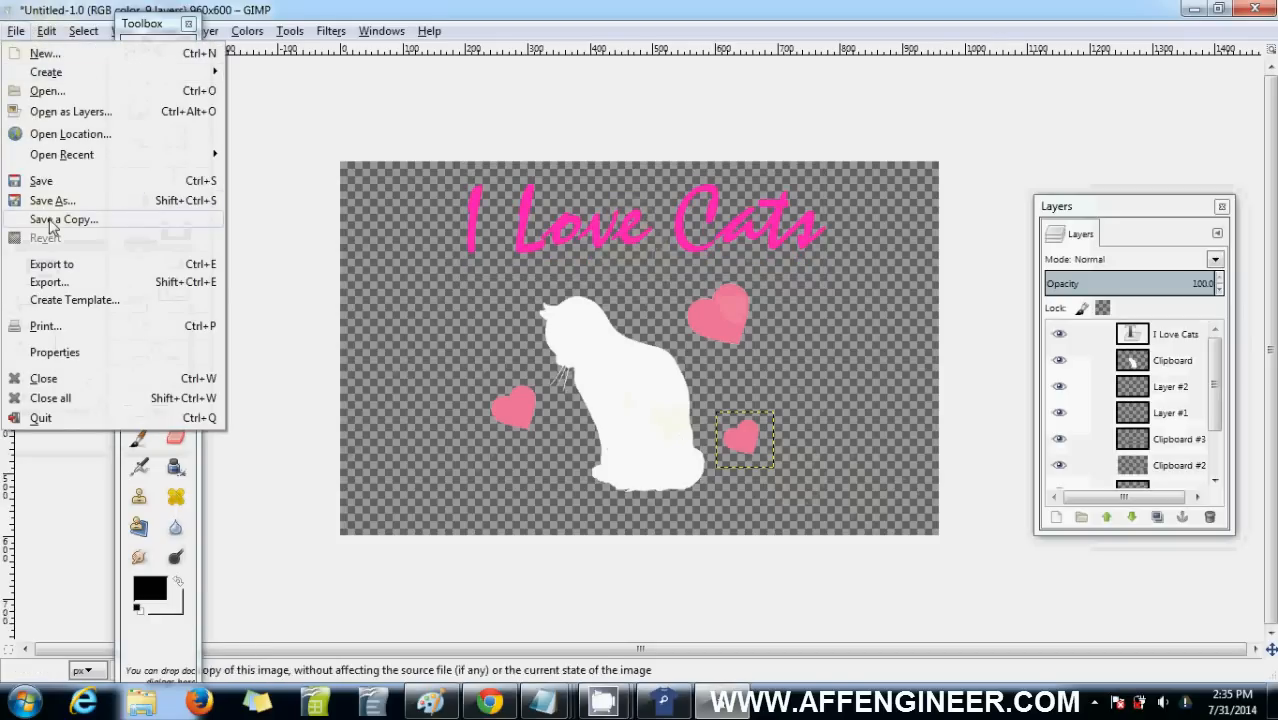
mouse_move(100, 218)
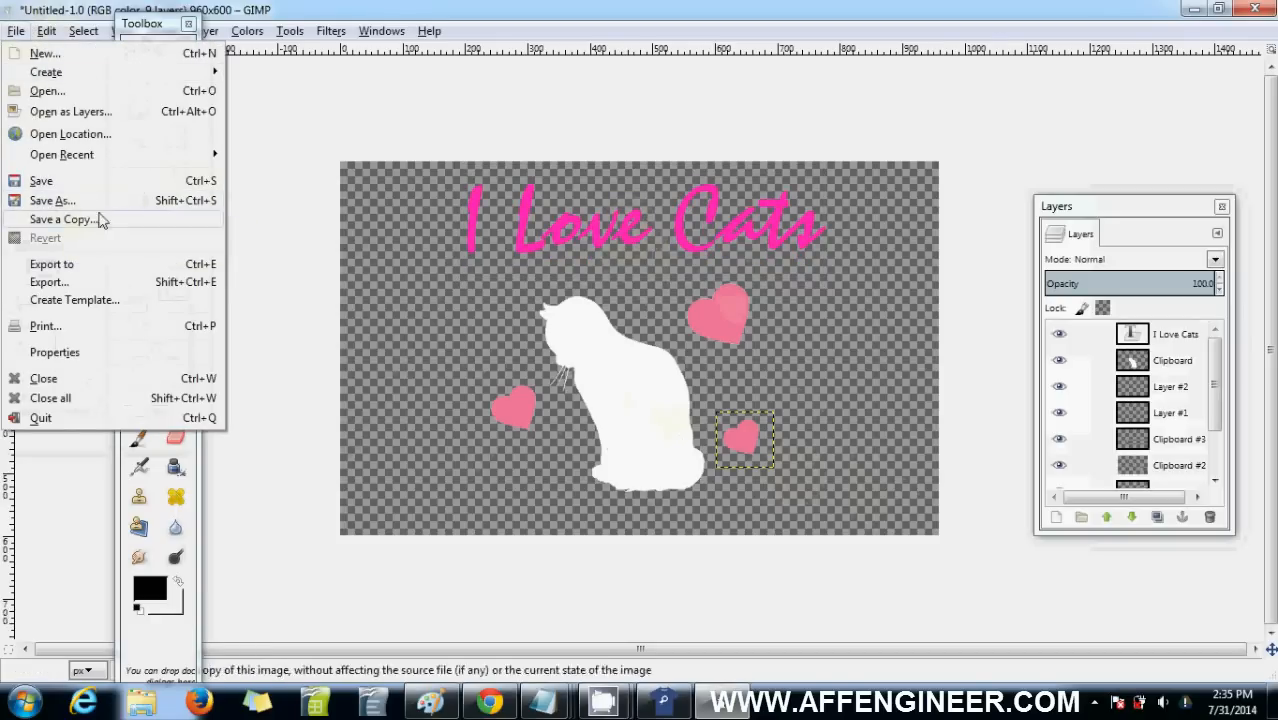
left_click(48, 282)
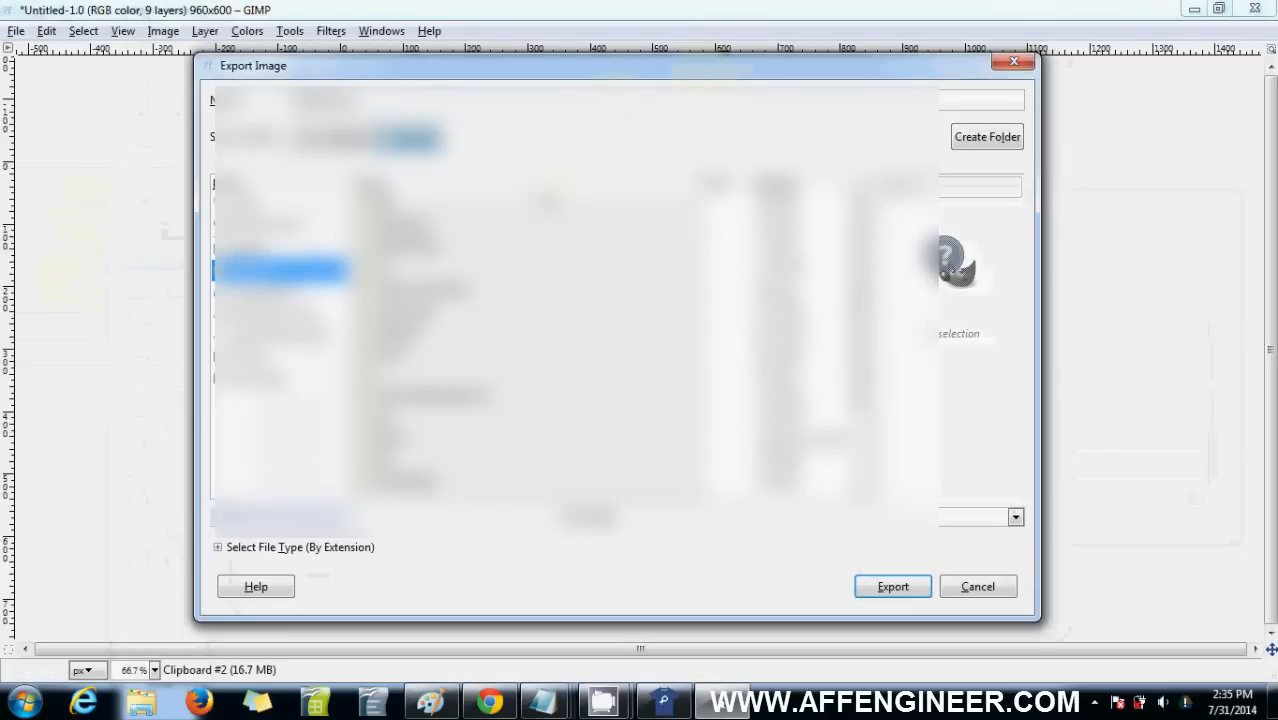
left_click(248, 356)
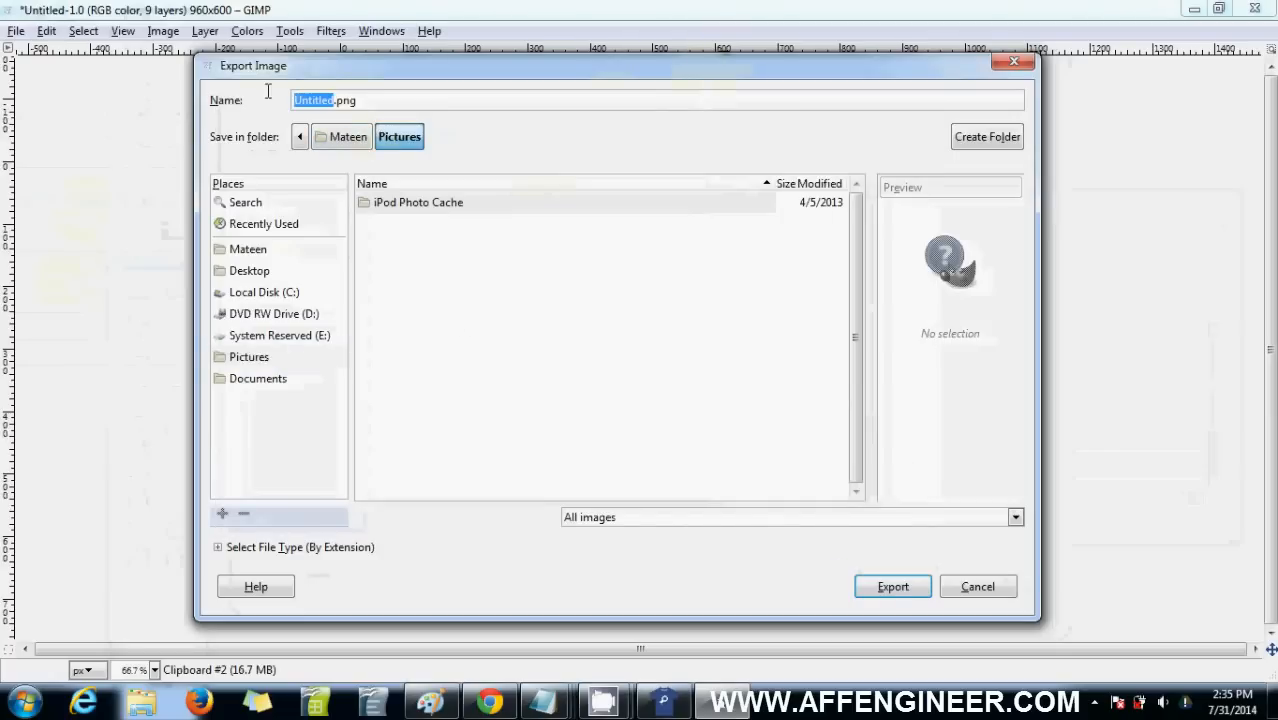
type("cat.png")
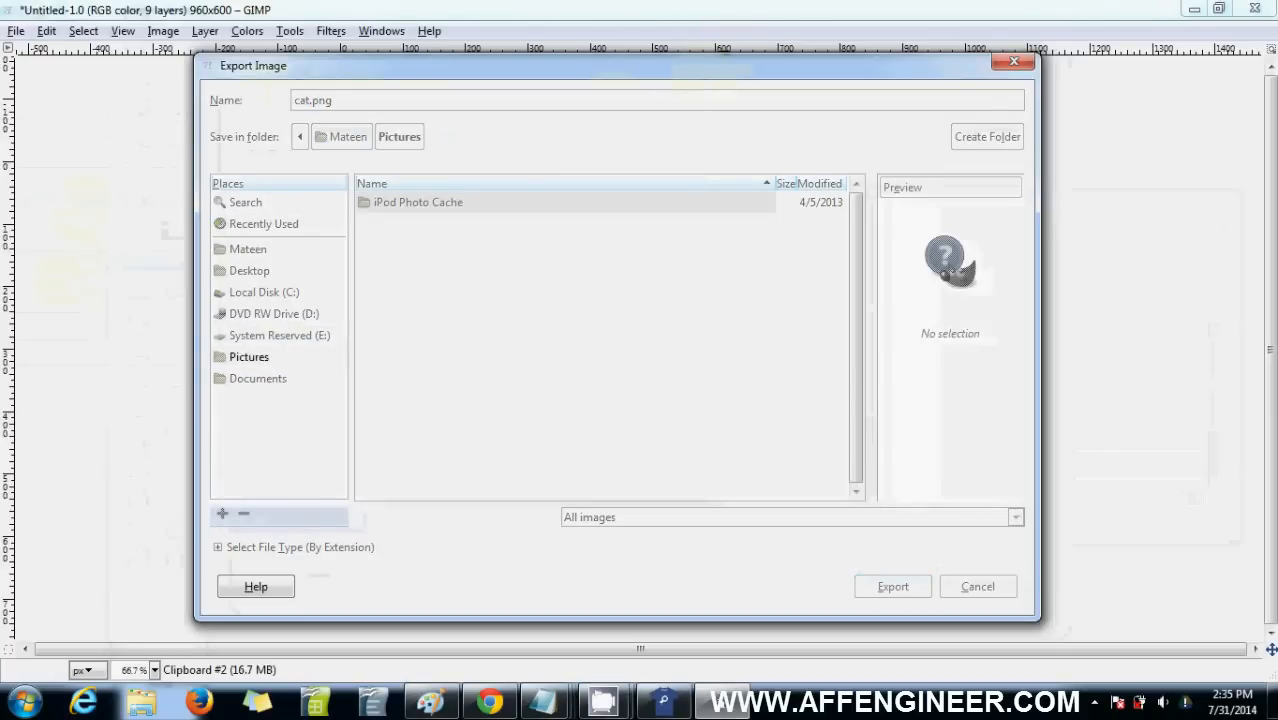
left_click(892, 586)
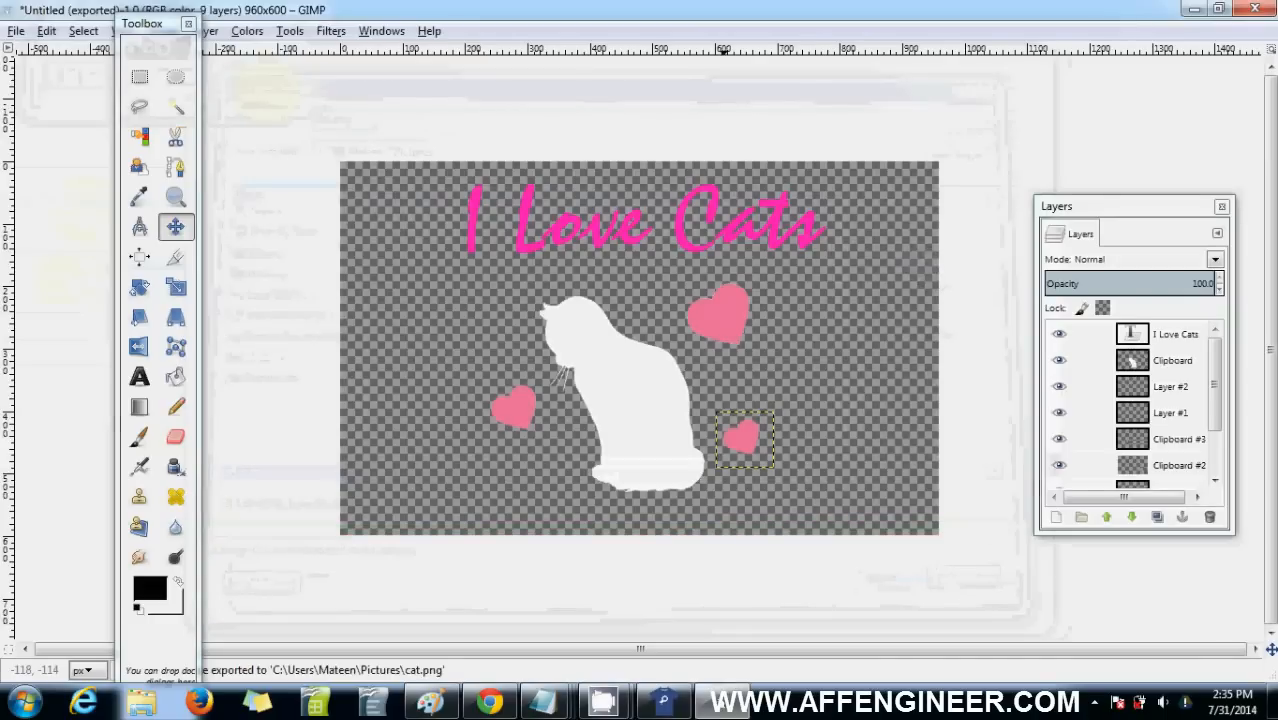
key("alt+tab")
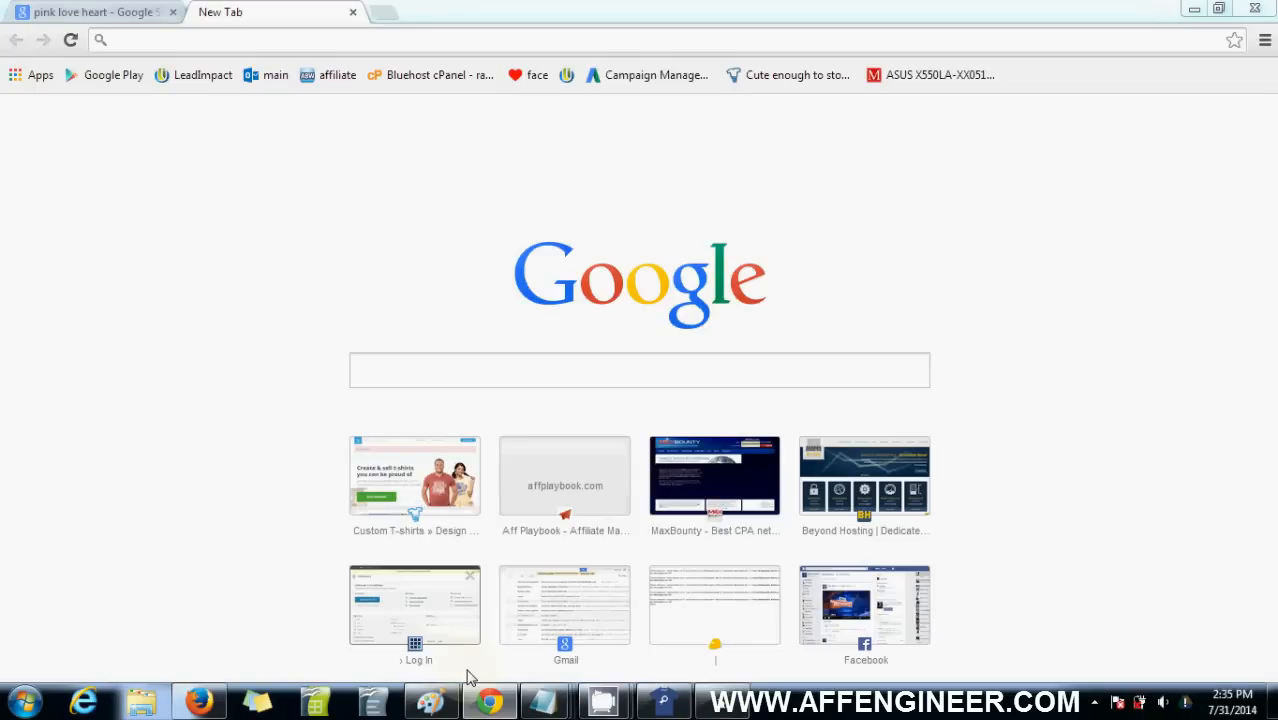
mouse_move(490, 700)
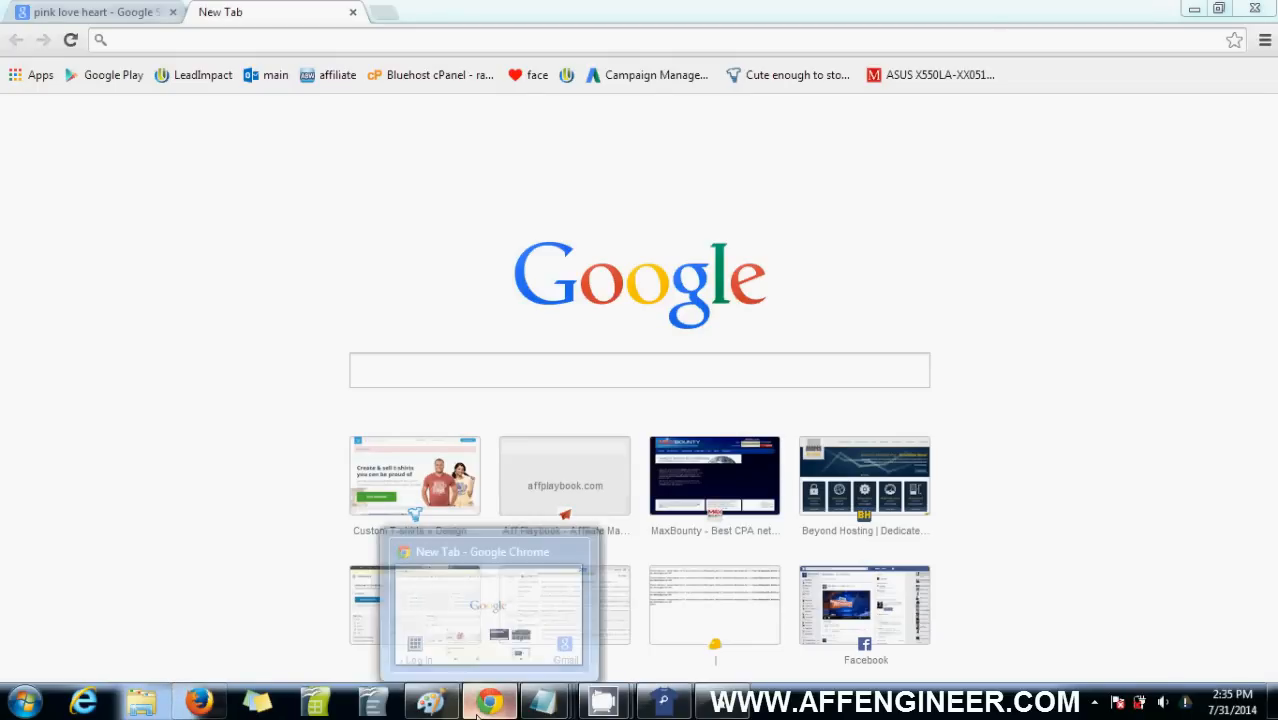
mouse_move(200, 700)
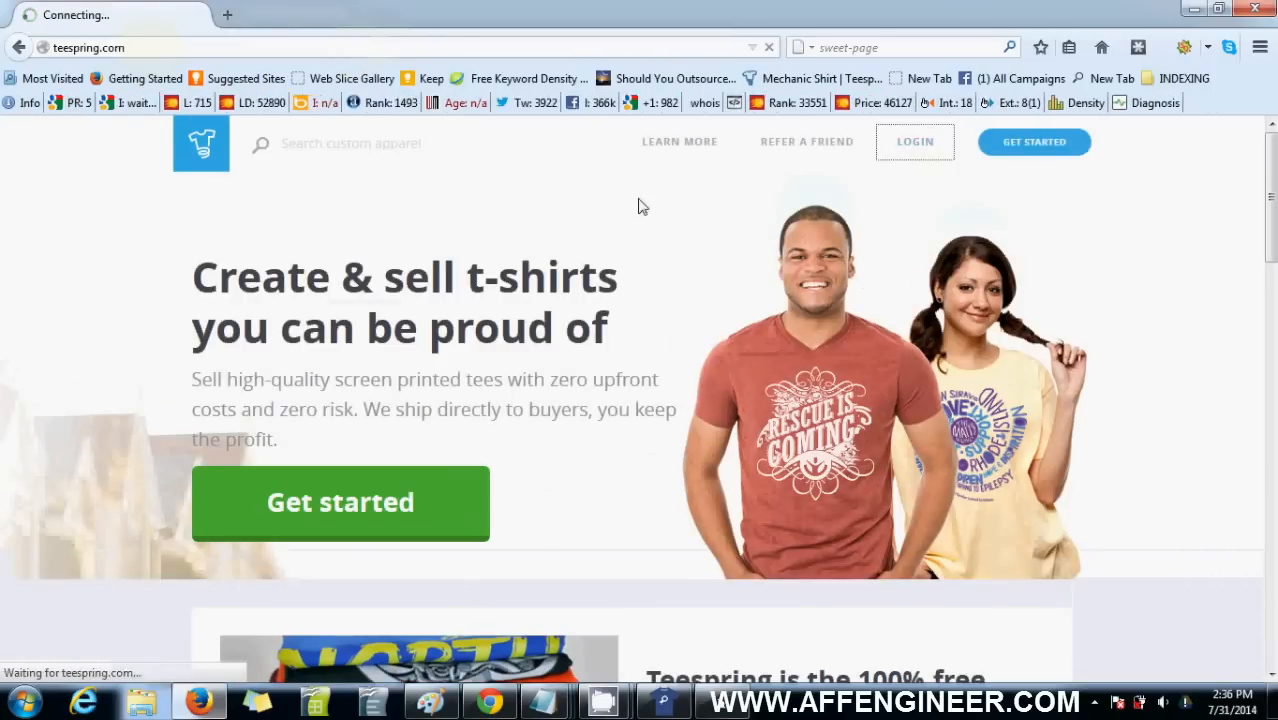
Sign in to Teespring and launch a new campaign in the shirt designer
left_click(914, 140)
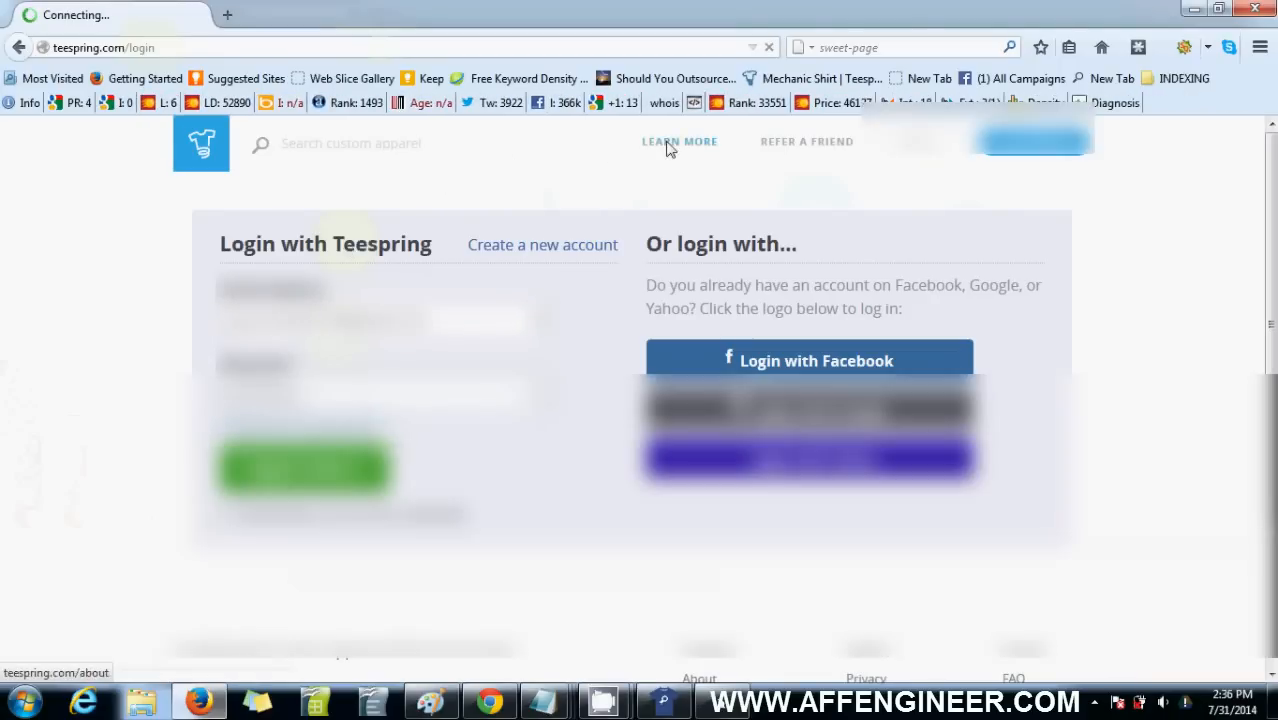
left_click(808, 360)
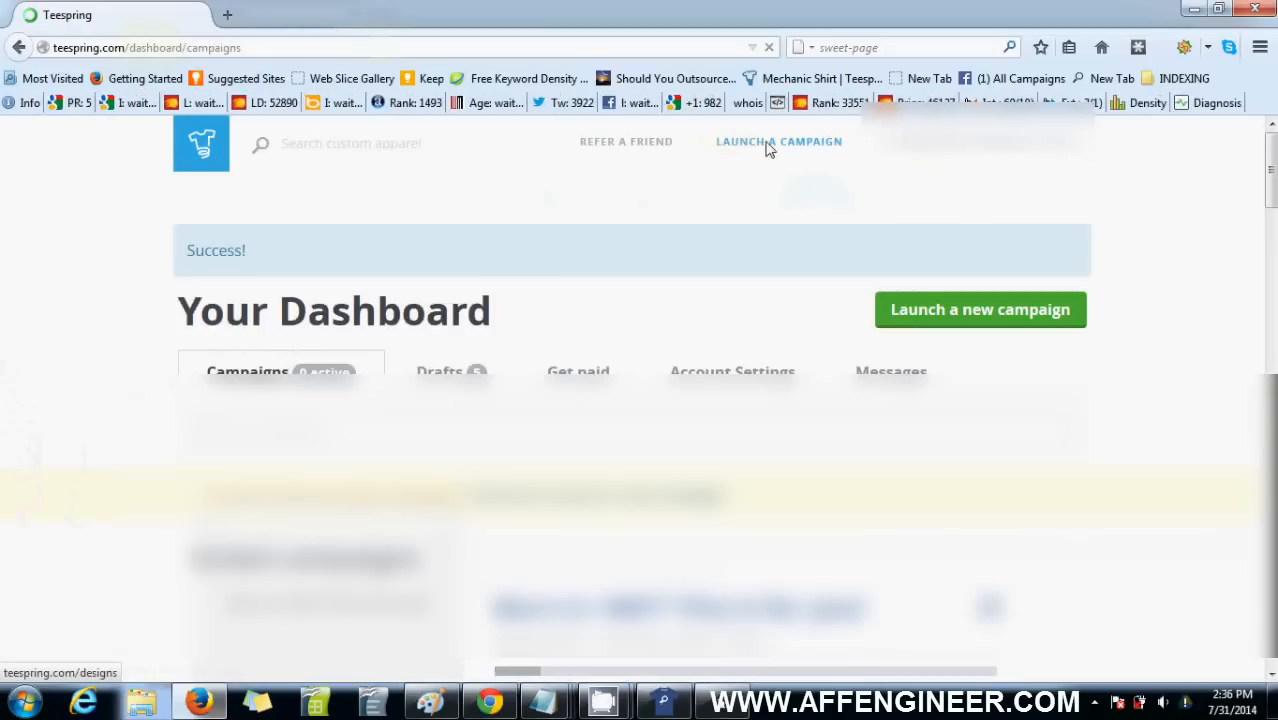
left_click(780, 140)
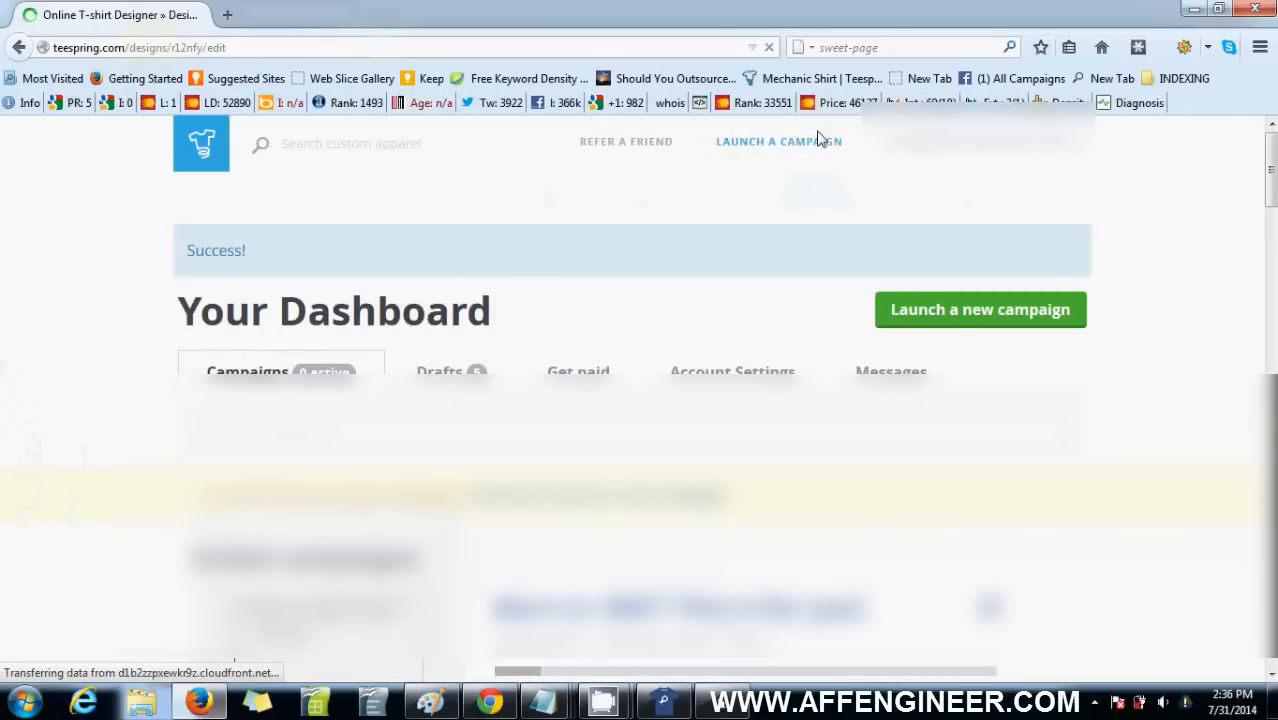
left_click(980, 308)
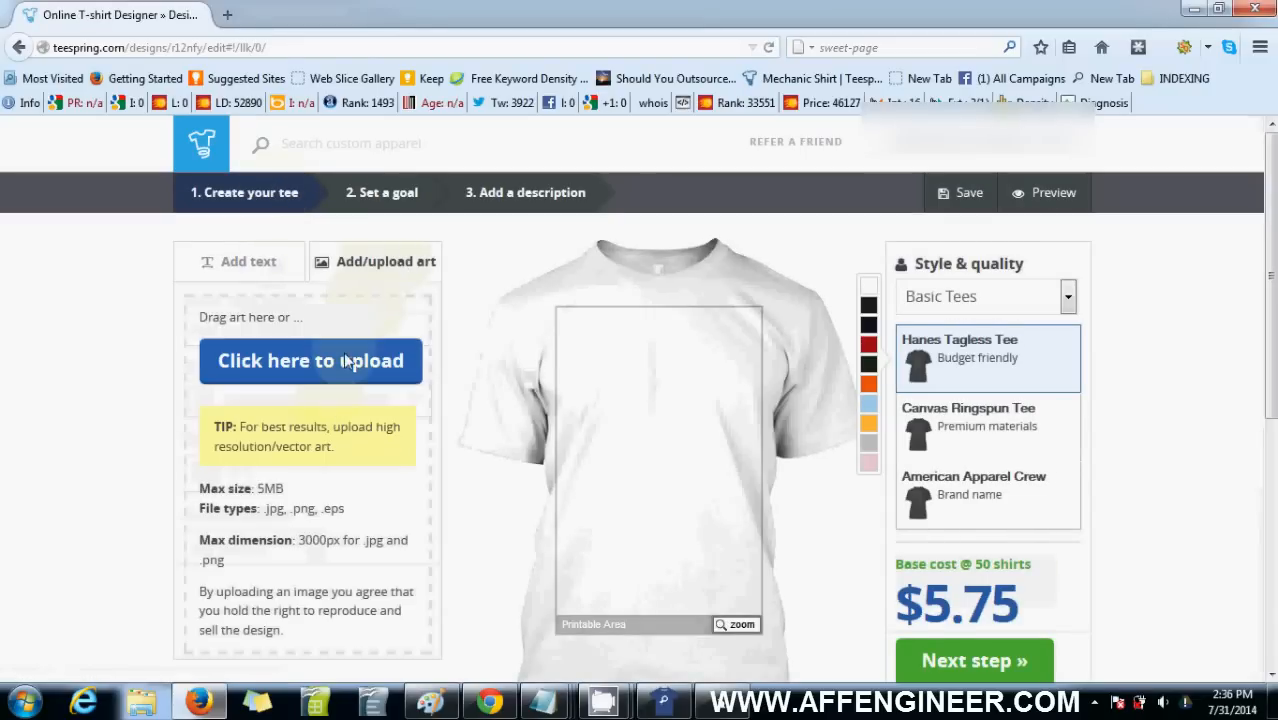
Upload cat.png into the designer and enlarge it within the printable area
left_click(312, 360)
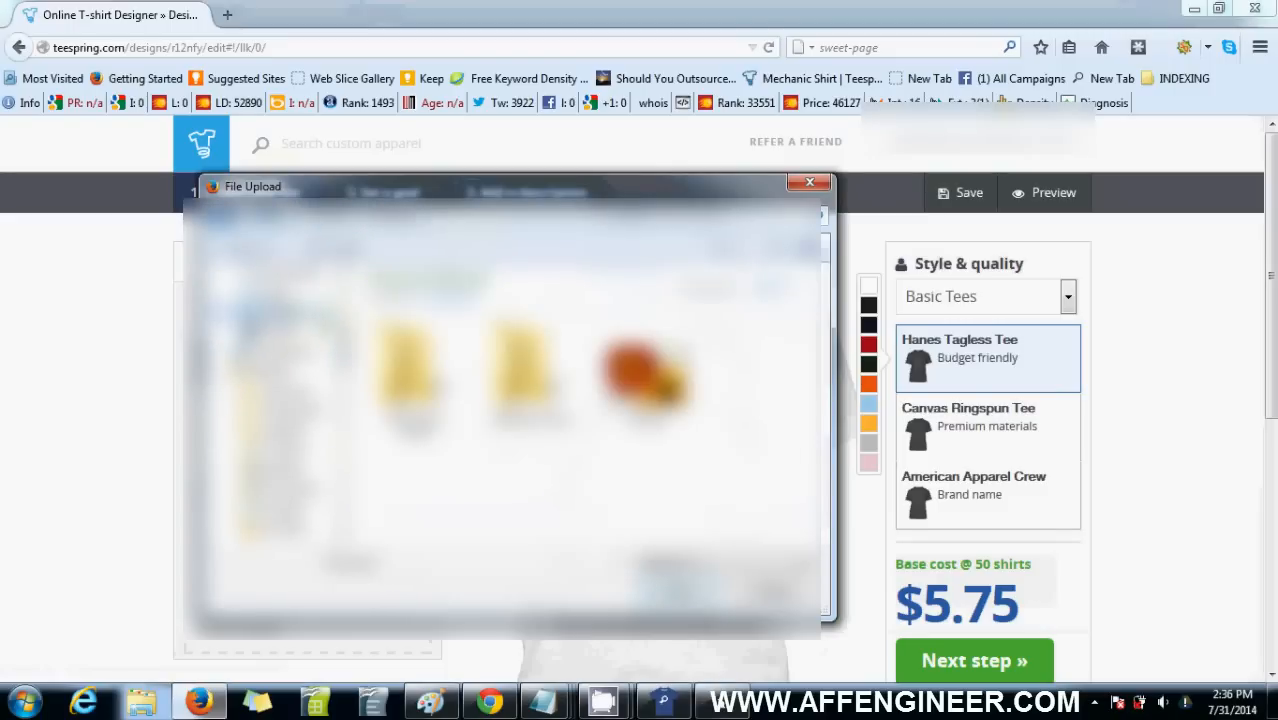
left_click(808, 182)
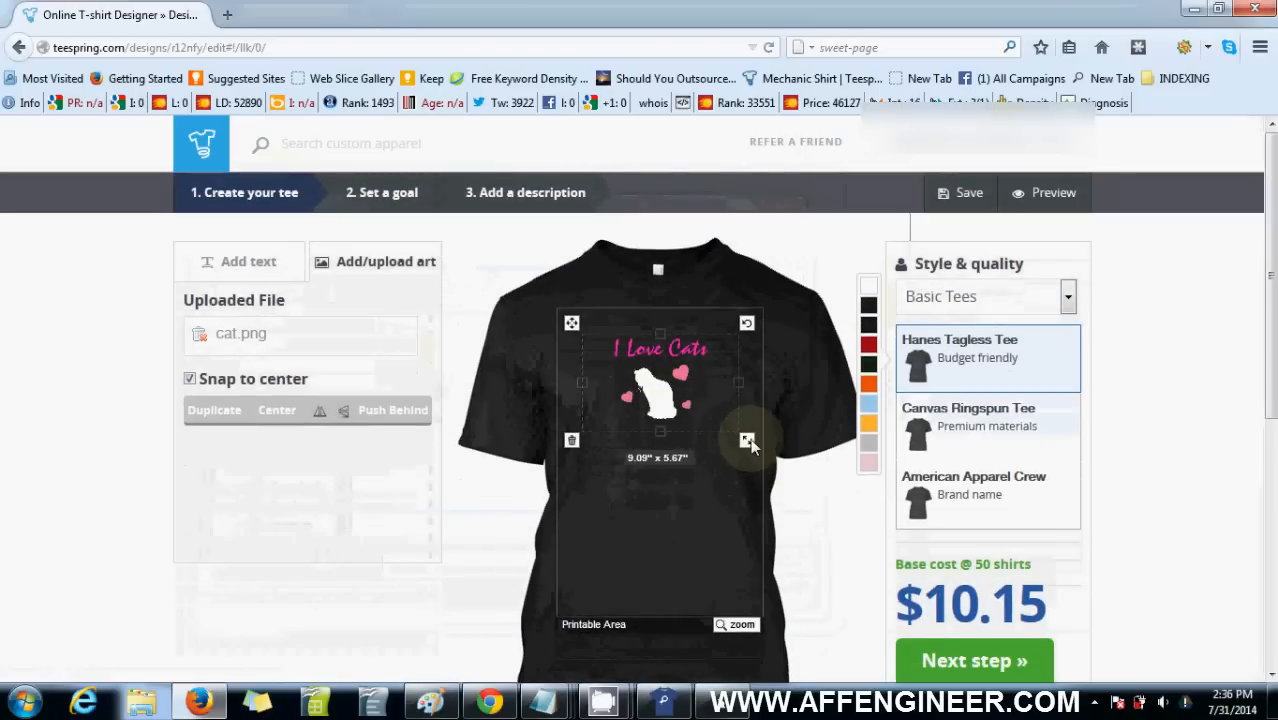
left_click_drag(748, 442, 784, 464)
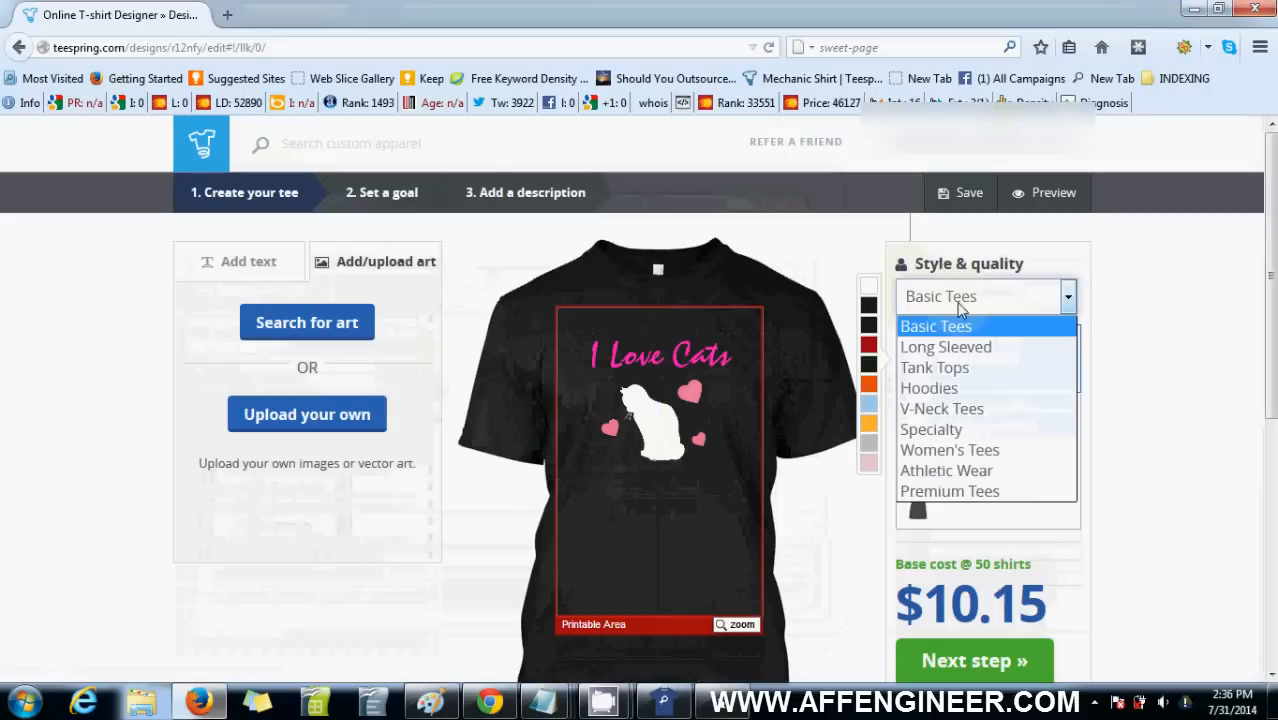
Scroll the garment style list to choose Hoodies
left_click(930, 388)
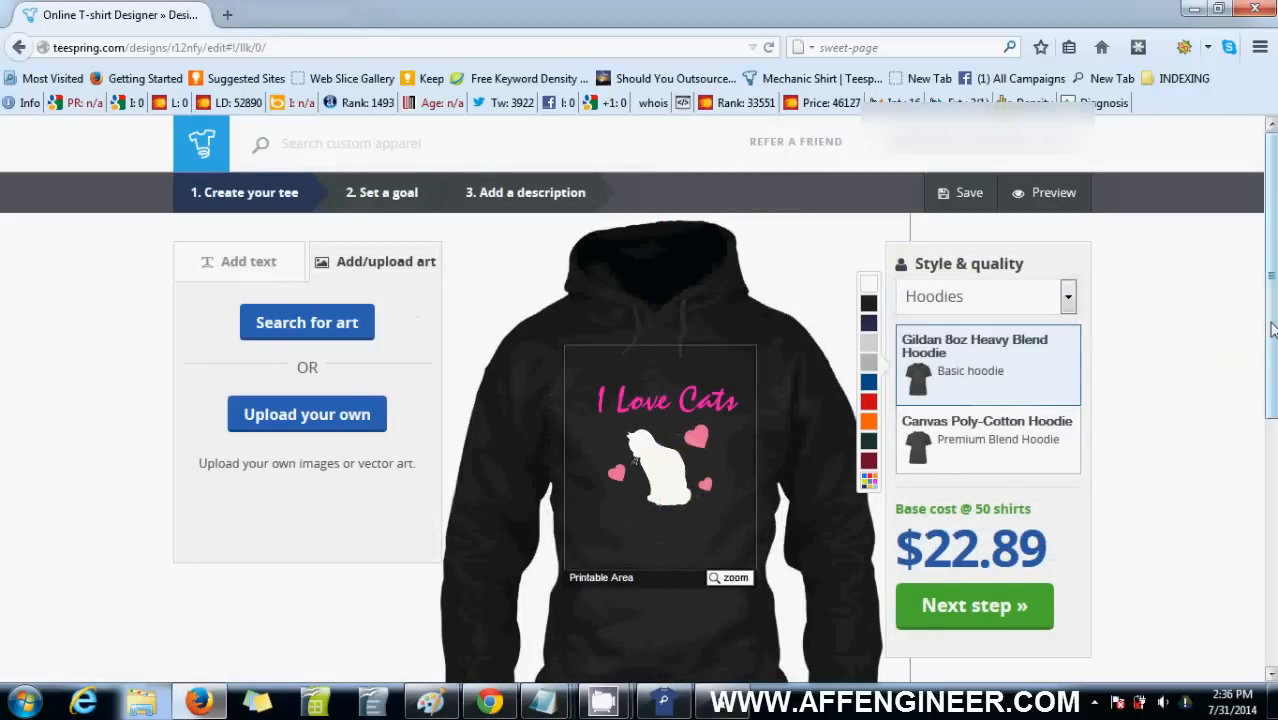
scroll("down", 3)
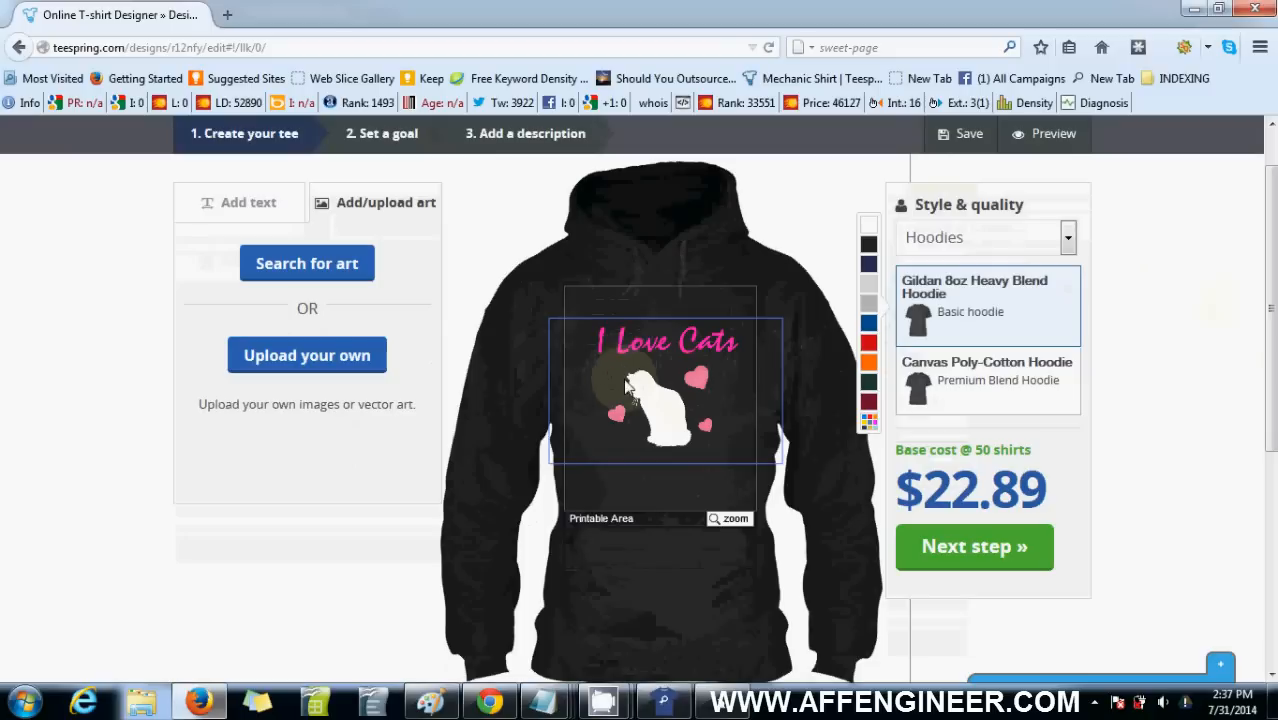
key("alt+tab")
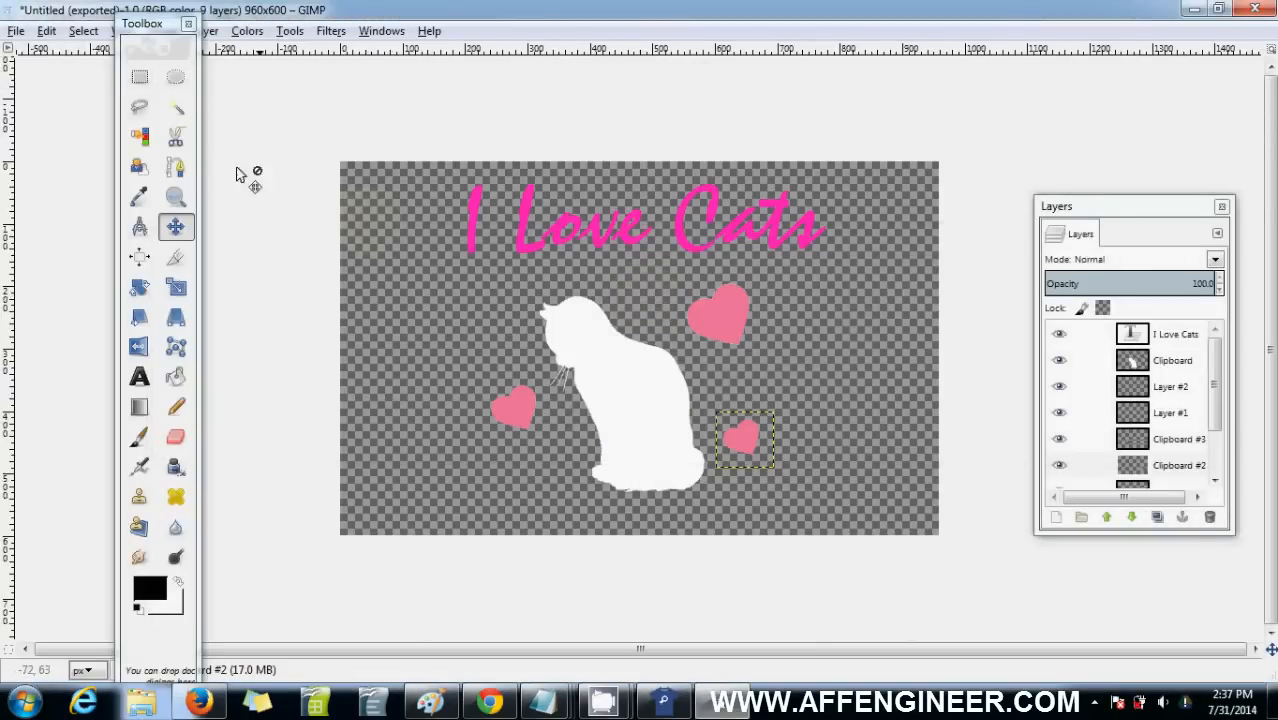
mouse_move(176, 108)
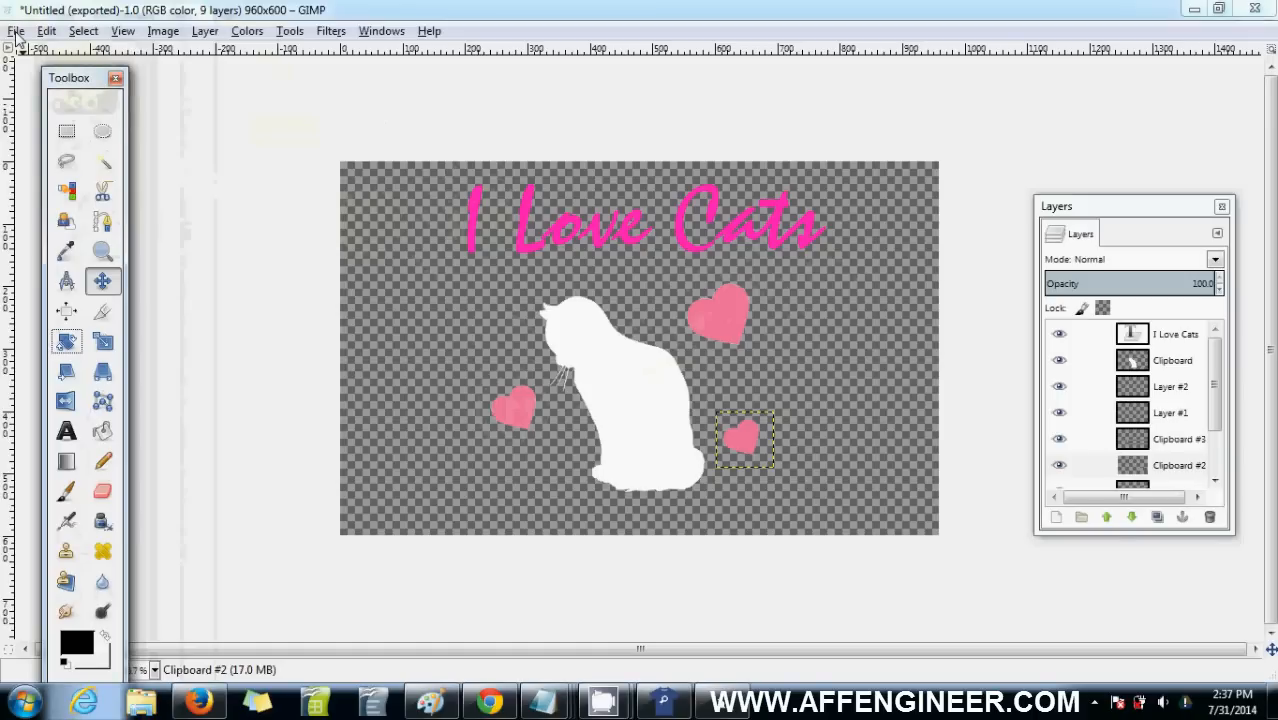
Save the layered design as cat.xcf, then highlight the word 'Cats' for editing
left_click(16, 30)
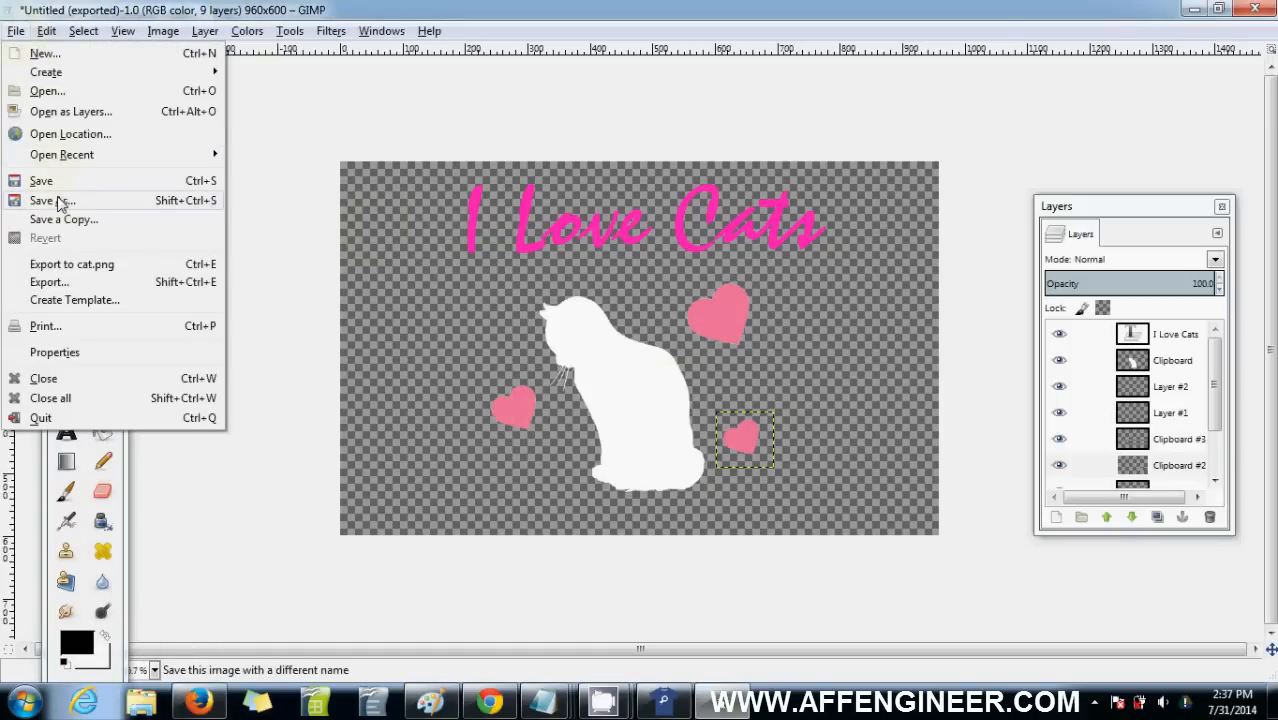
left_click(52, 200)
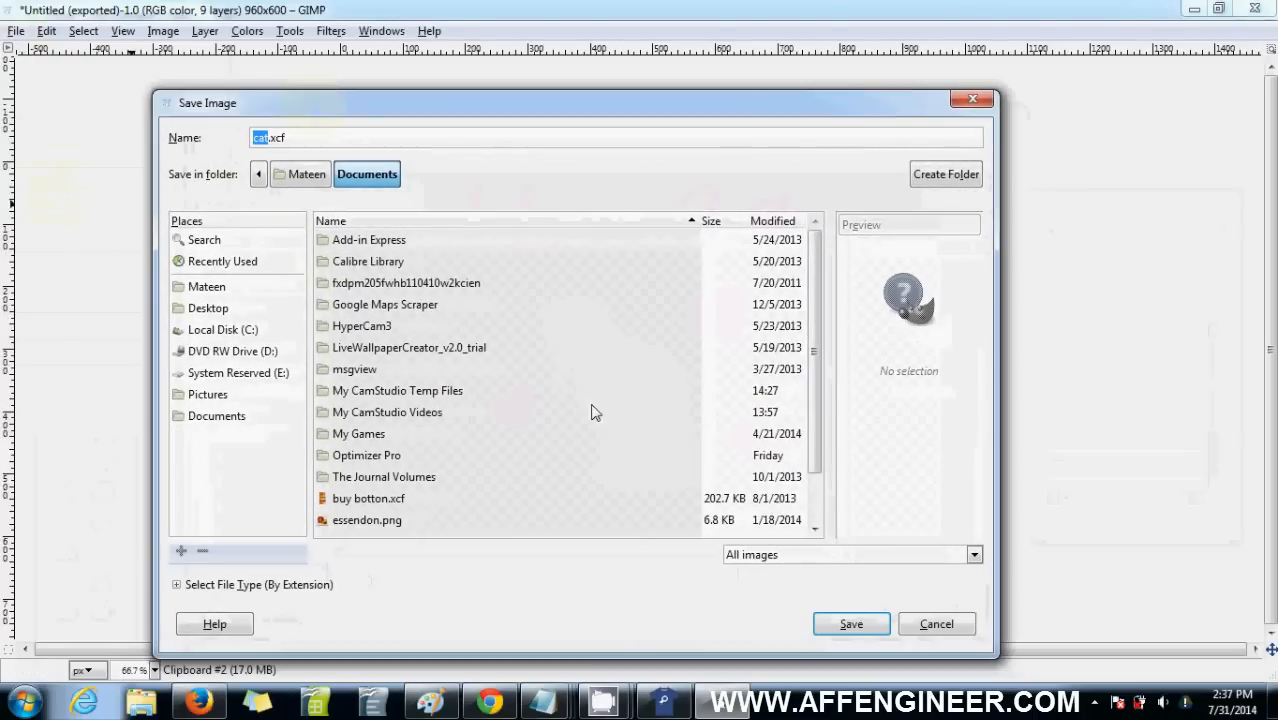
left_click(850, 624)
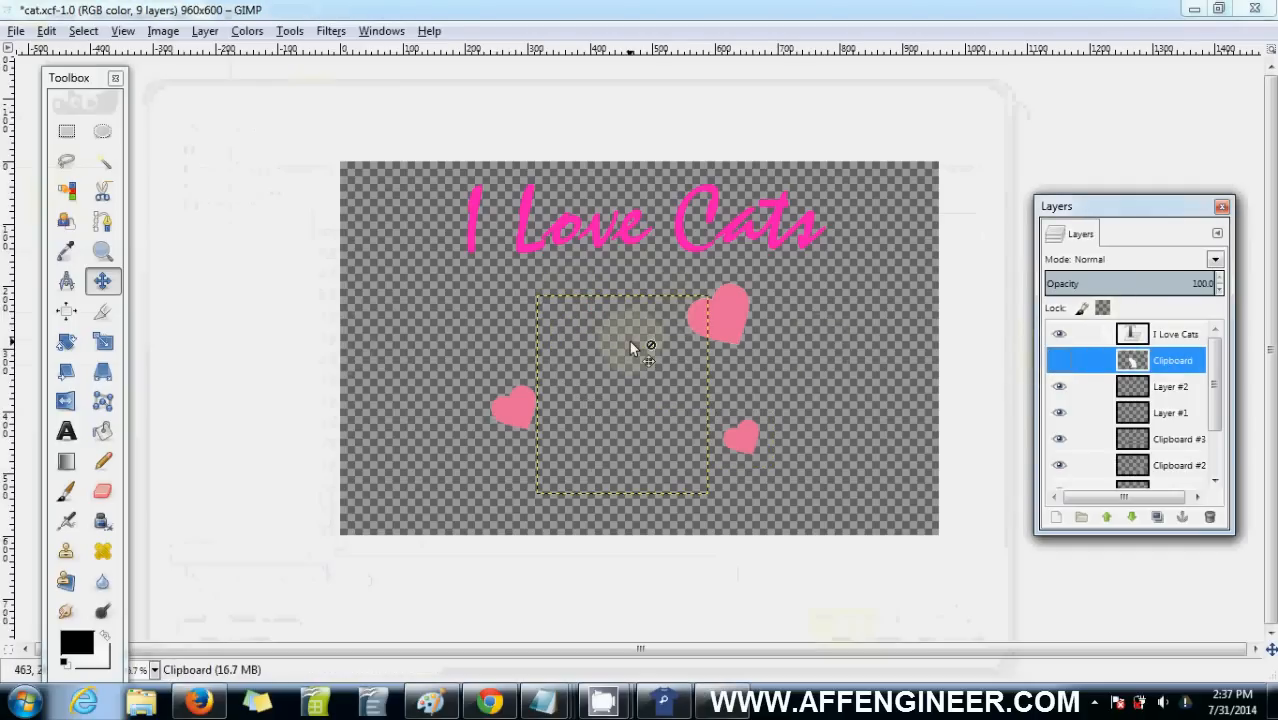
mouse_move(804, 422)
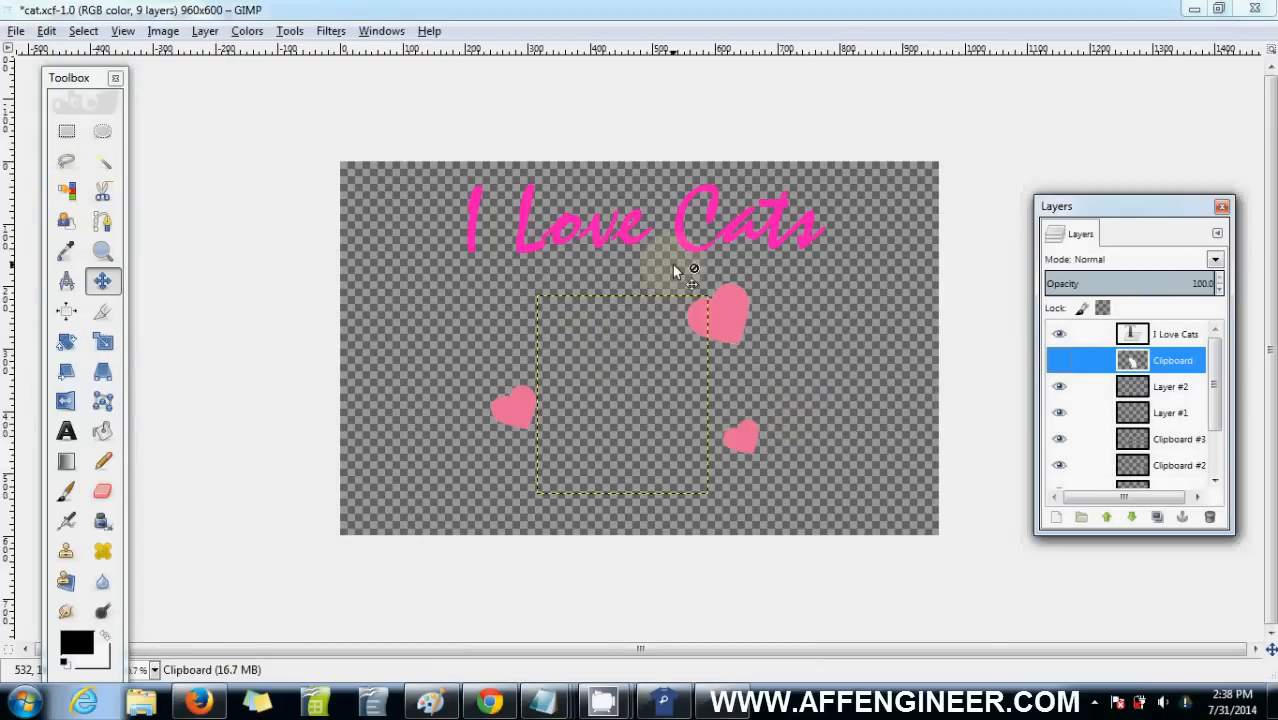
left_click(64, 432)
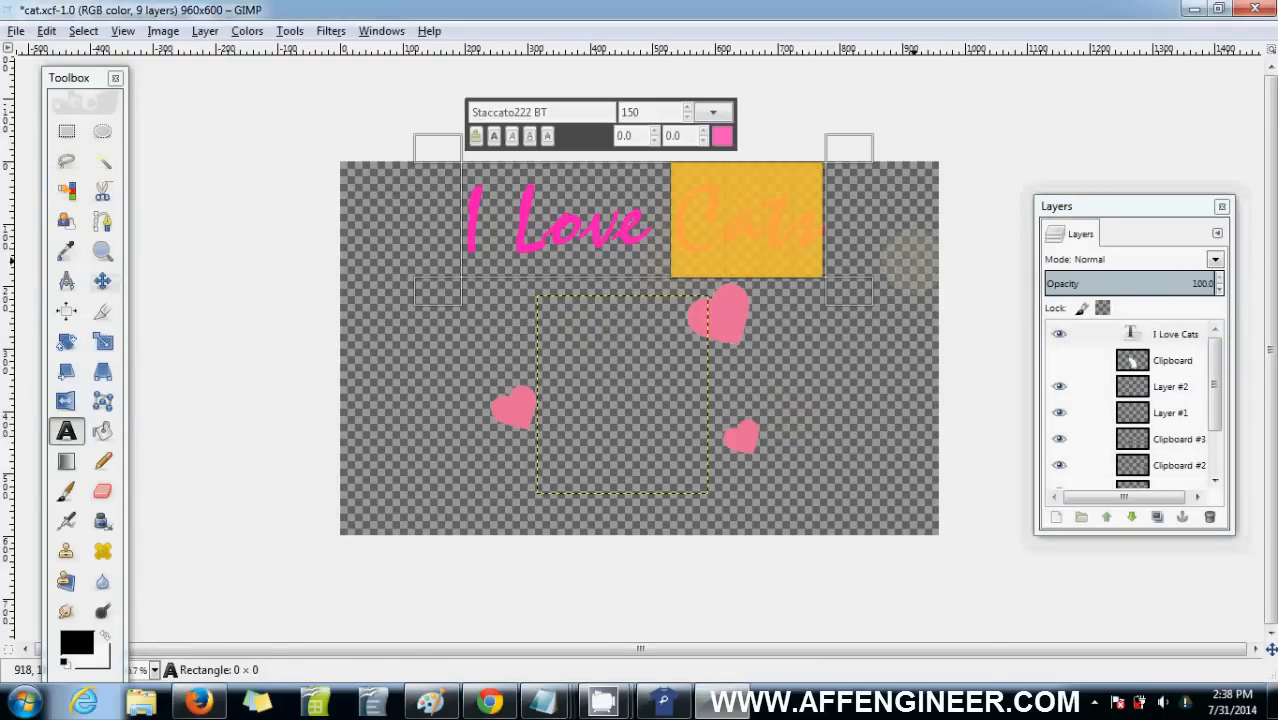